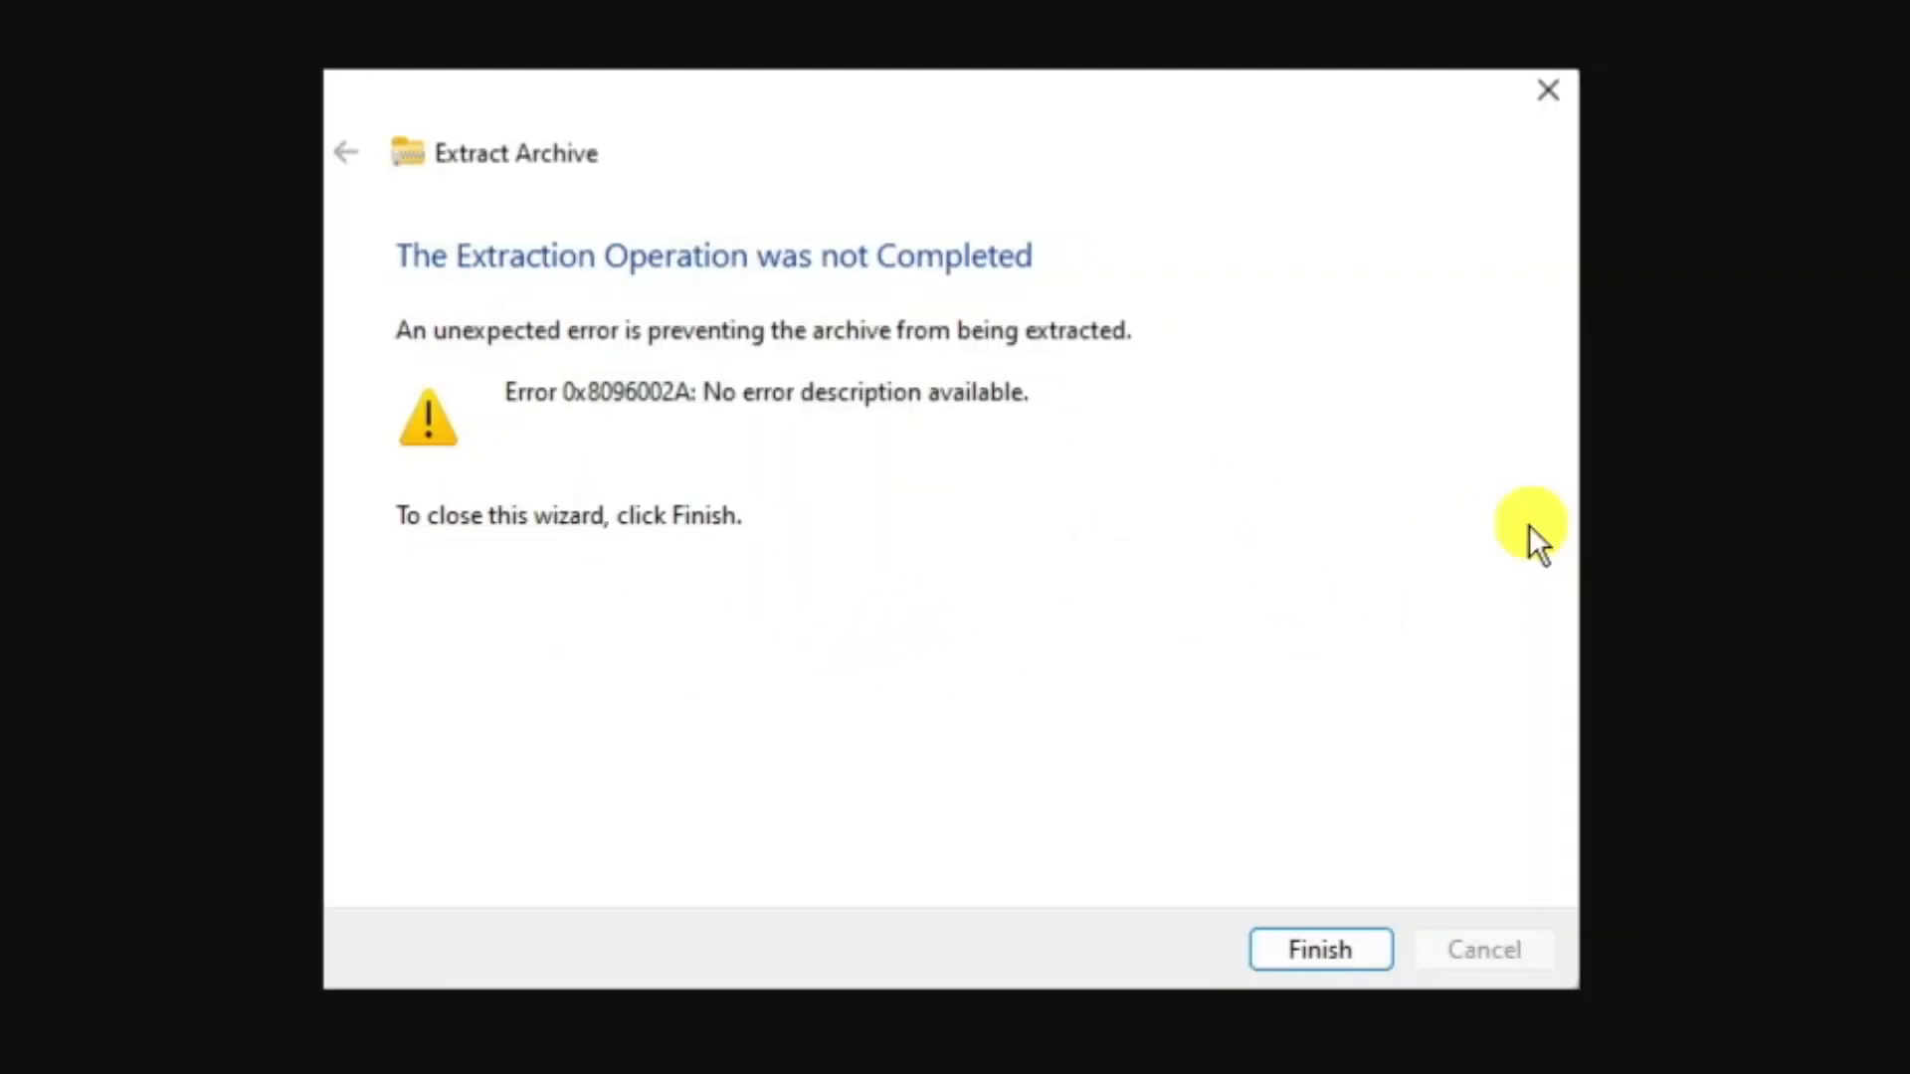
Dismiss the Extract Archive error 0x8096002A wizard with Finish, leaving the desktop.
click(1319, 948)
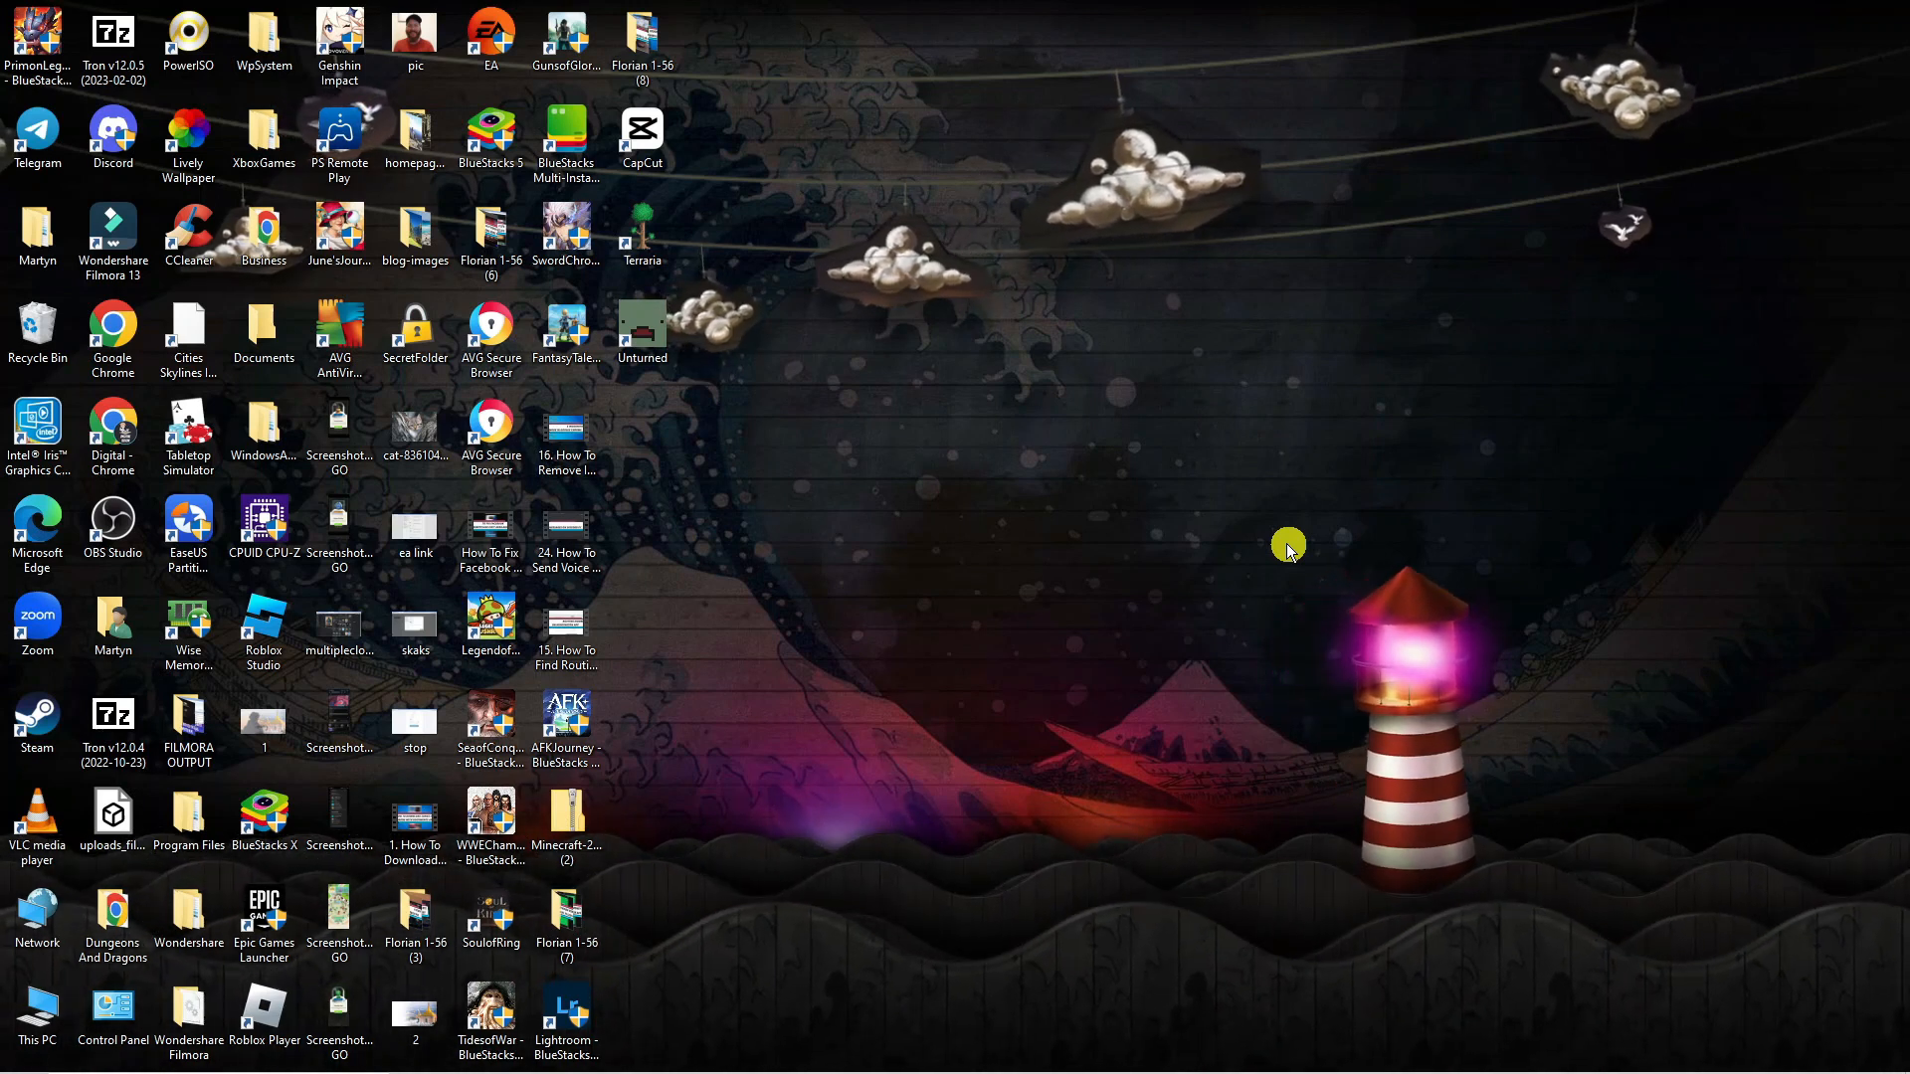
mouse_move(1202, 575)
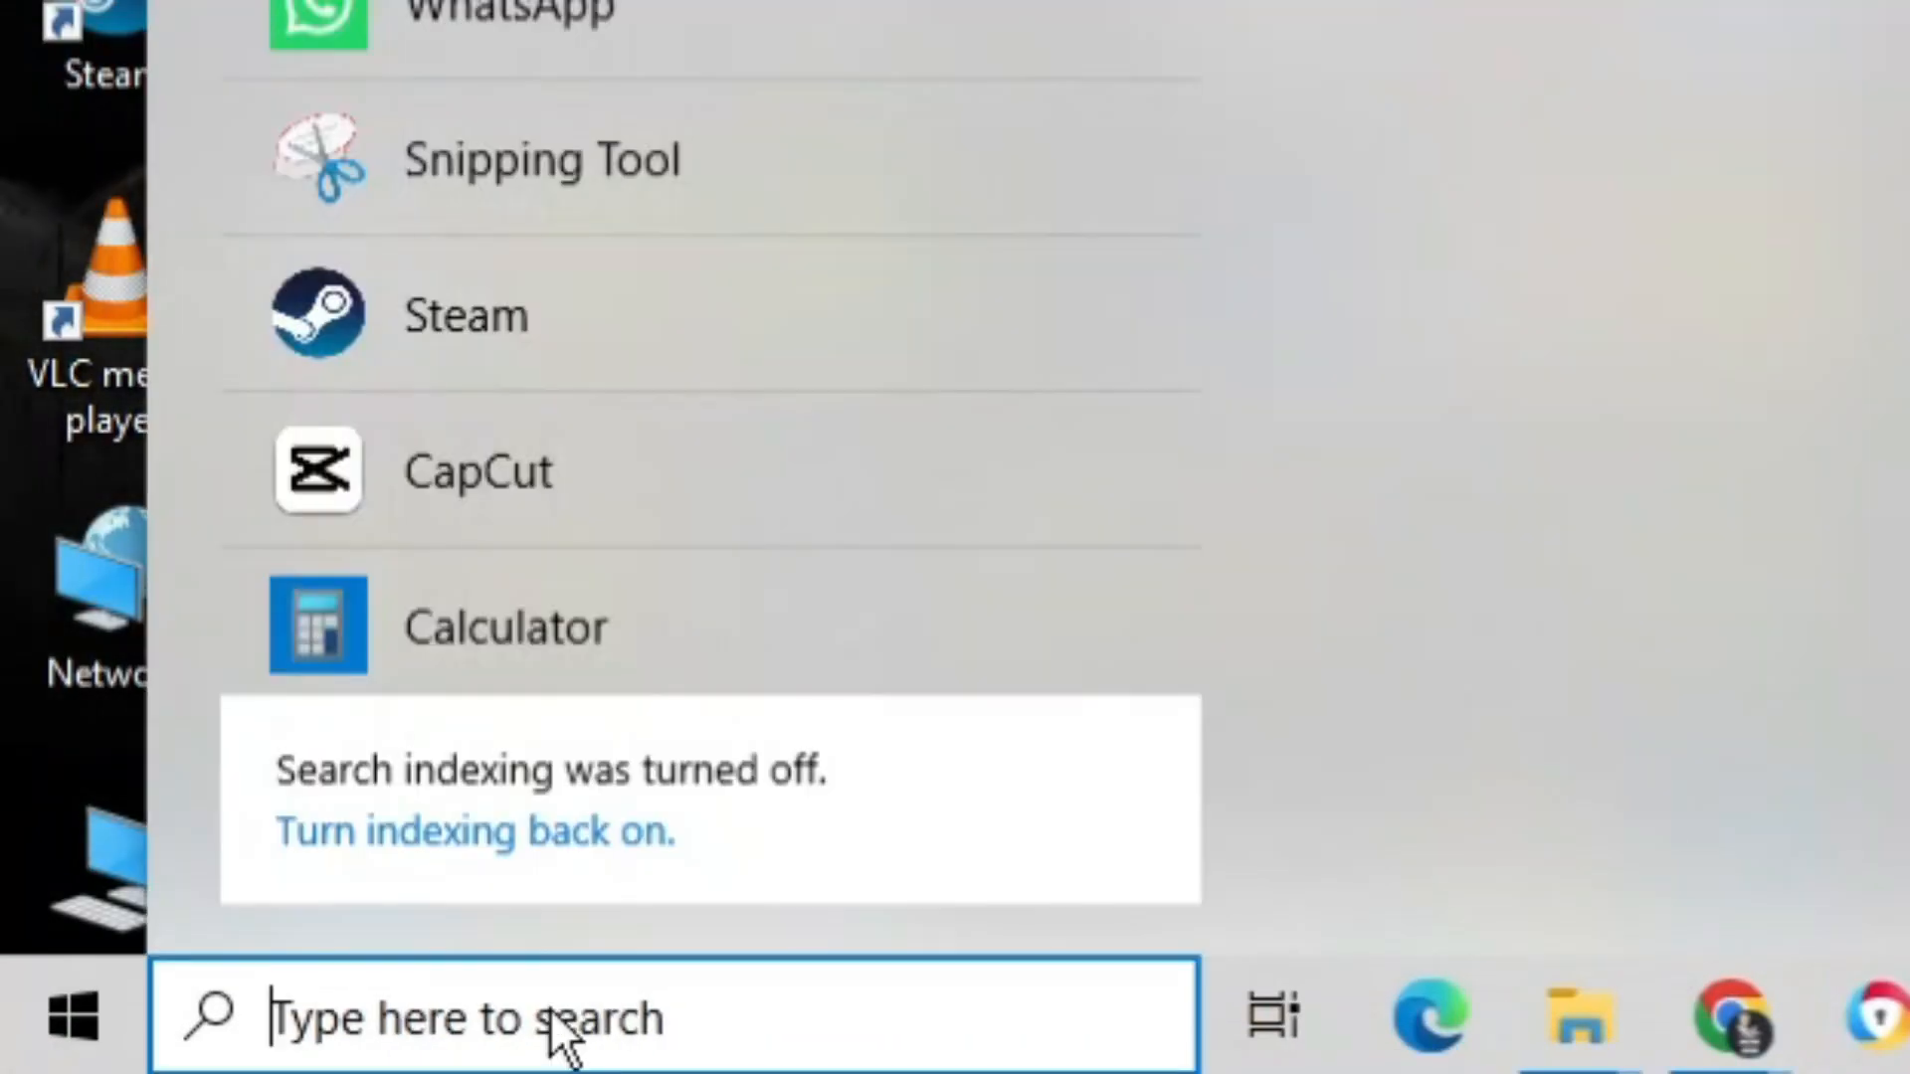
Search 'command prompt' and launch Command Prompt via Run as administrator.
text(command prompt)
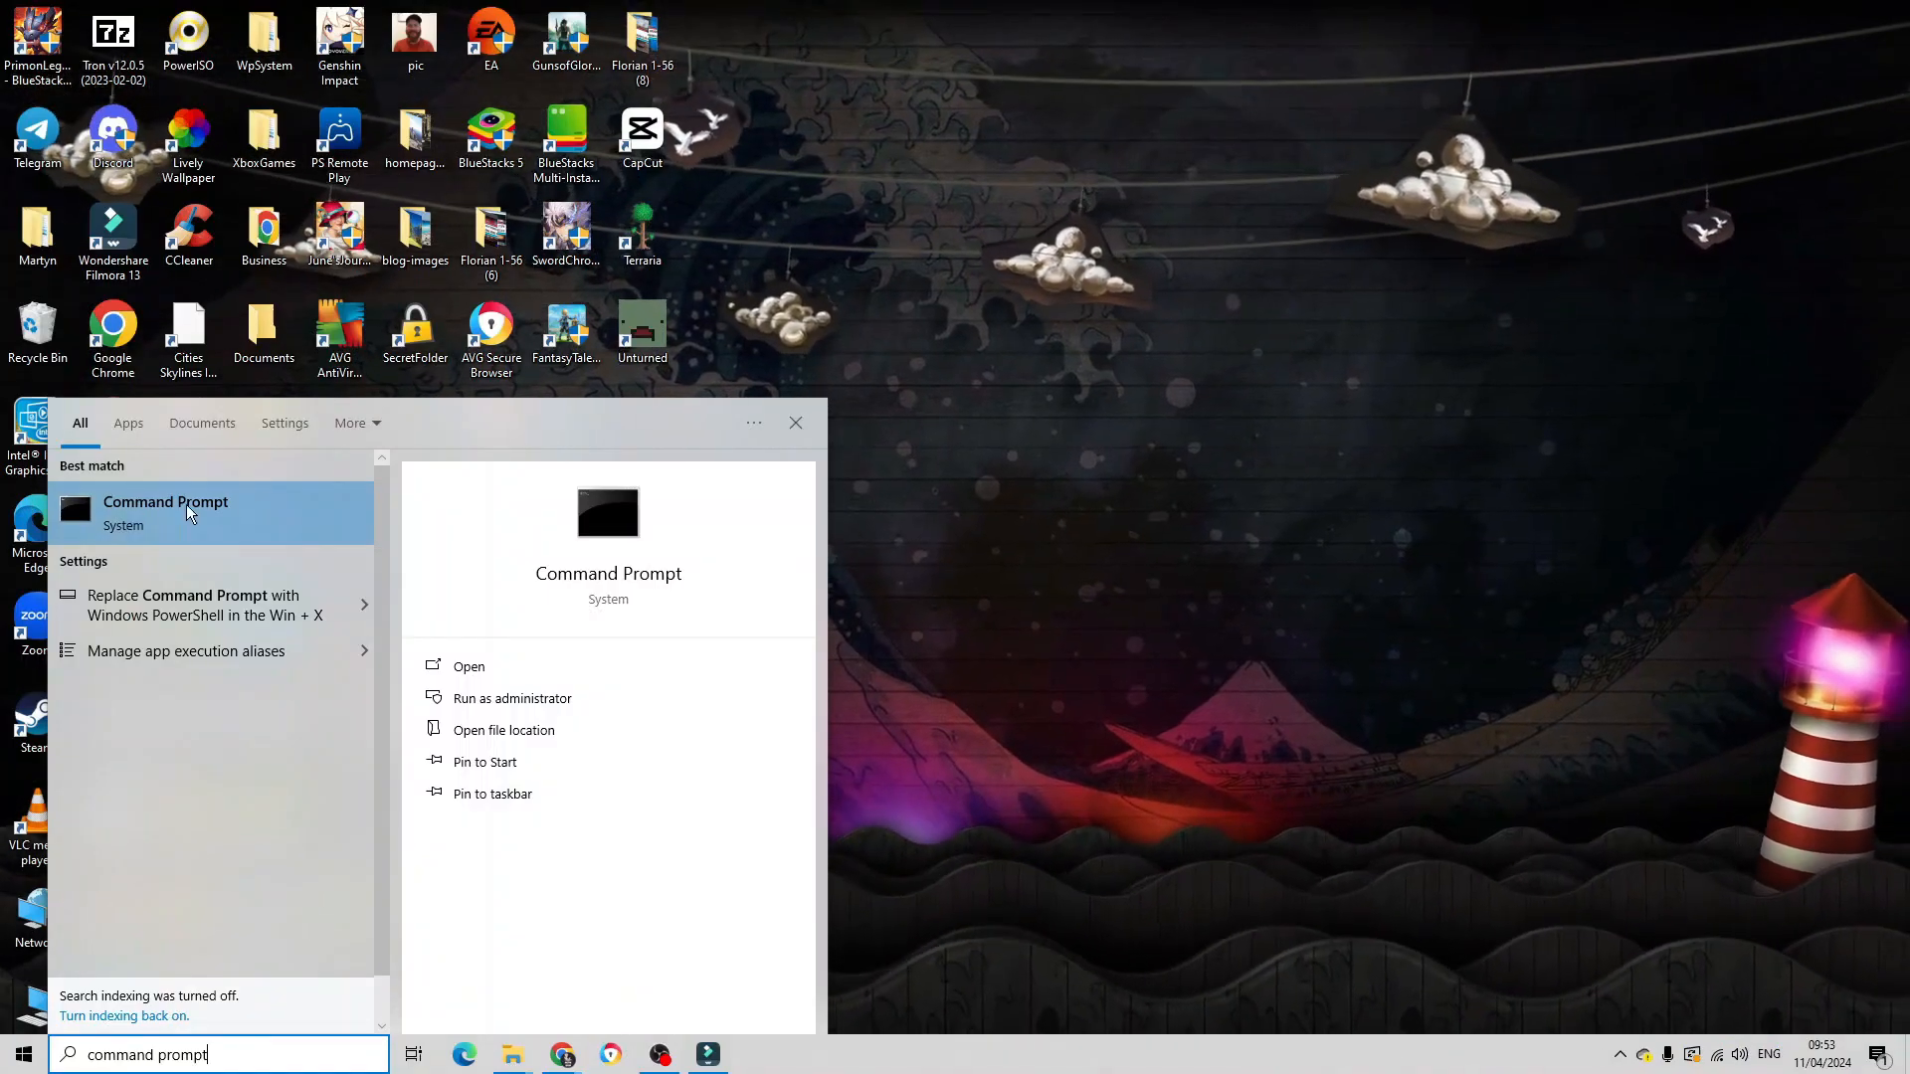
mouse_move(292, 513)
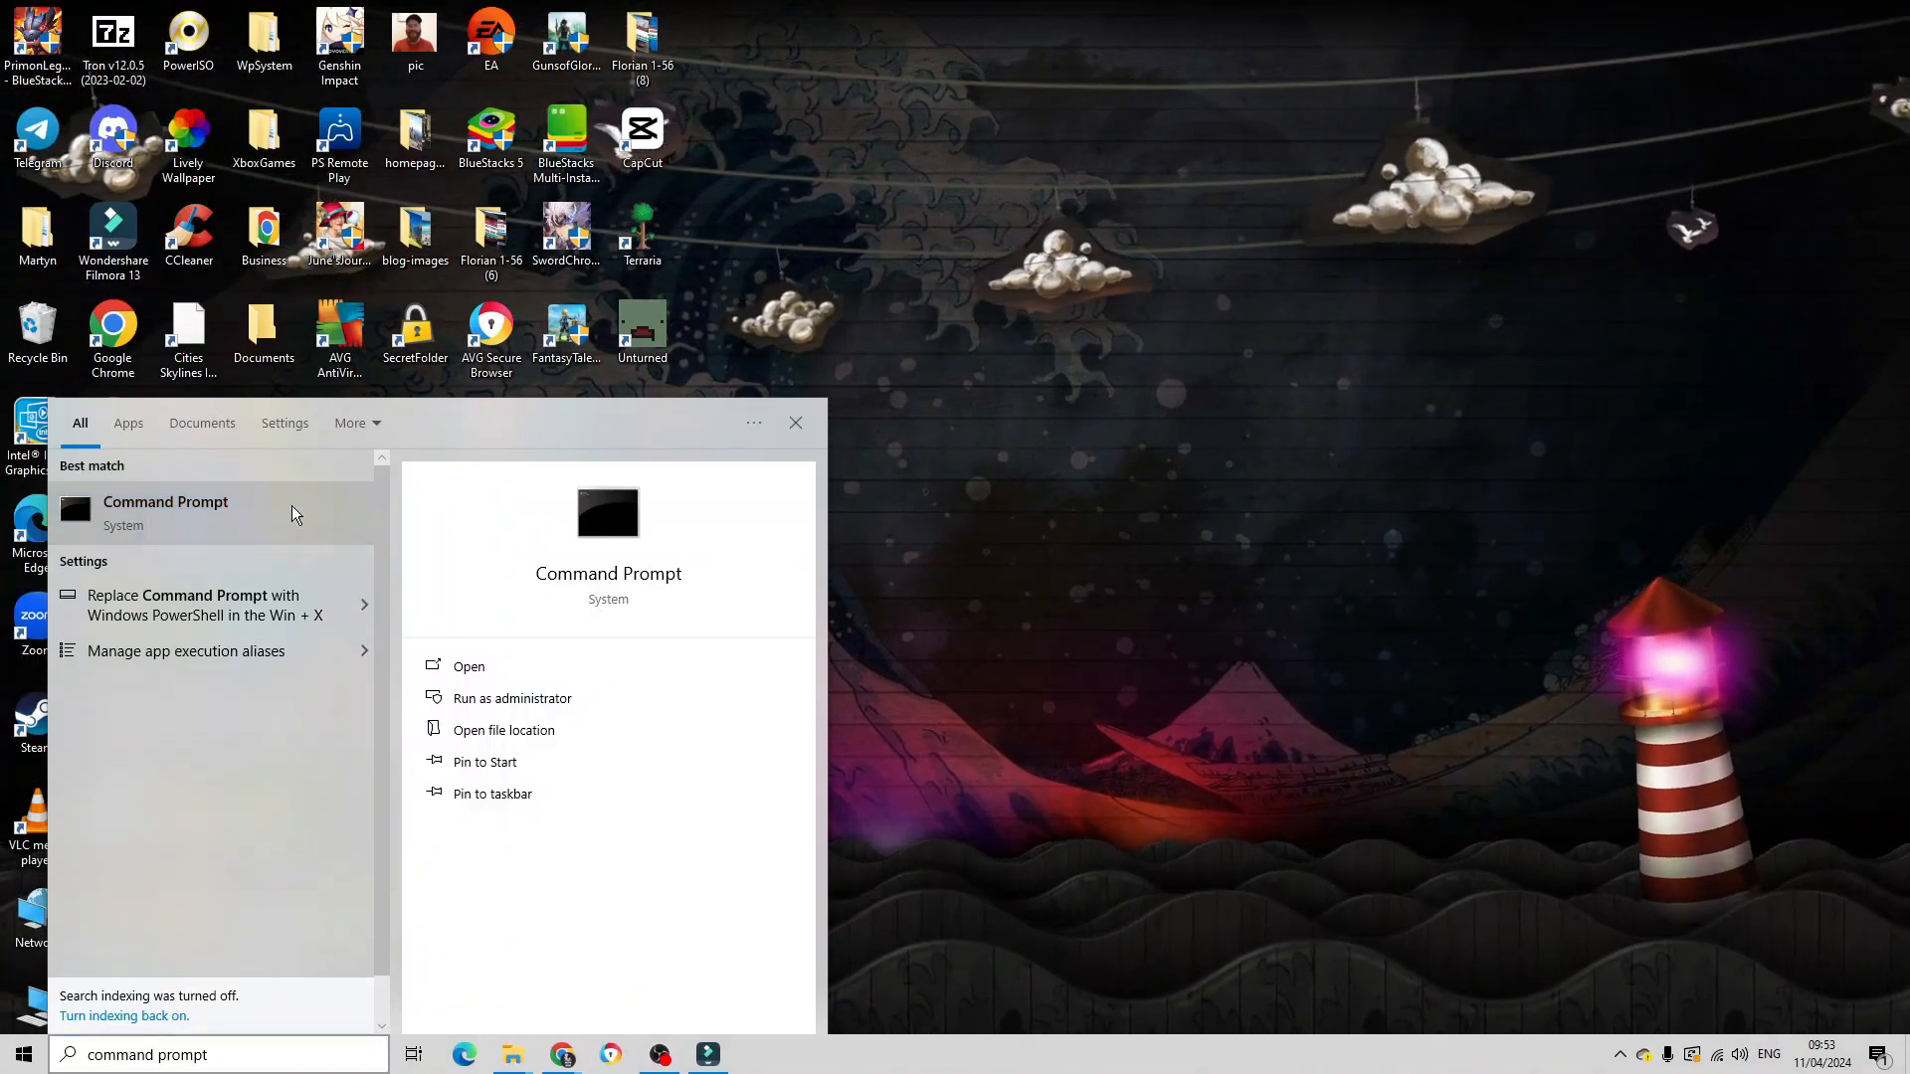
right_click(165, 512)
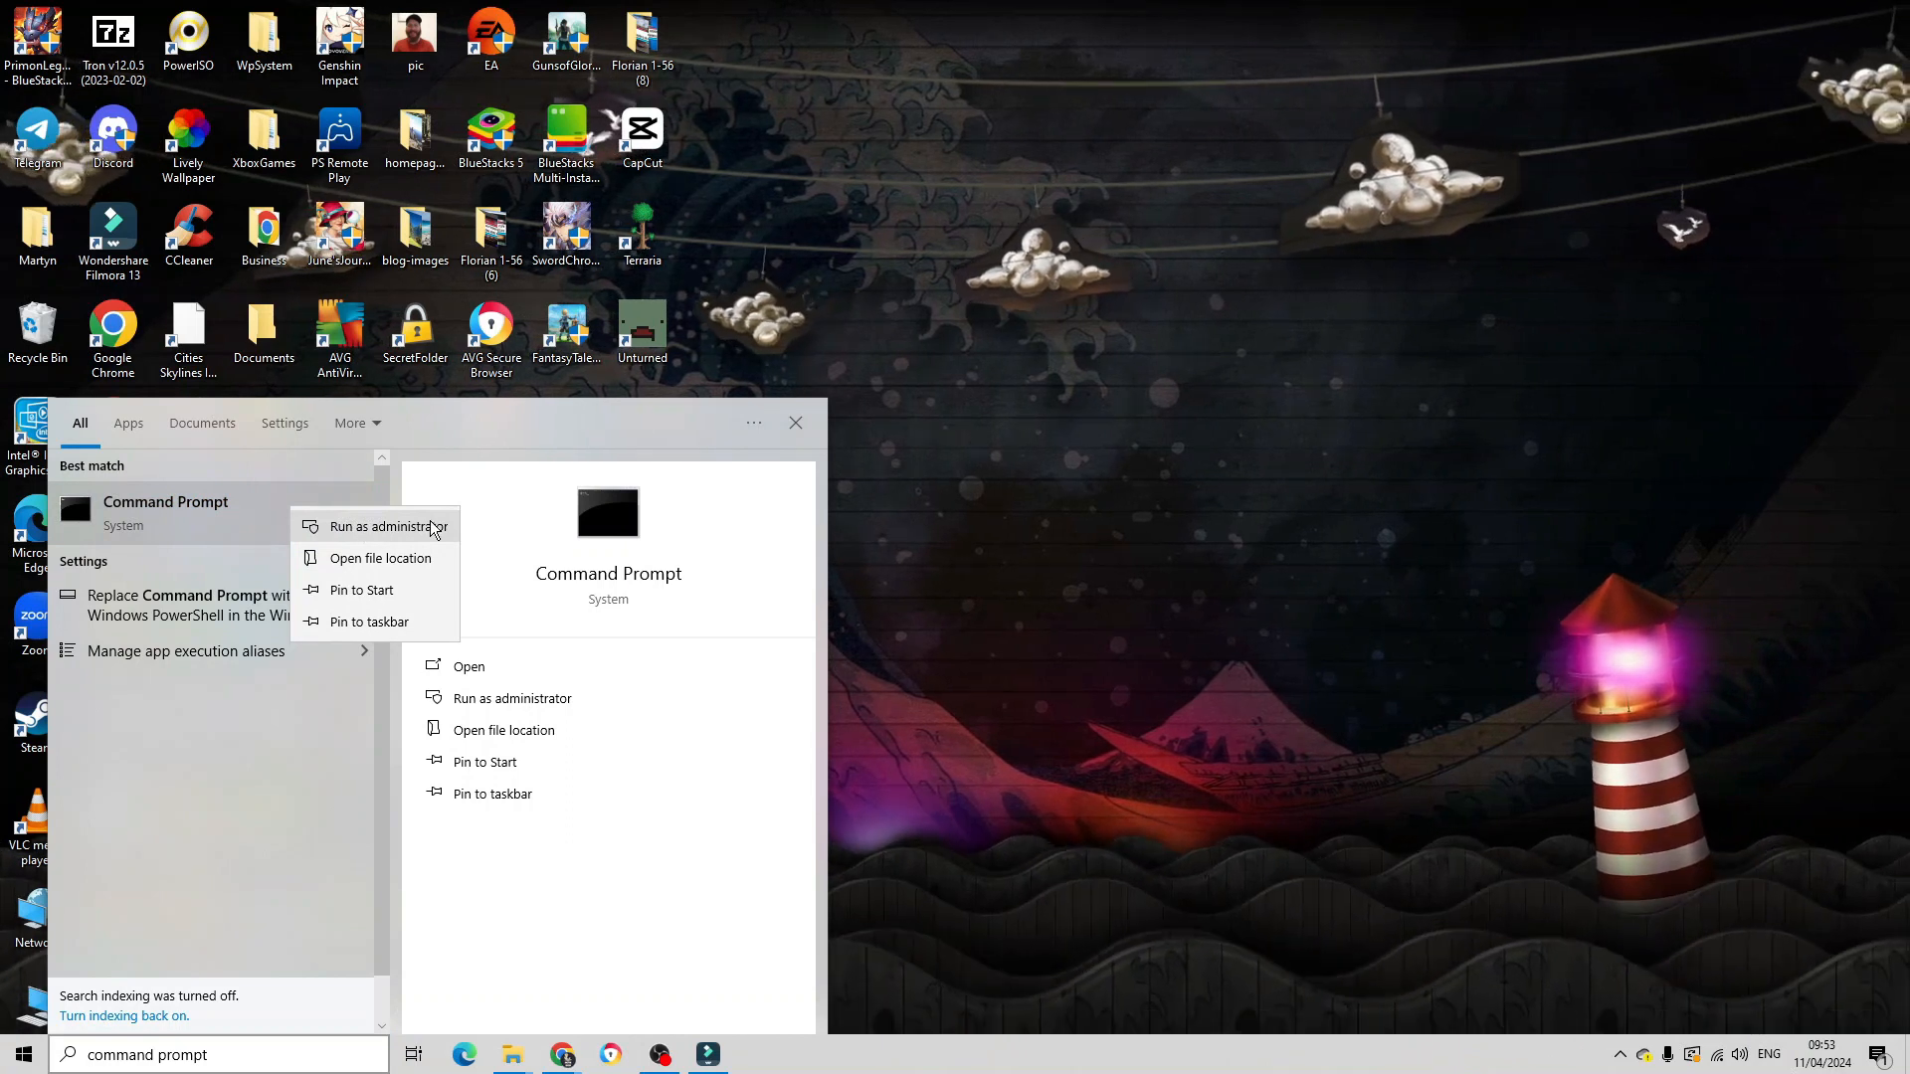
click(386, 525)
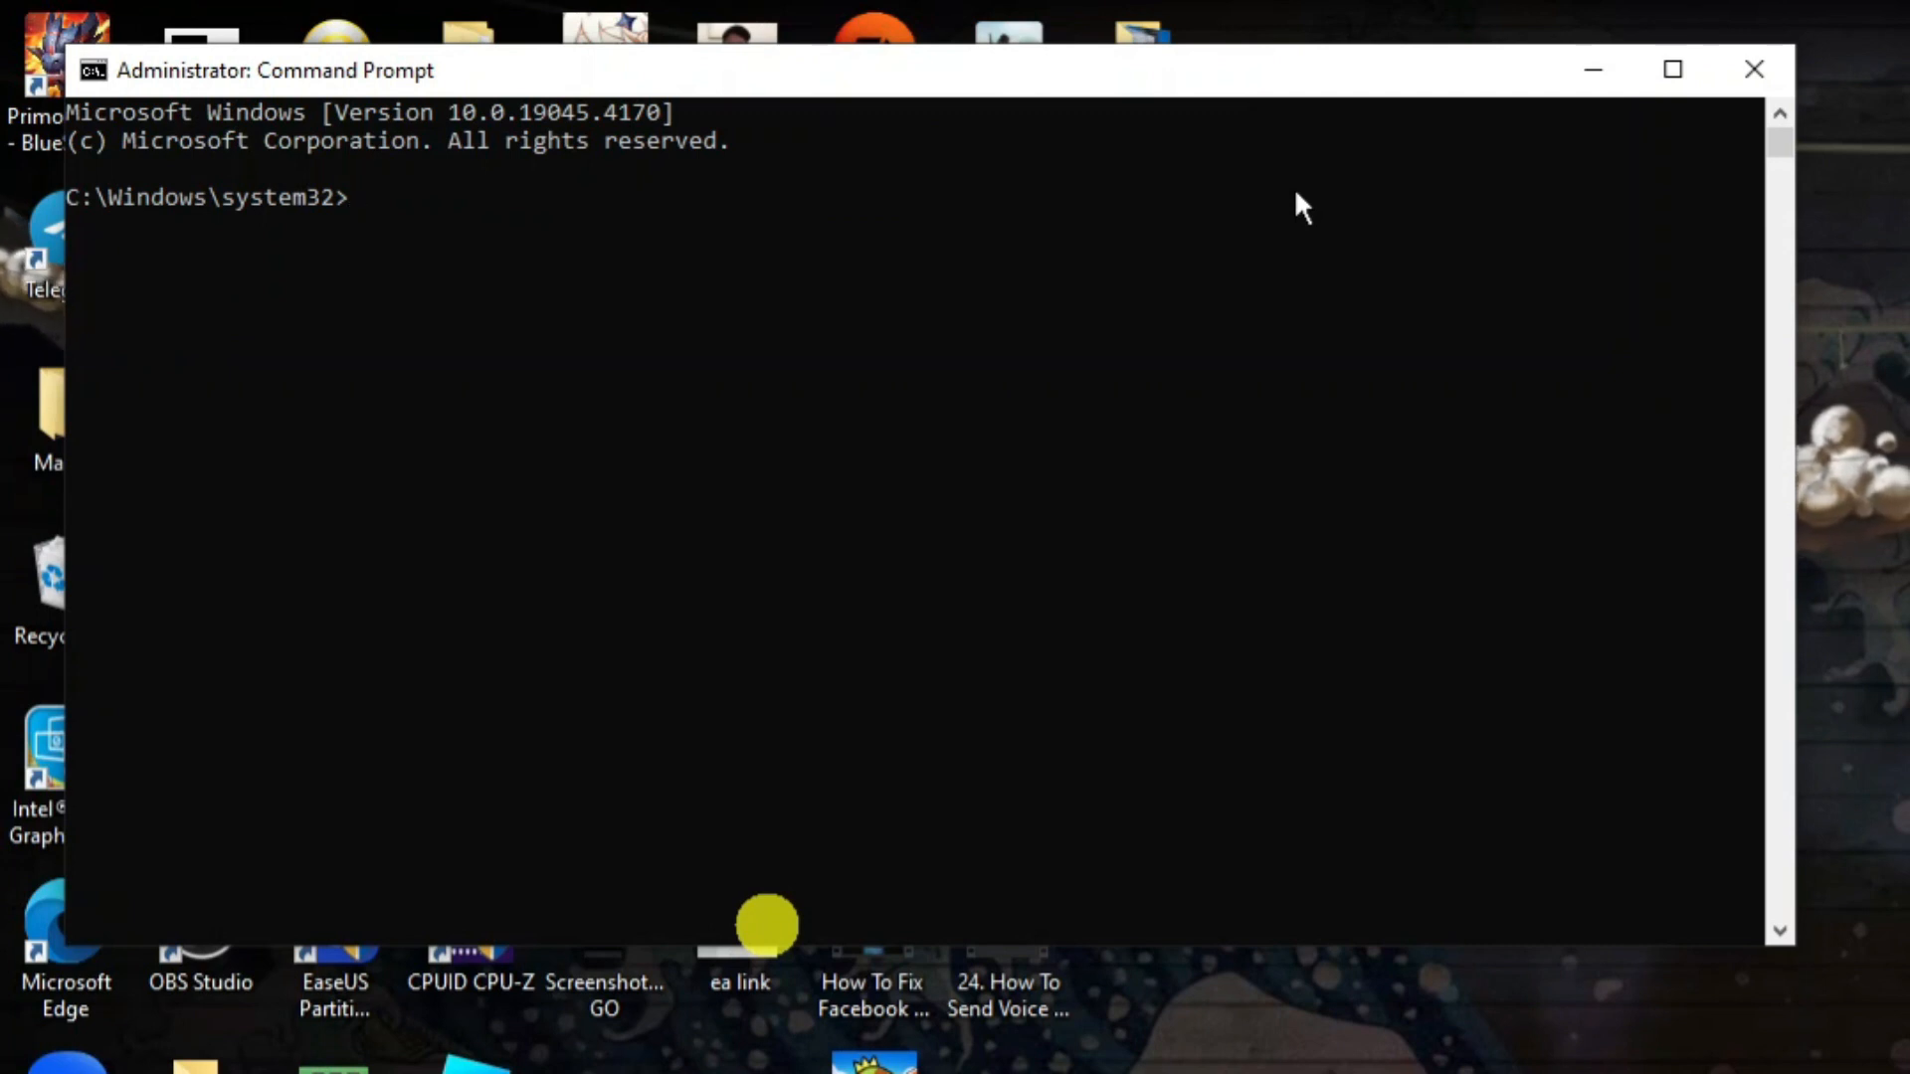
Enter the command 'dism /online /cleanup-image /scanhealth' in the admin prompt.
text(dism)
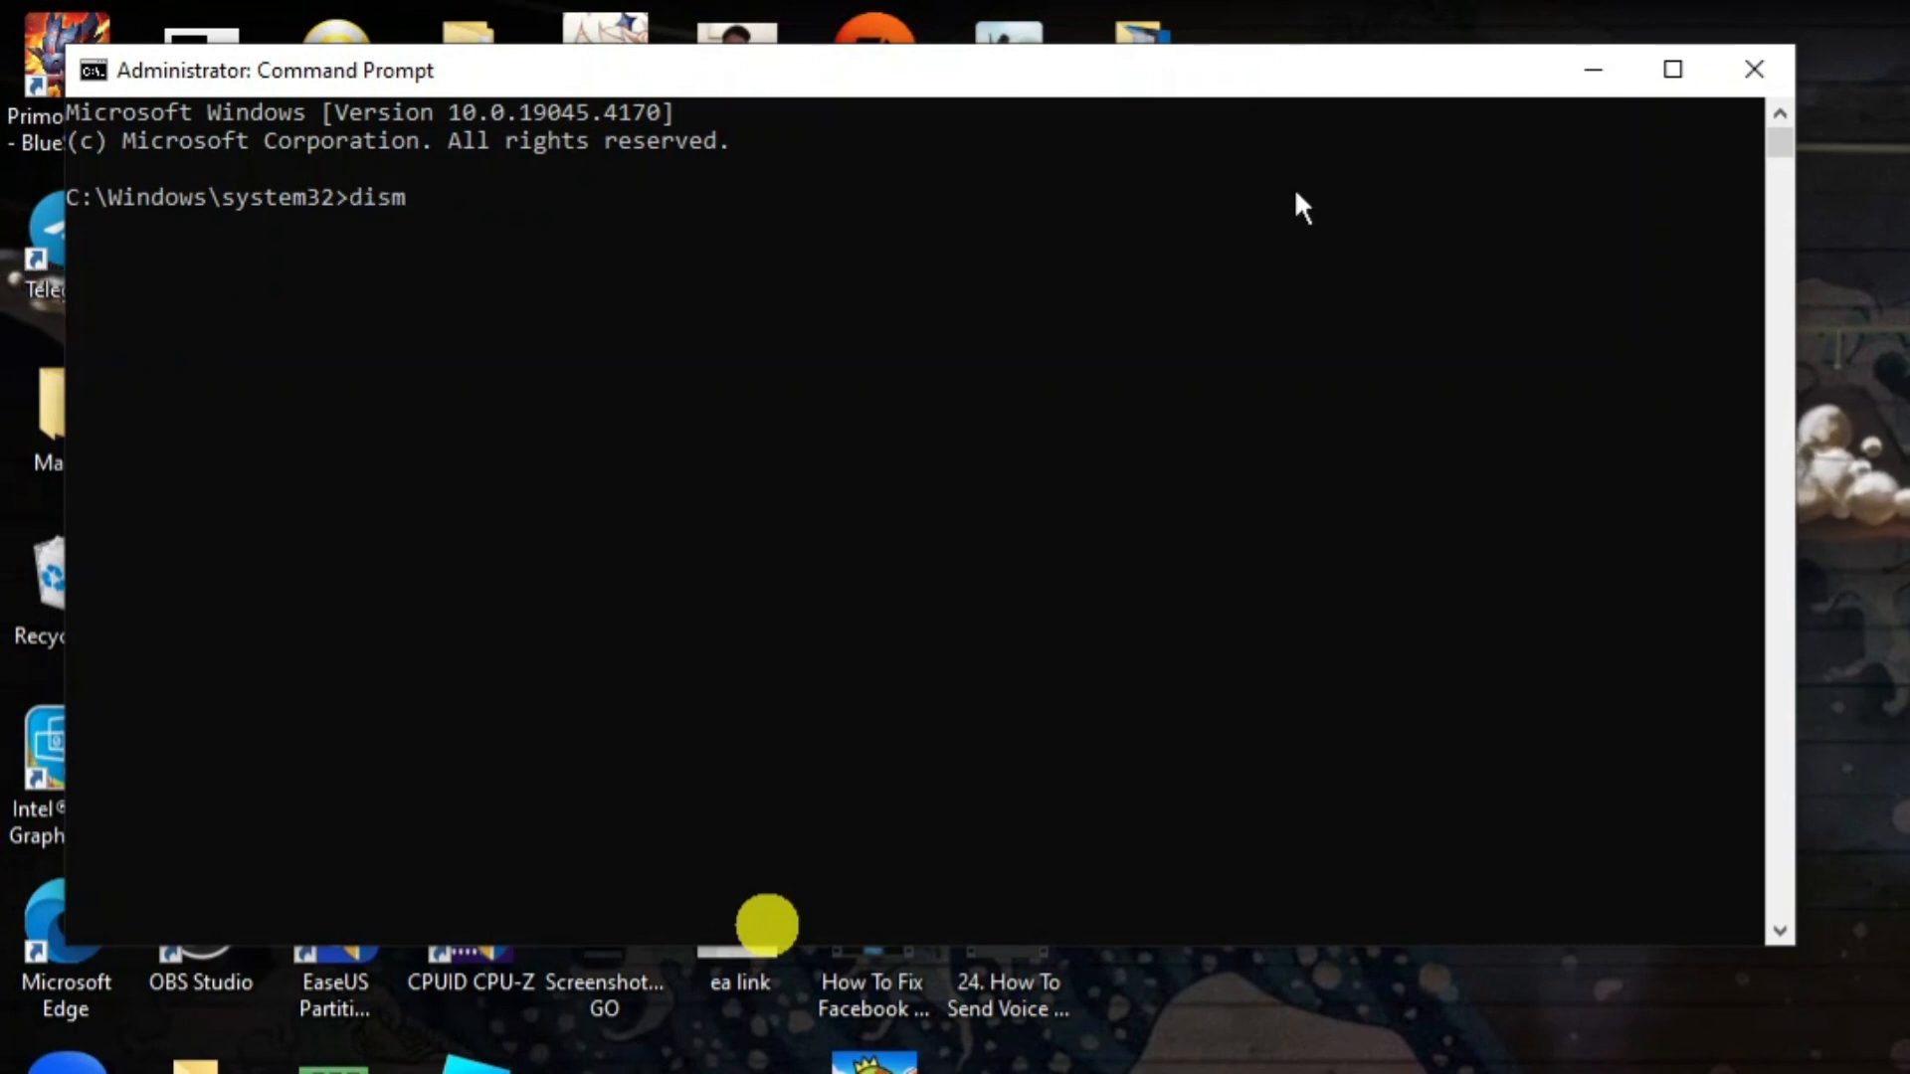
text(/)
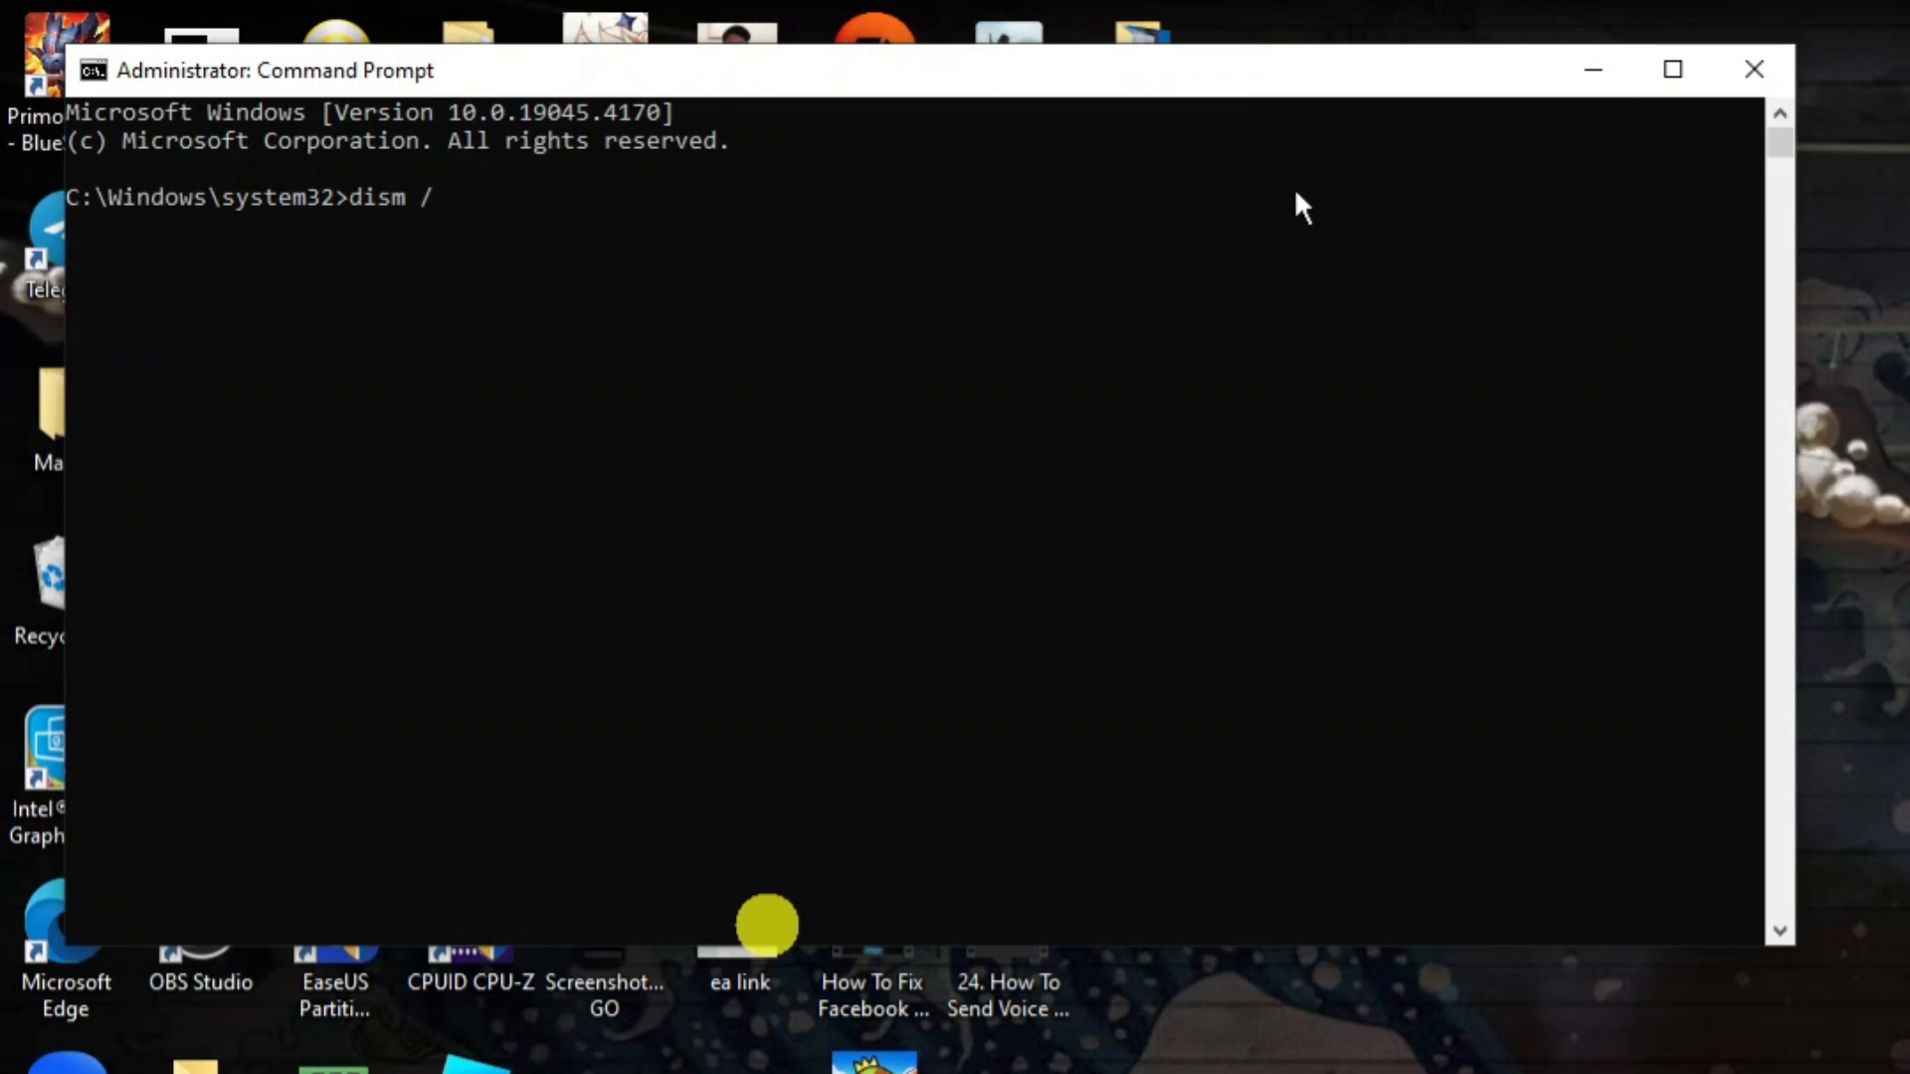
text(online /)
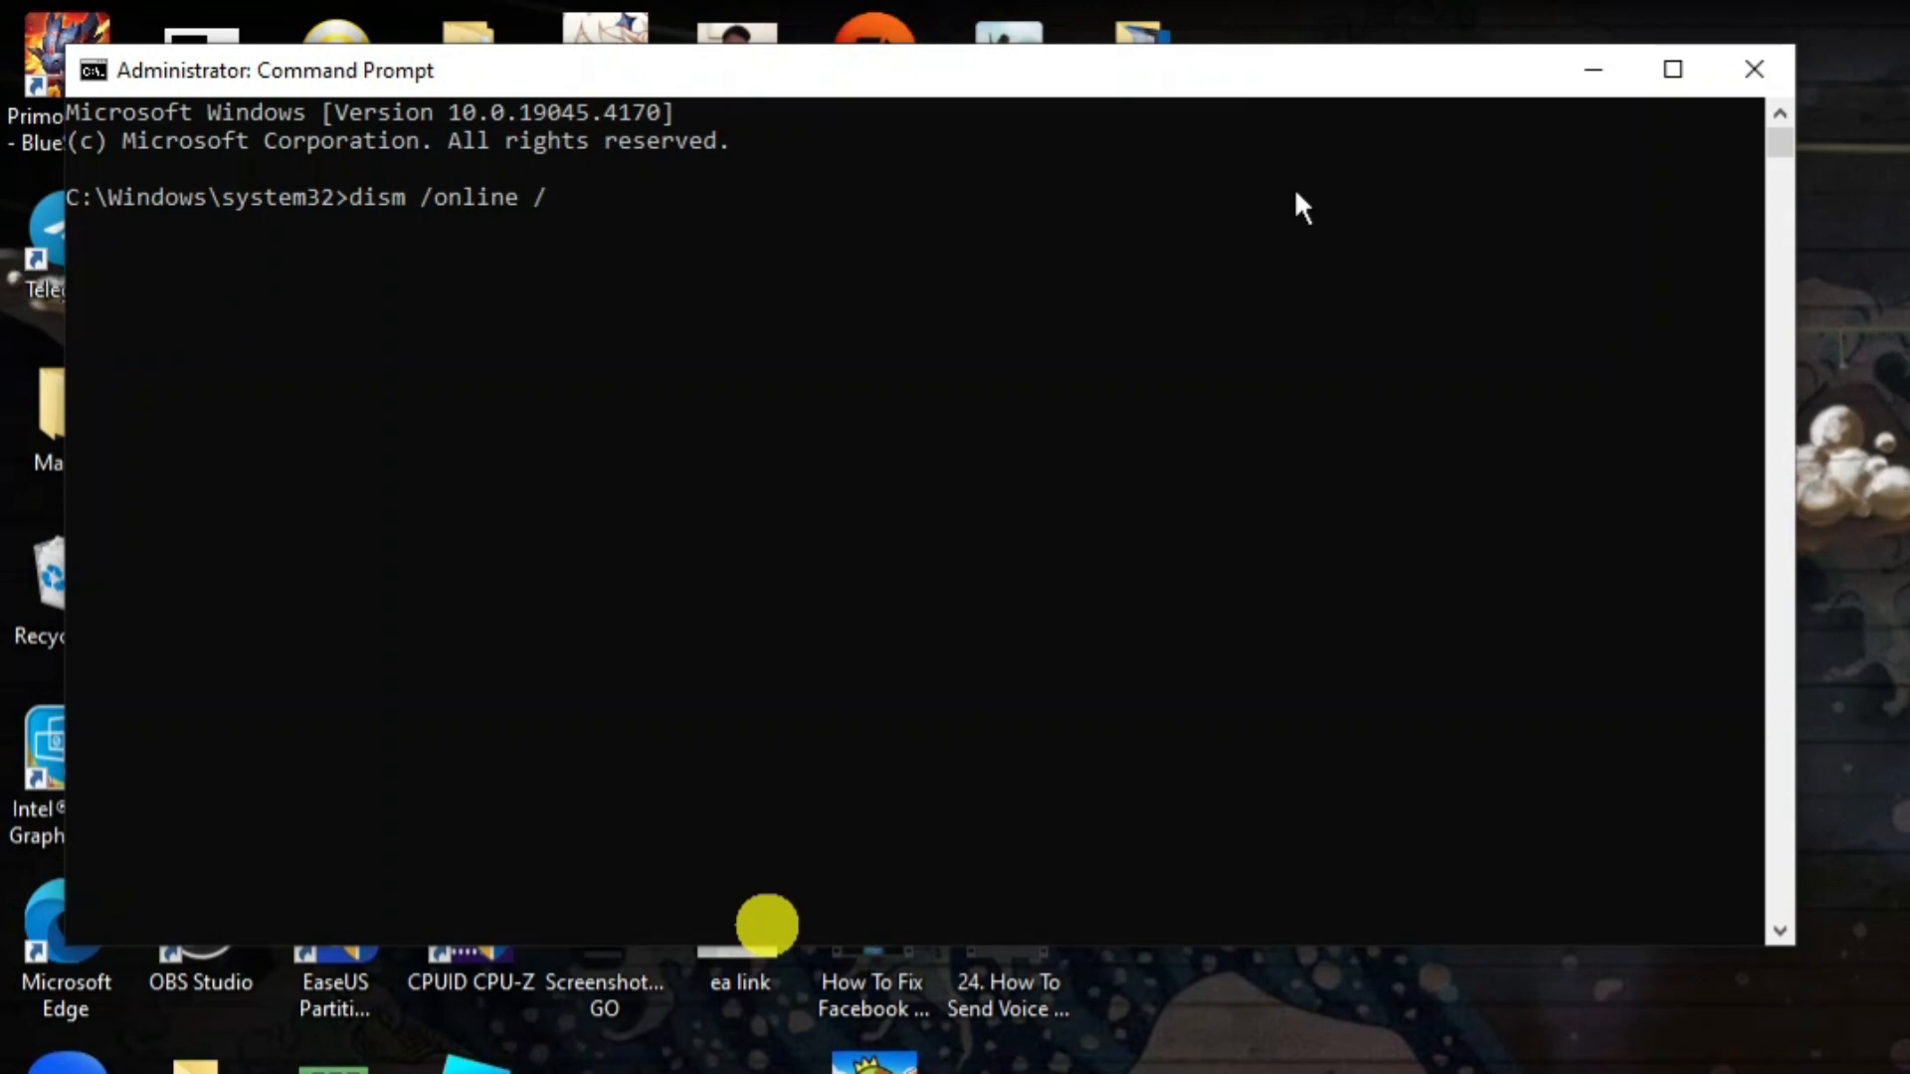
text(clean)
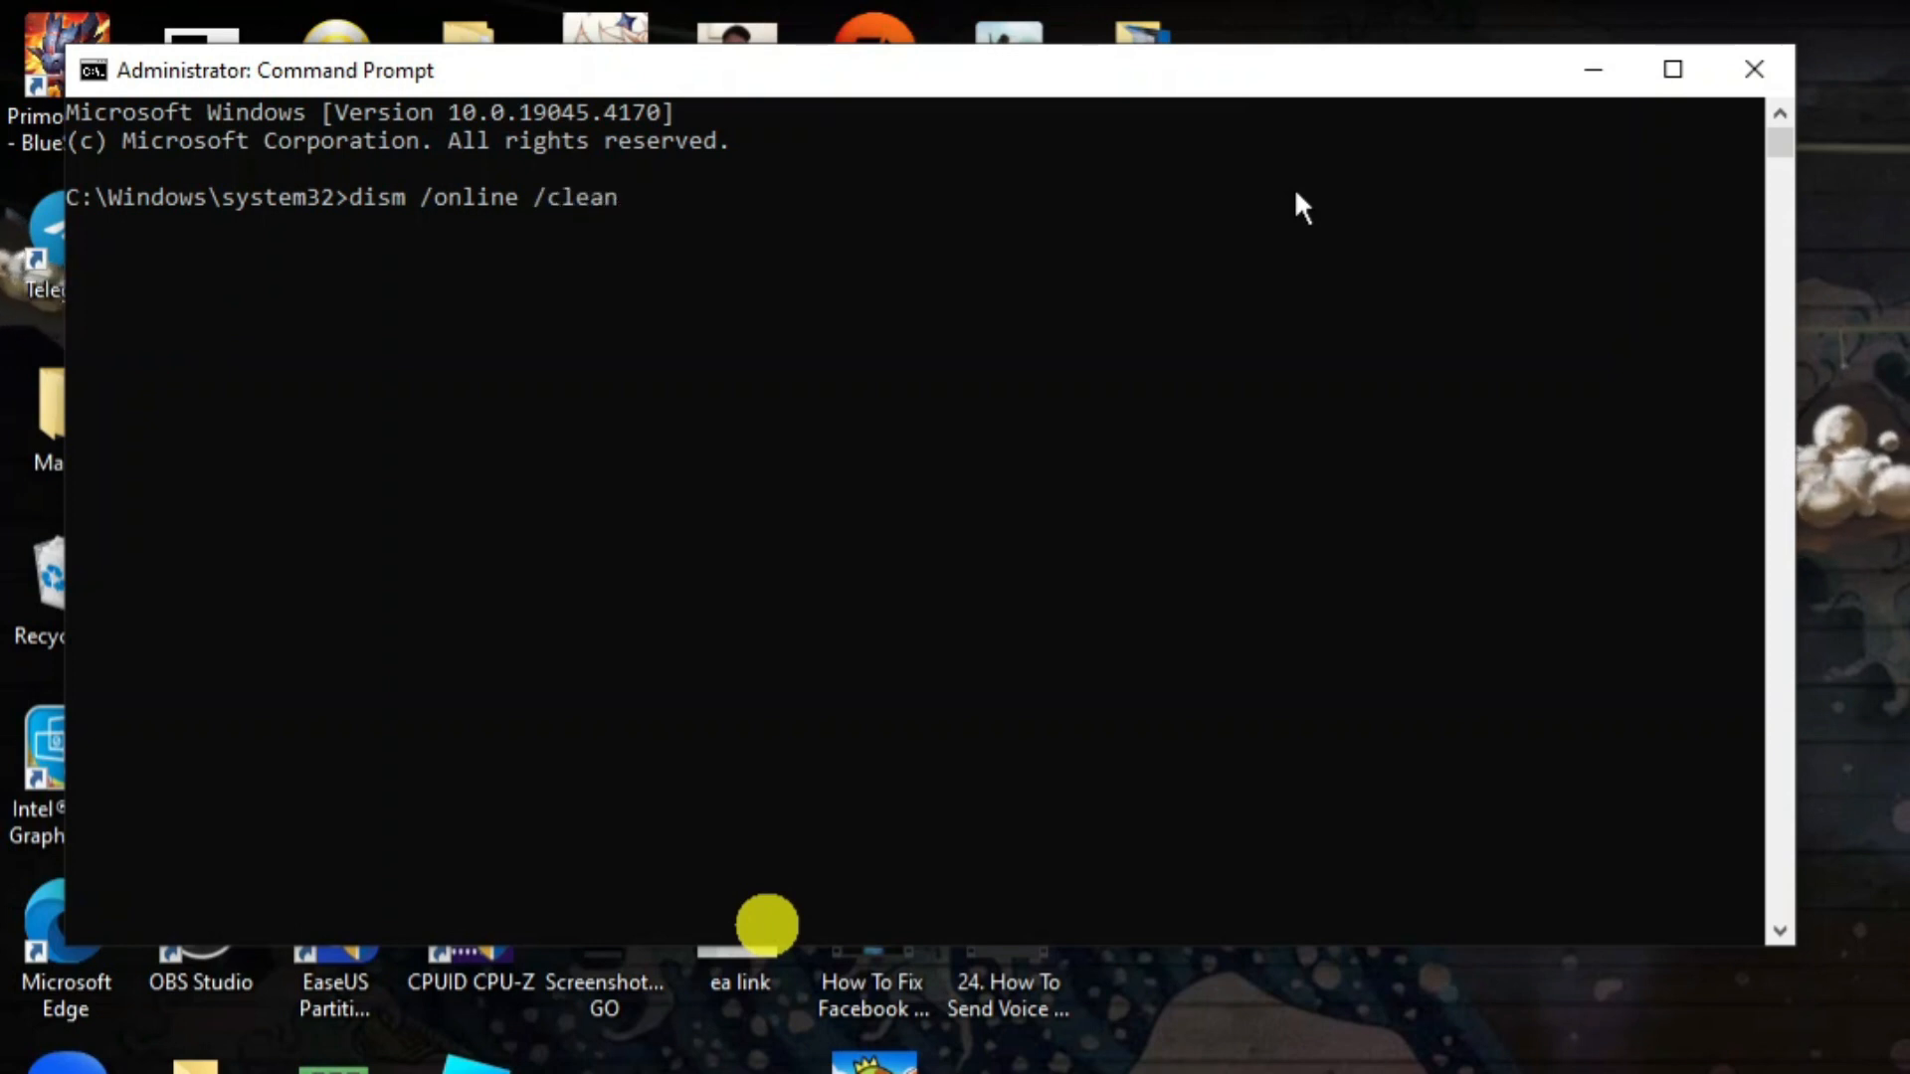
text(up-)
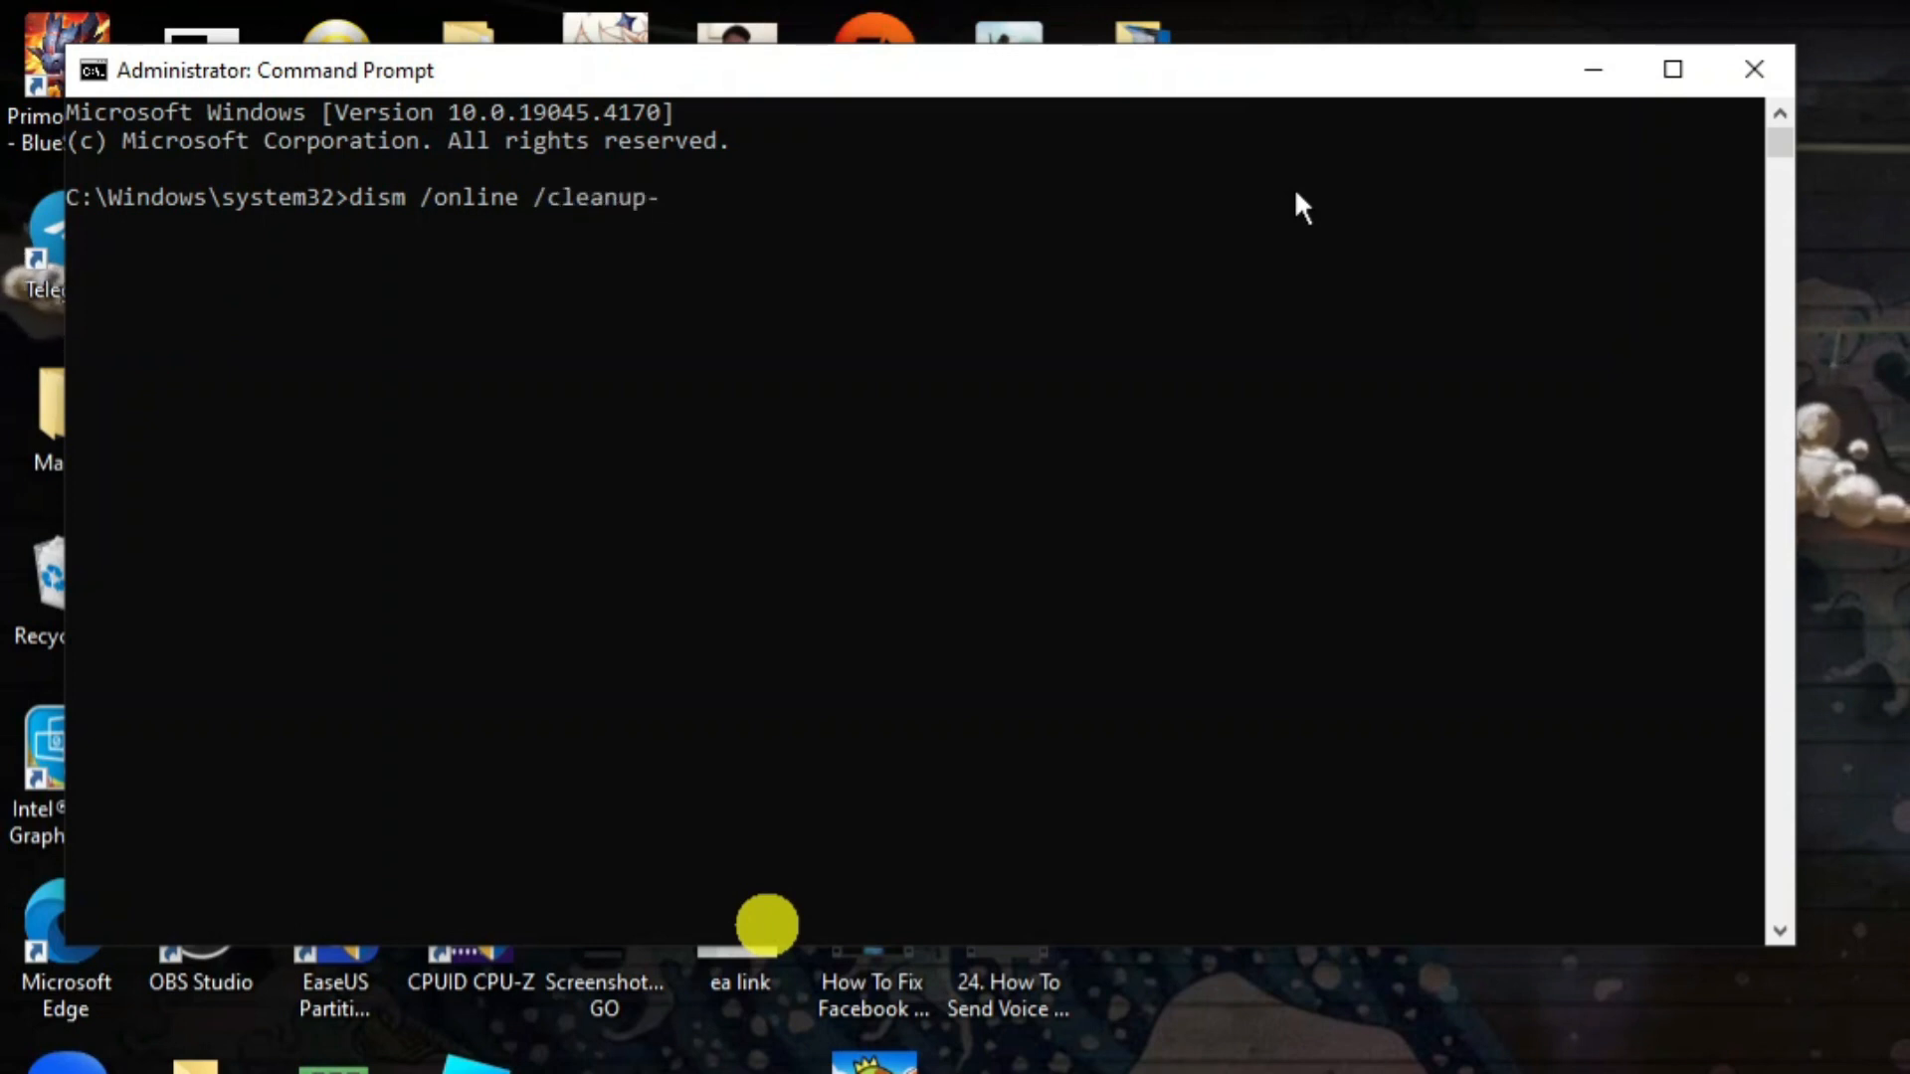
text(image)
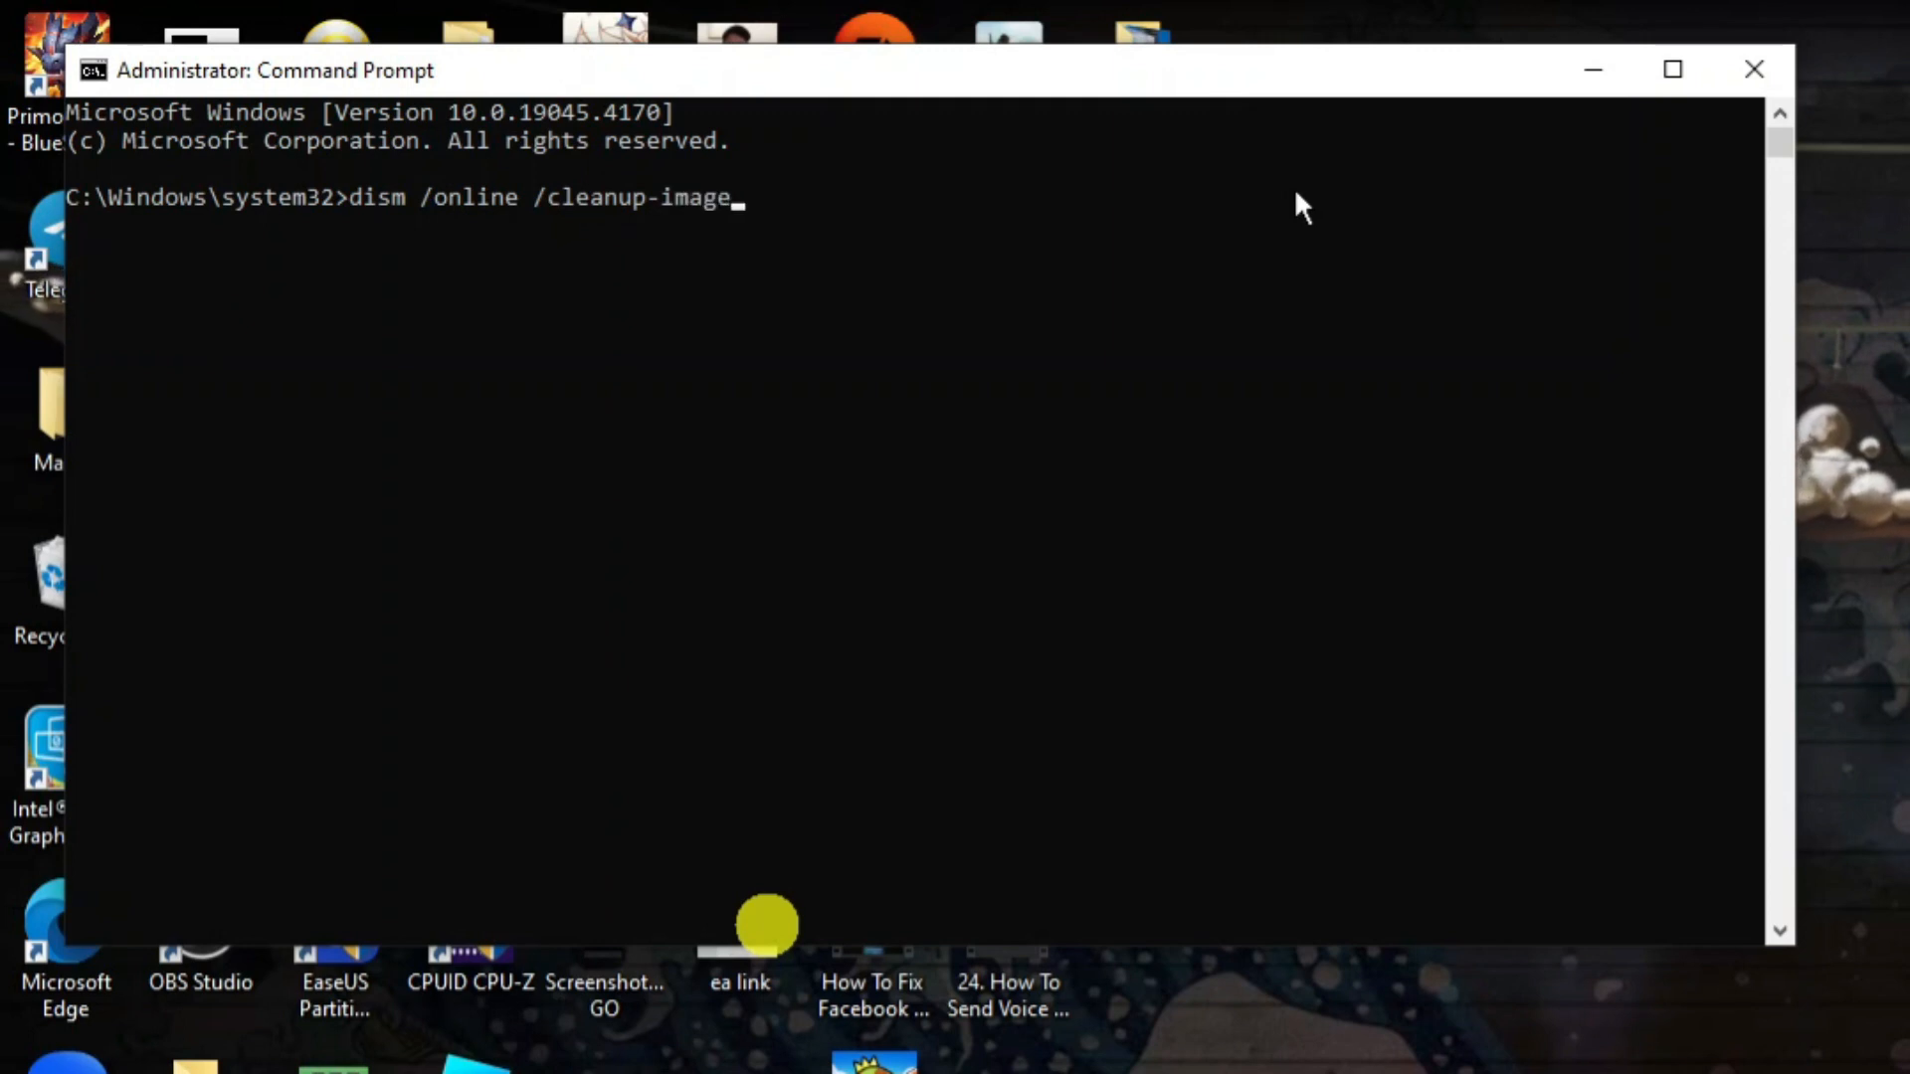
text(/)
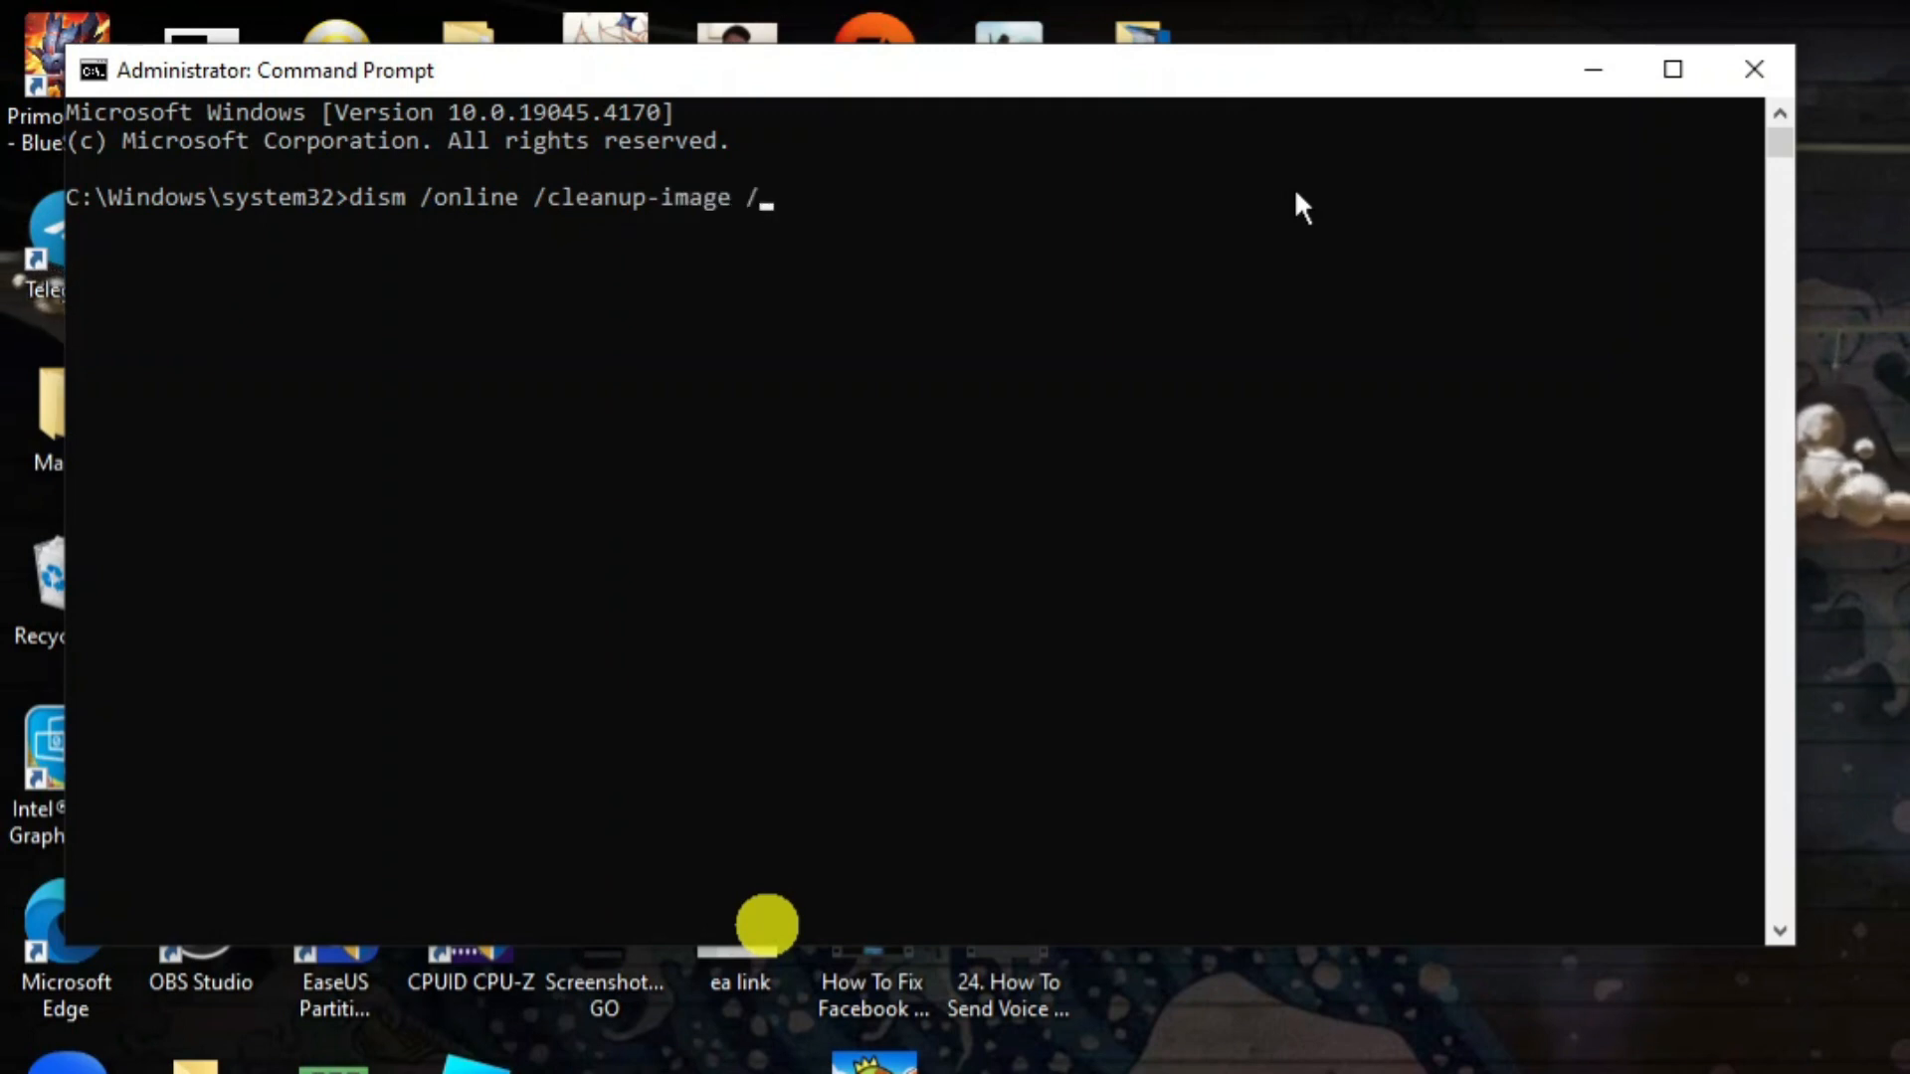
text(scanhe)
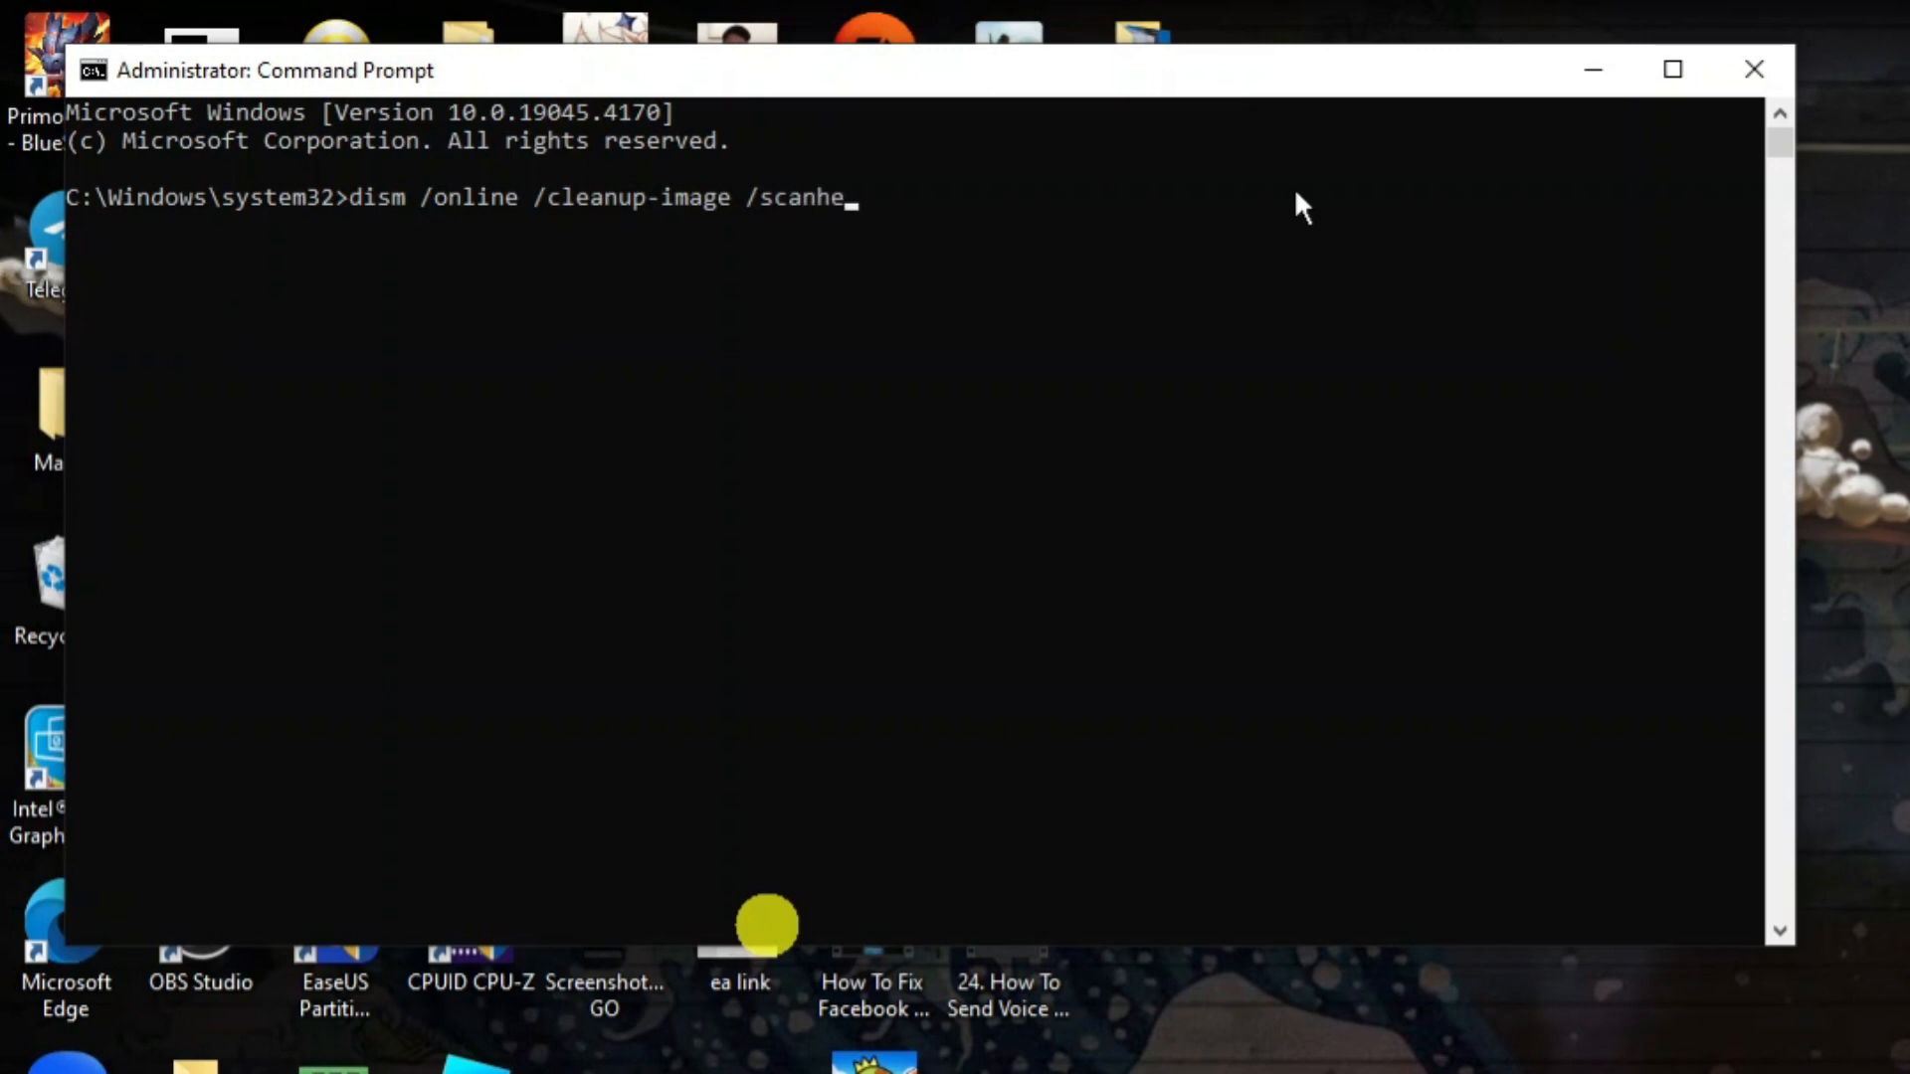
text(alth)
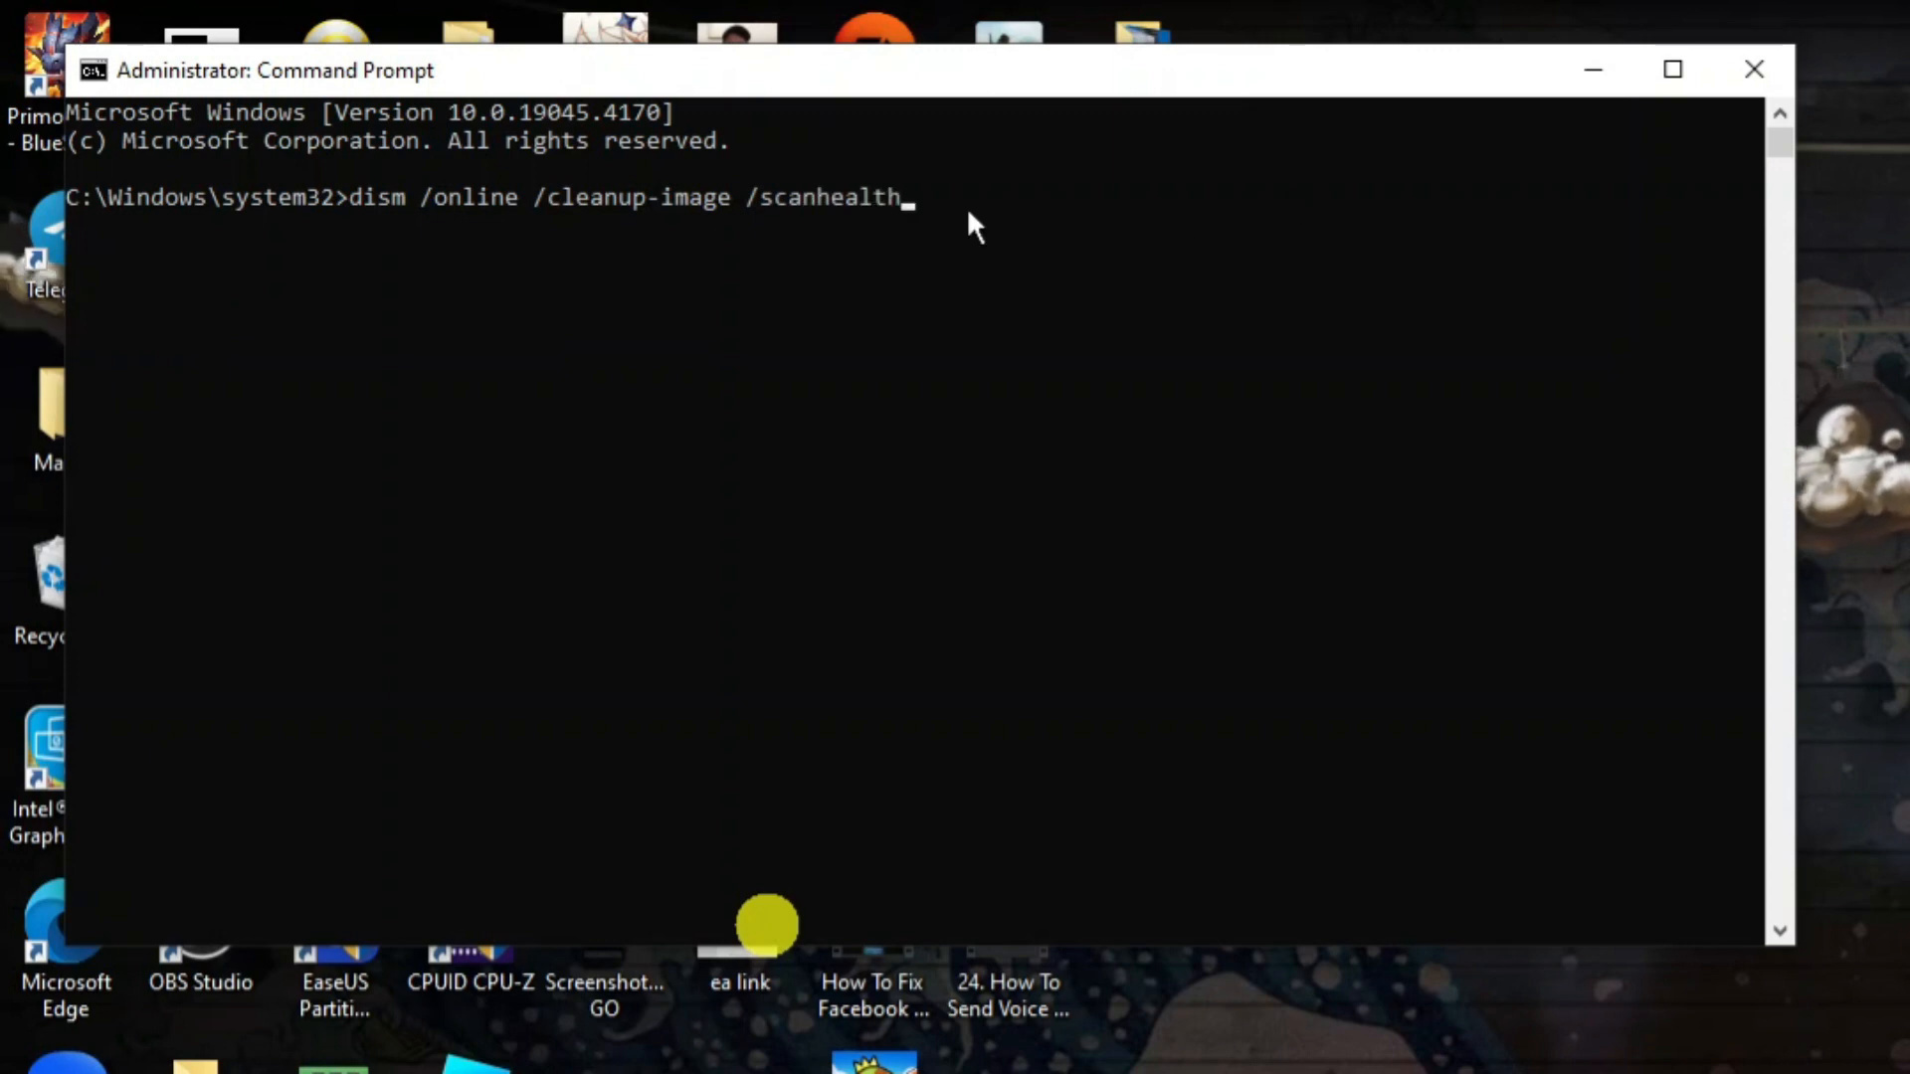
mouse_move(494, 231)
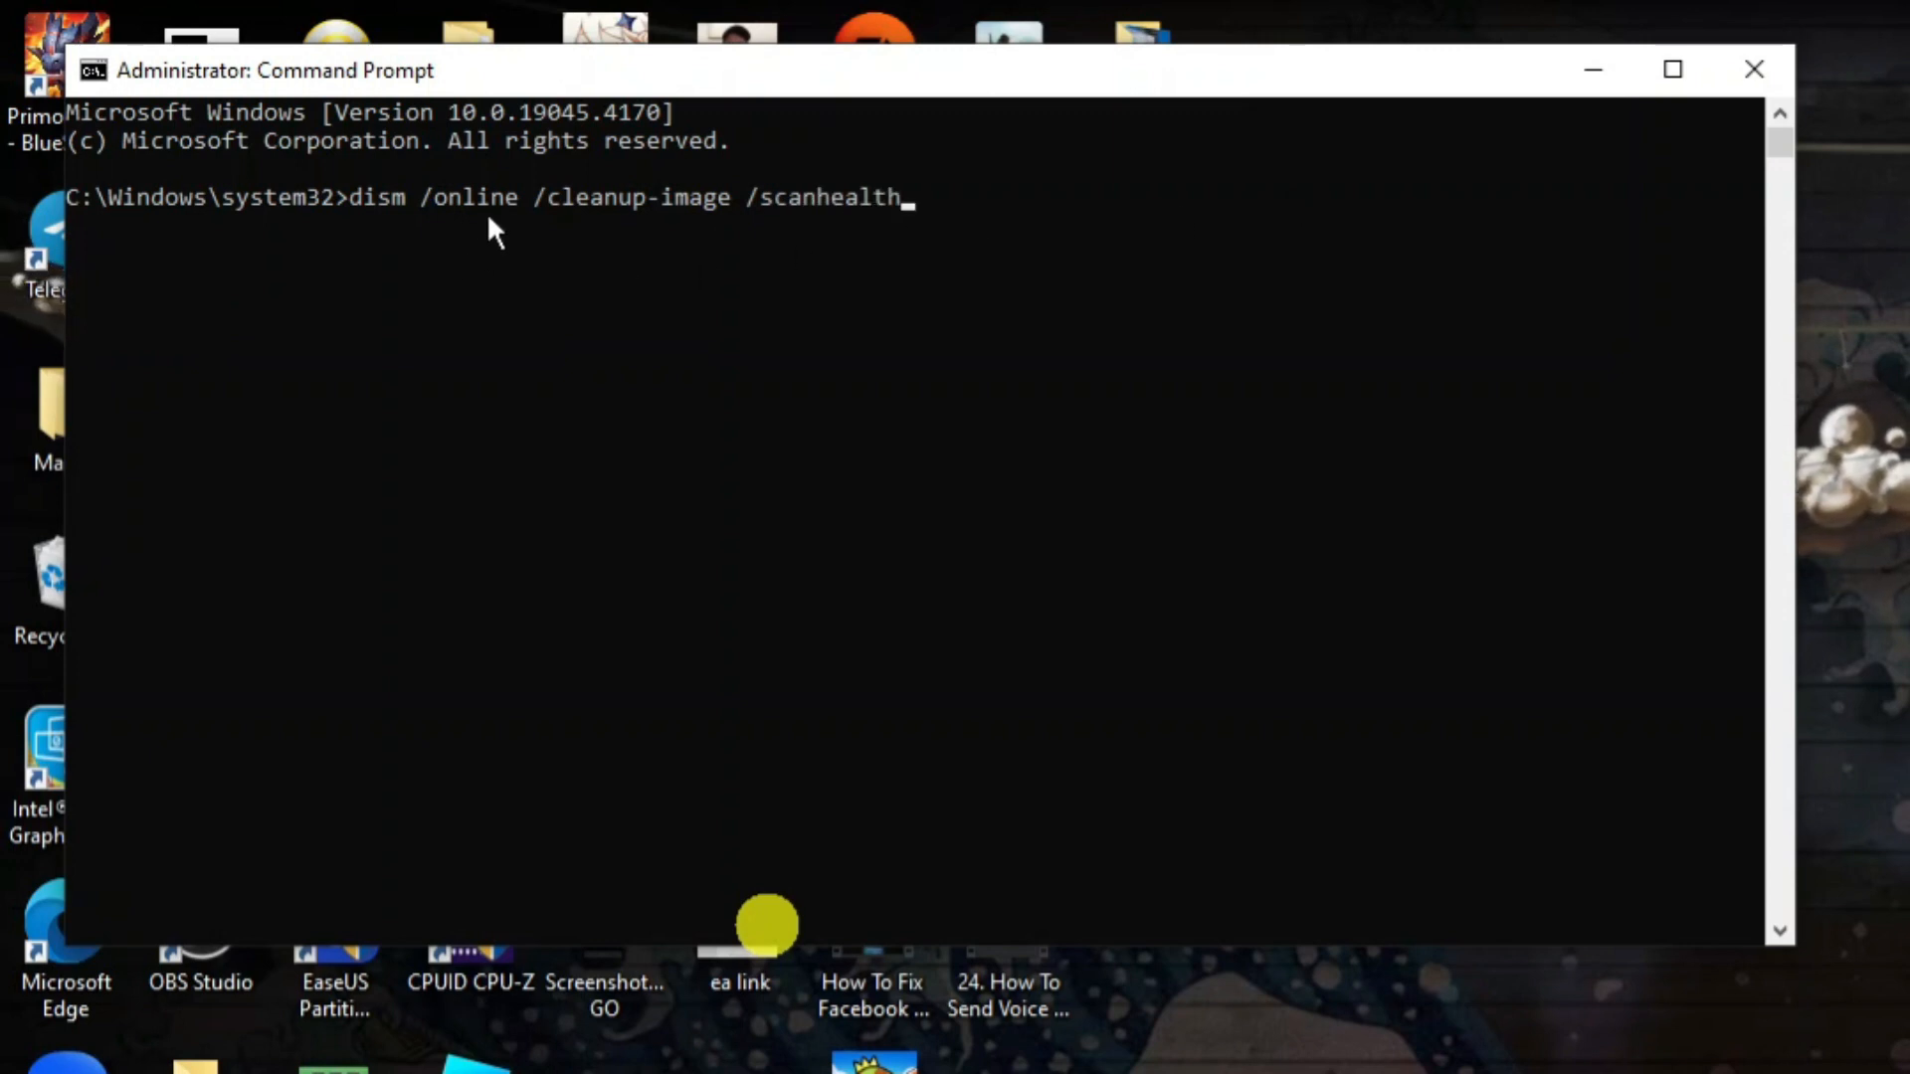
mouse_move(549, 212)
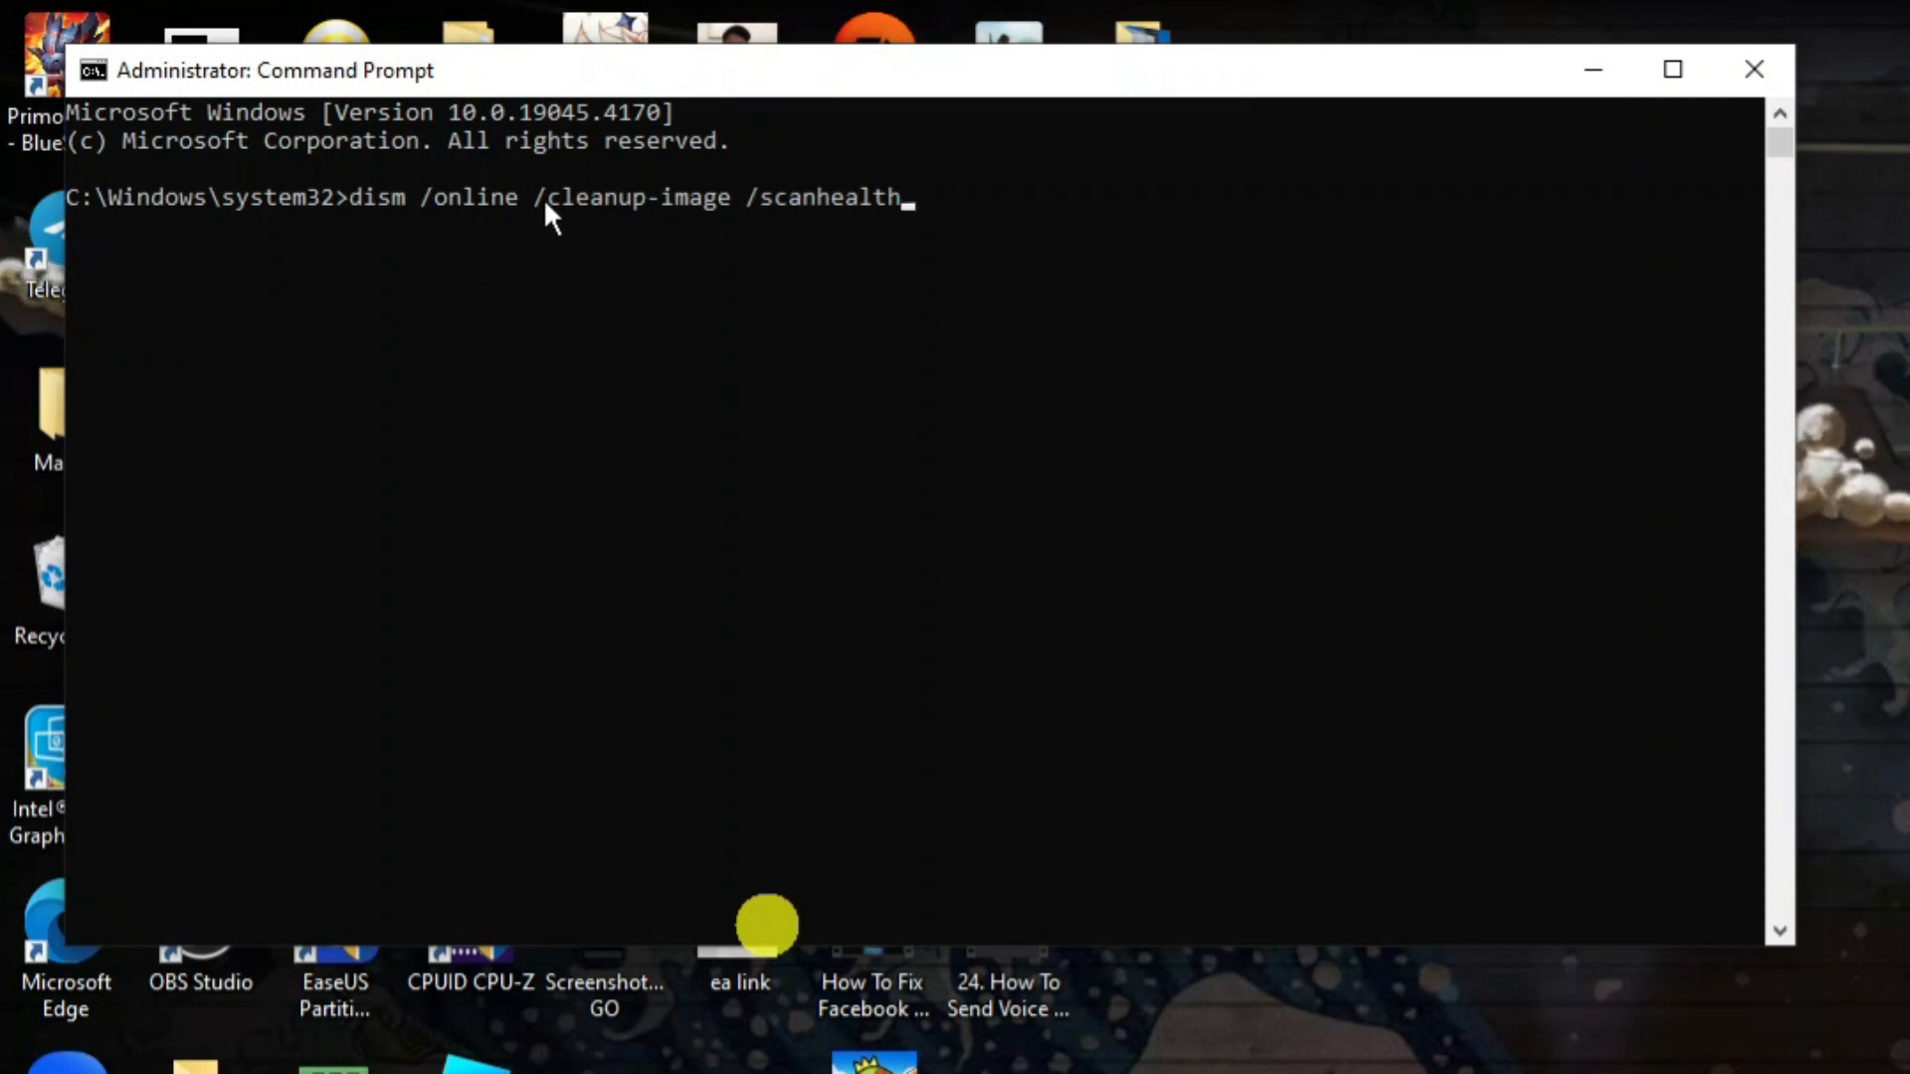
mouse_move(724, 220)
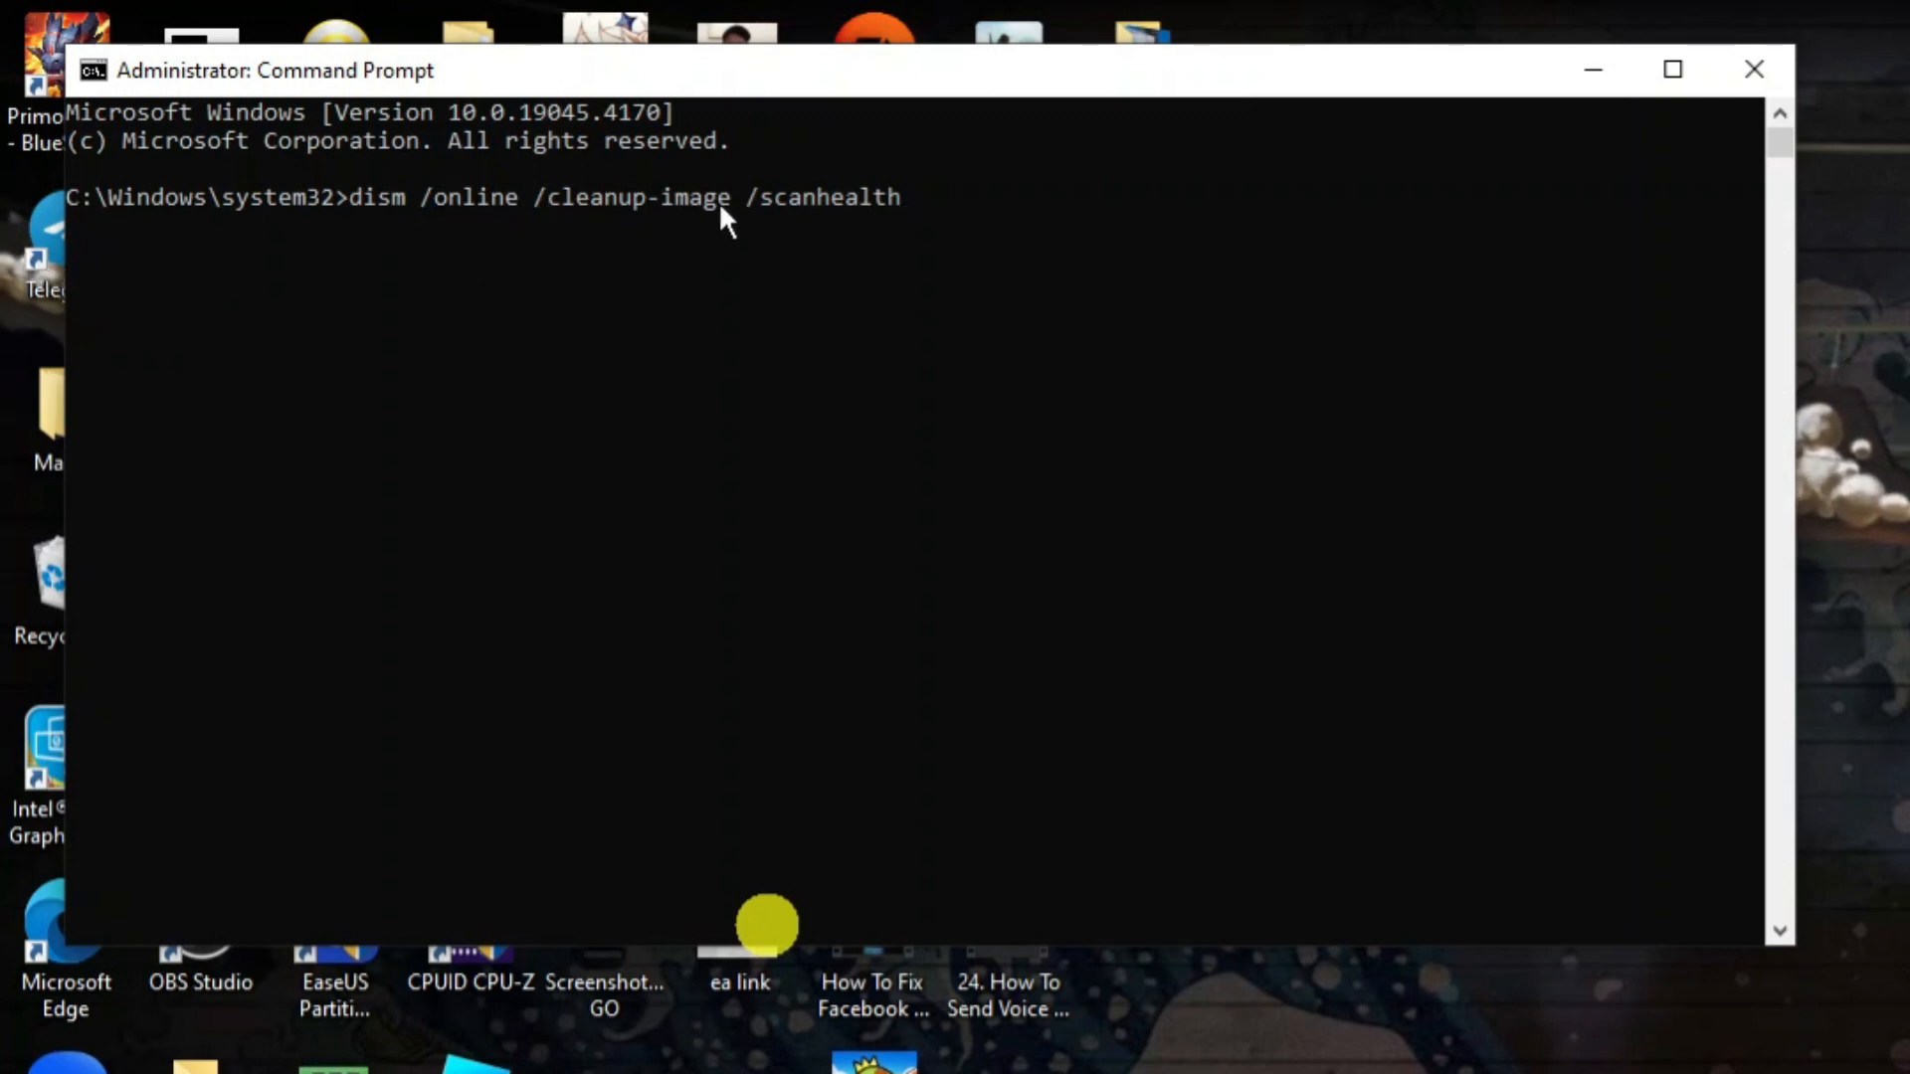
mouse_move(1016, 213)
text(dism /online /cleanup-image /scanhealth)
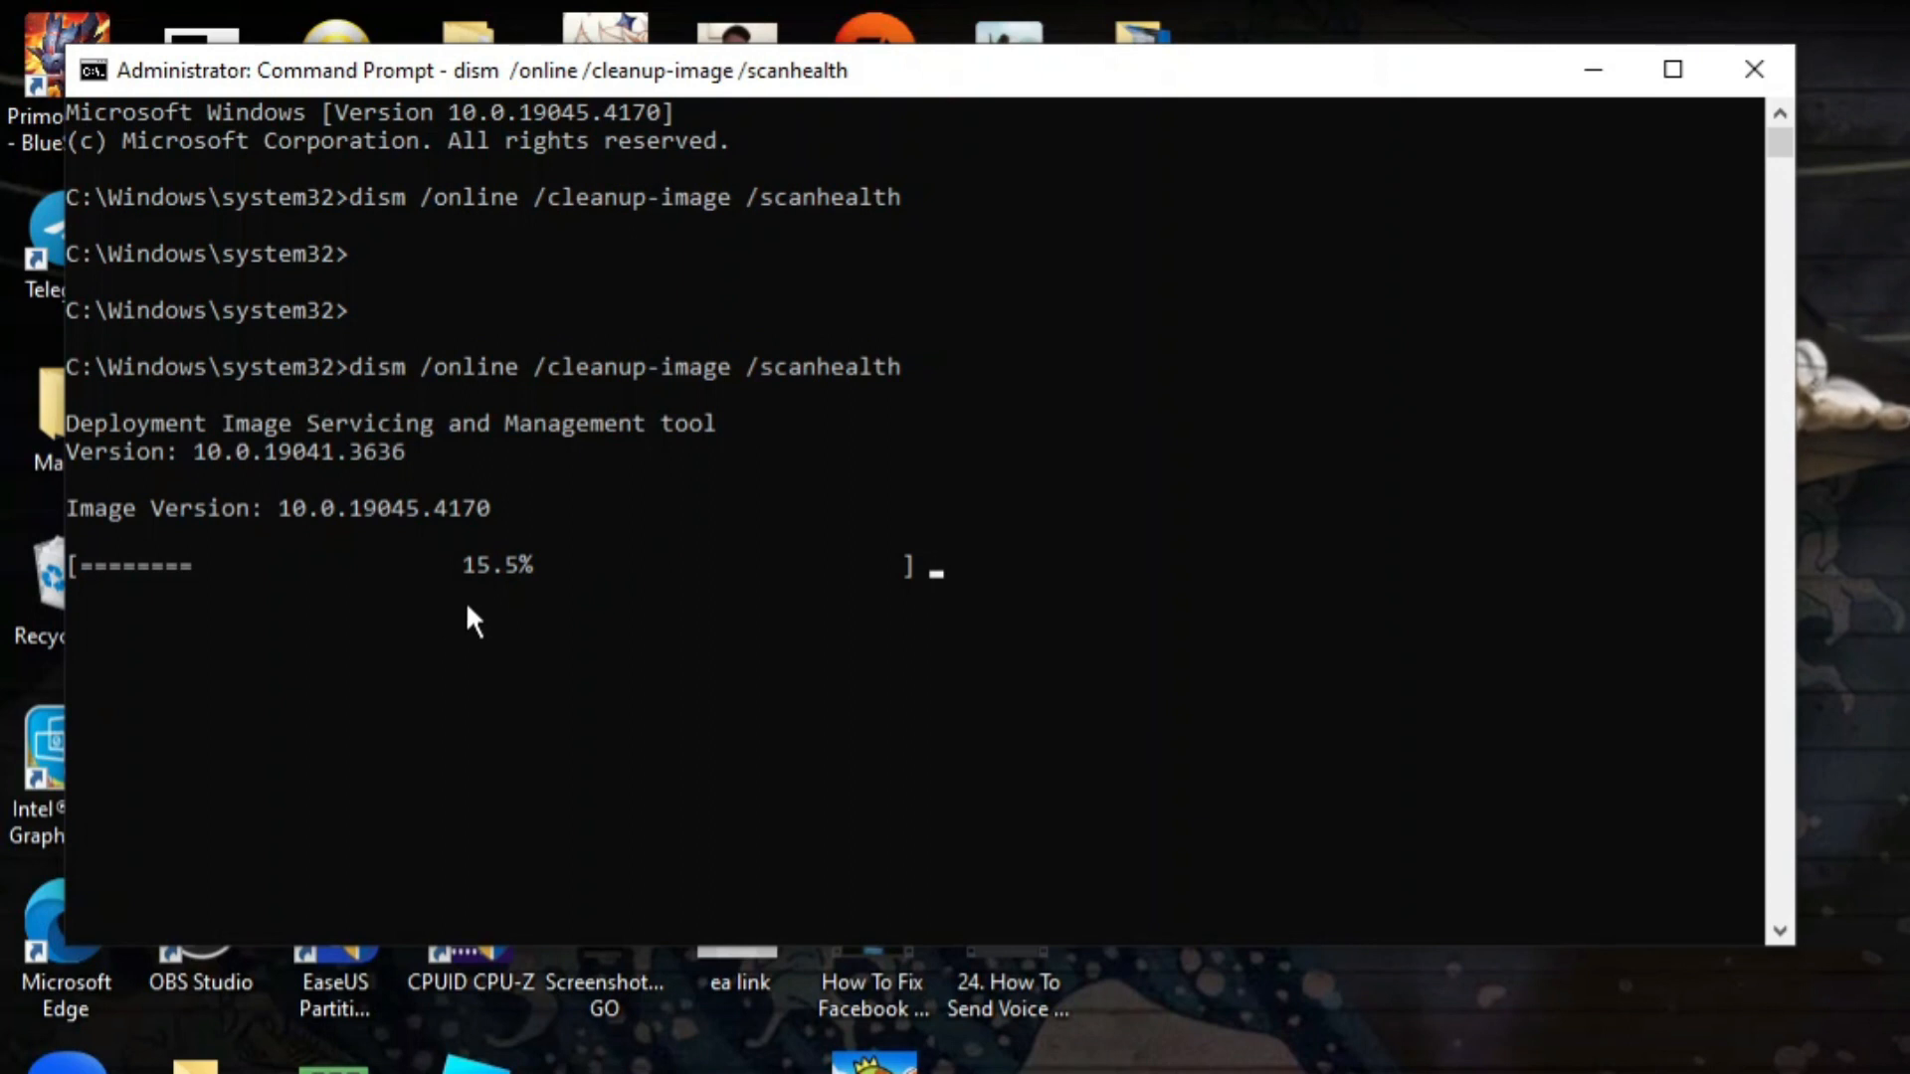
mouse_move(824, 621)
text(dism /online /cleanup-image /checkhealth)
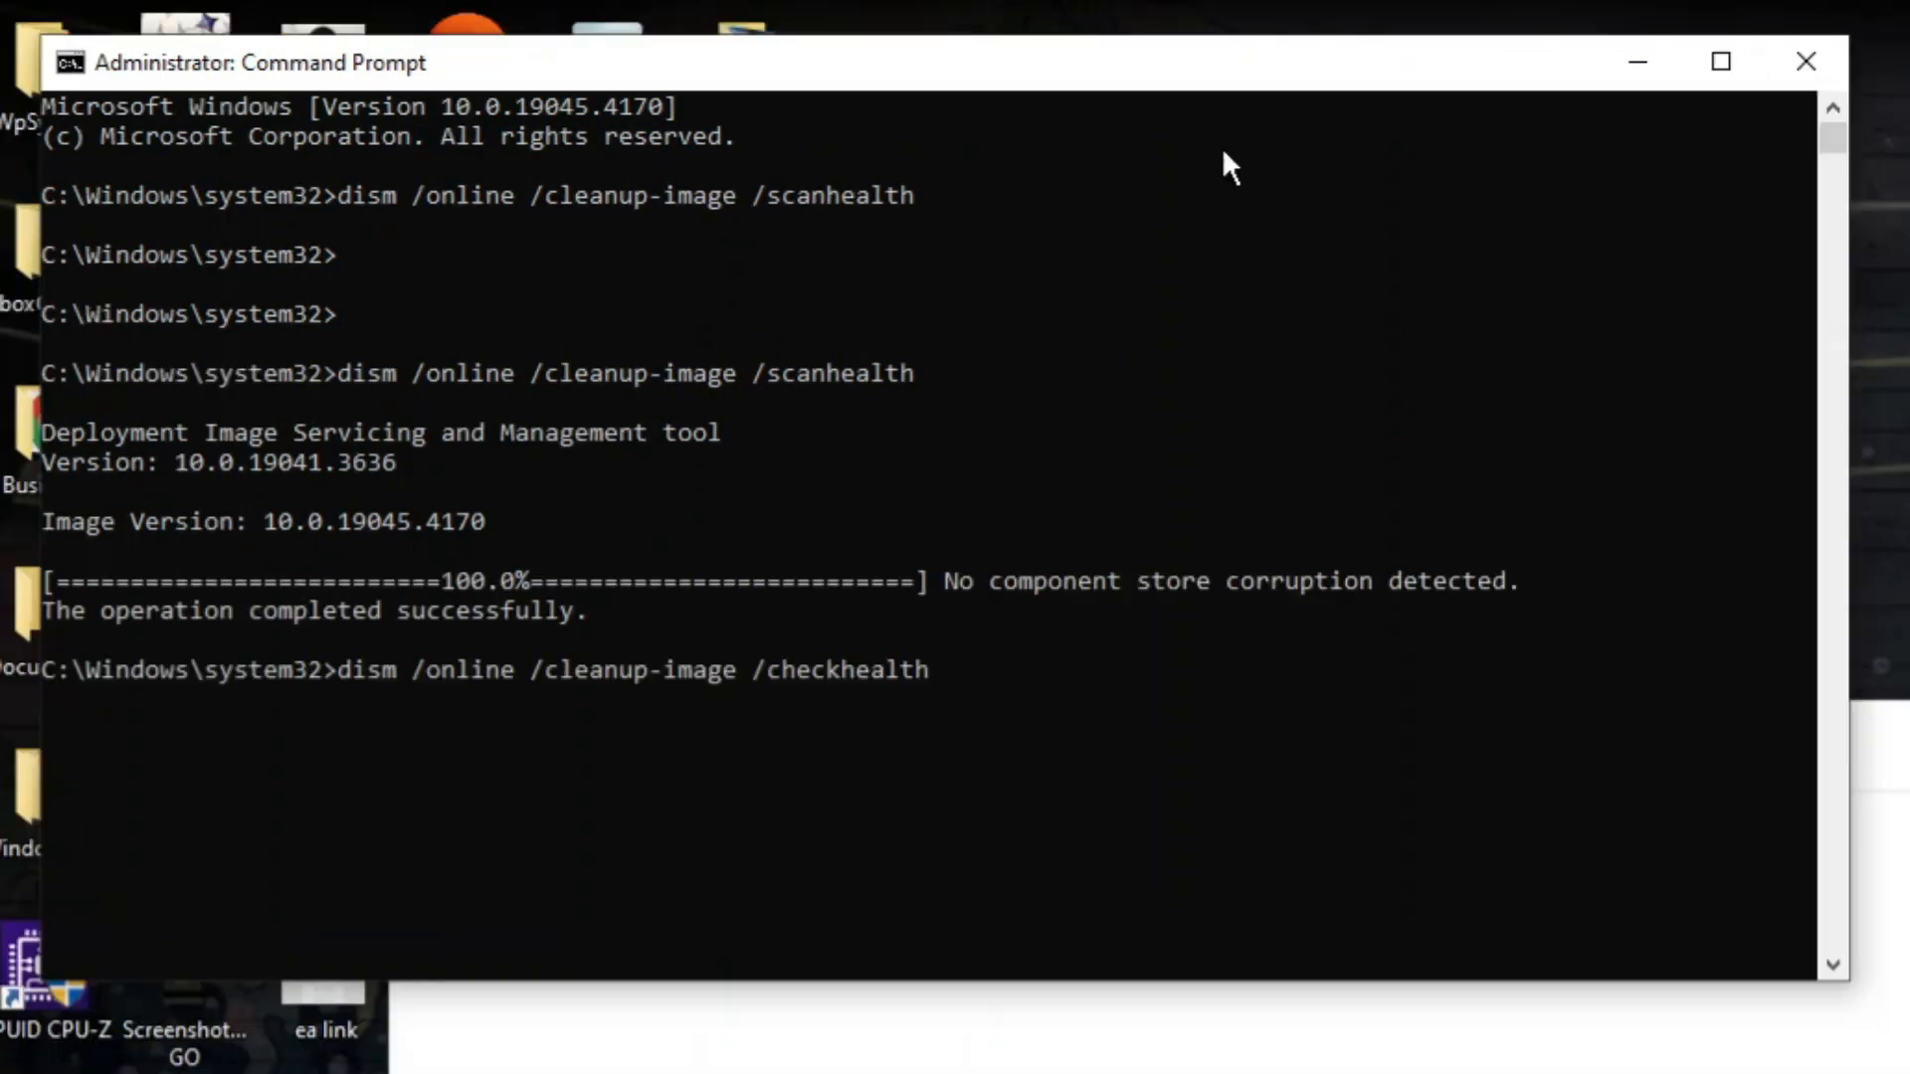
mouse_move(1643, 460)
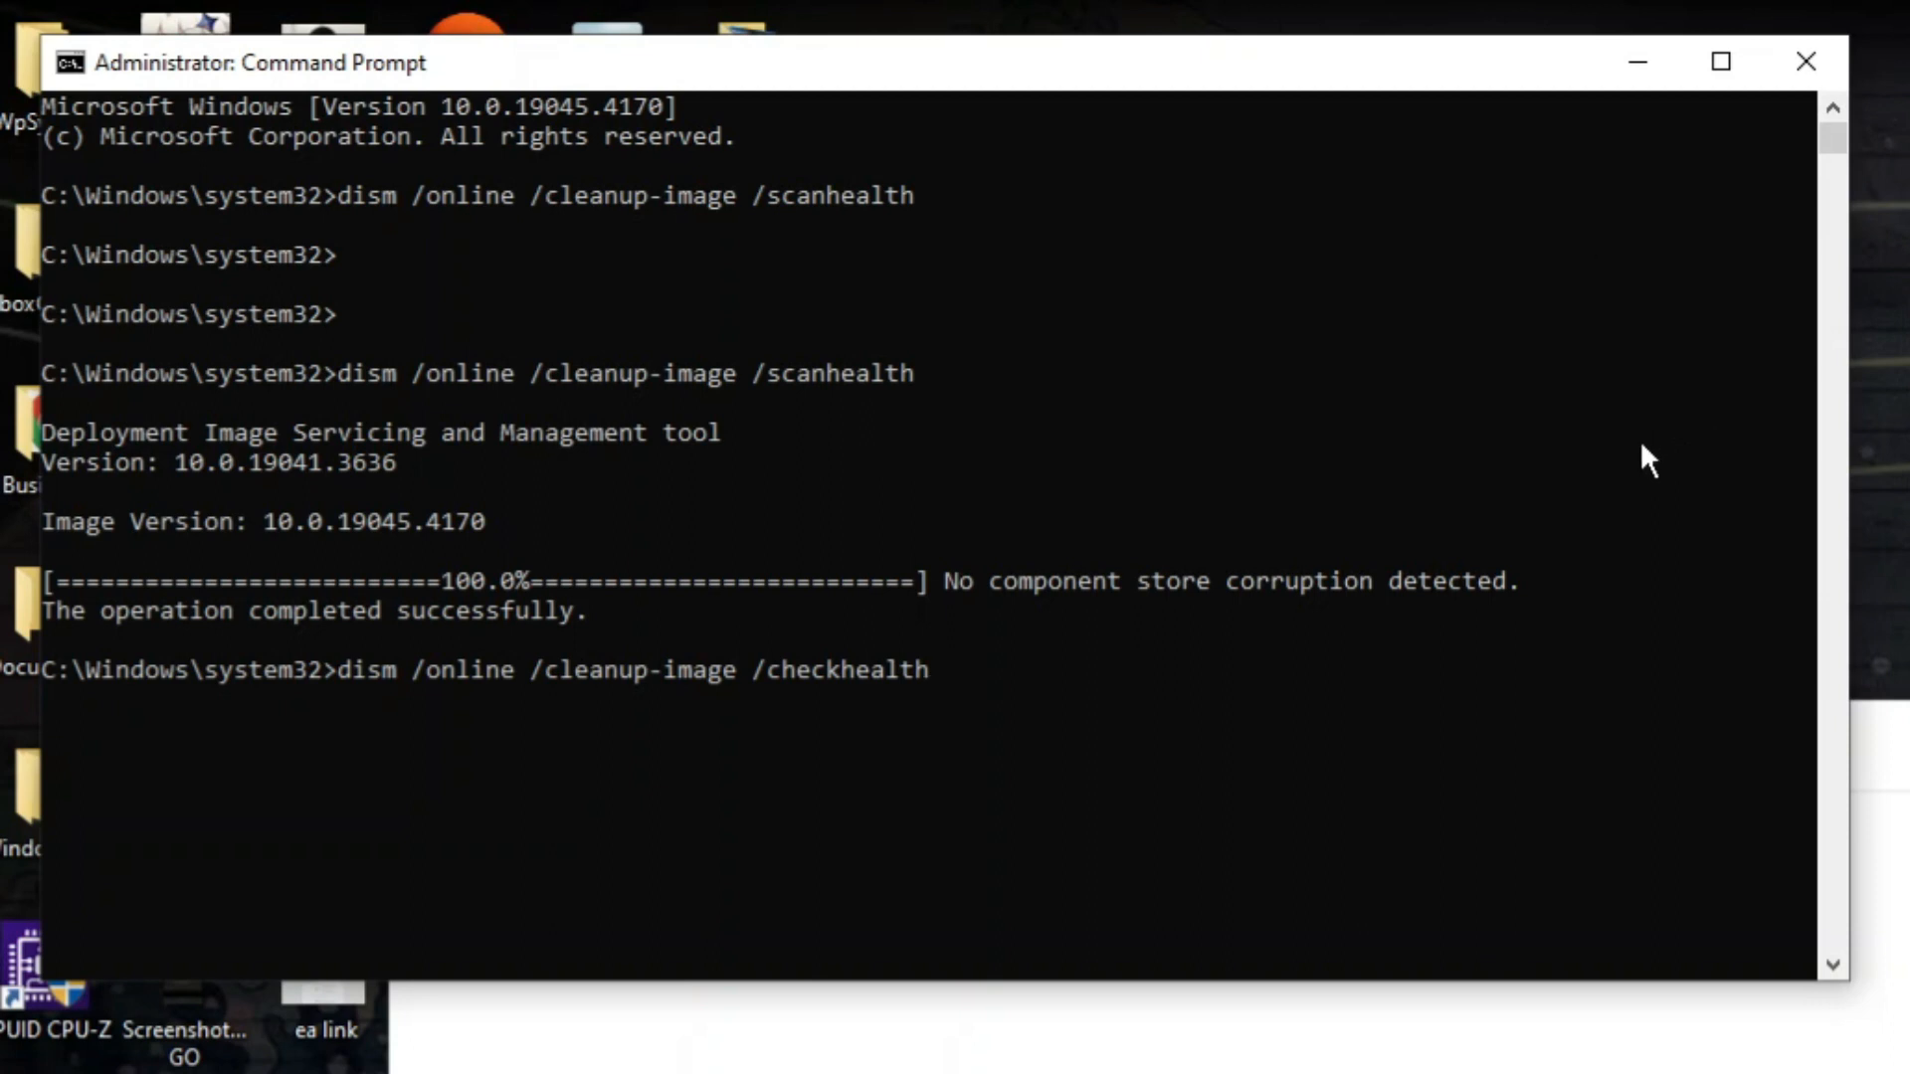
mouse_move(798, 659)
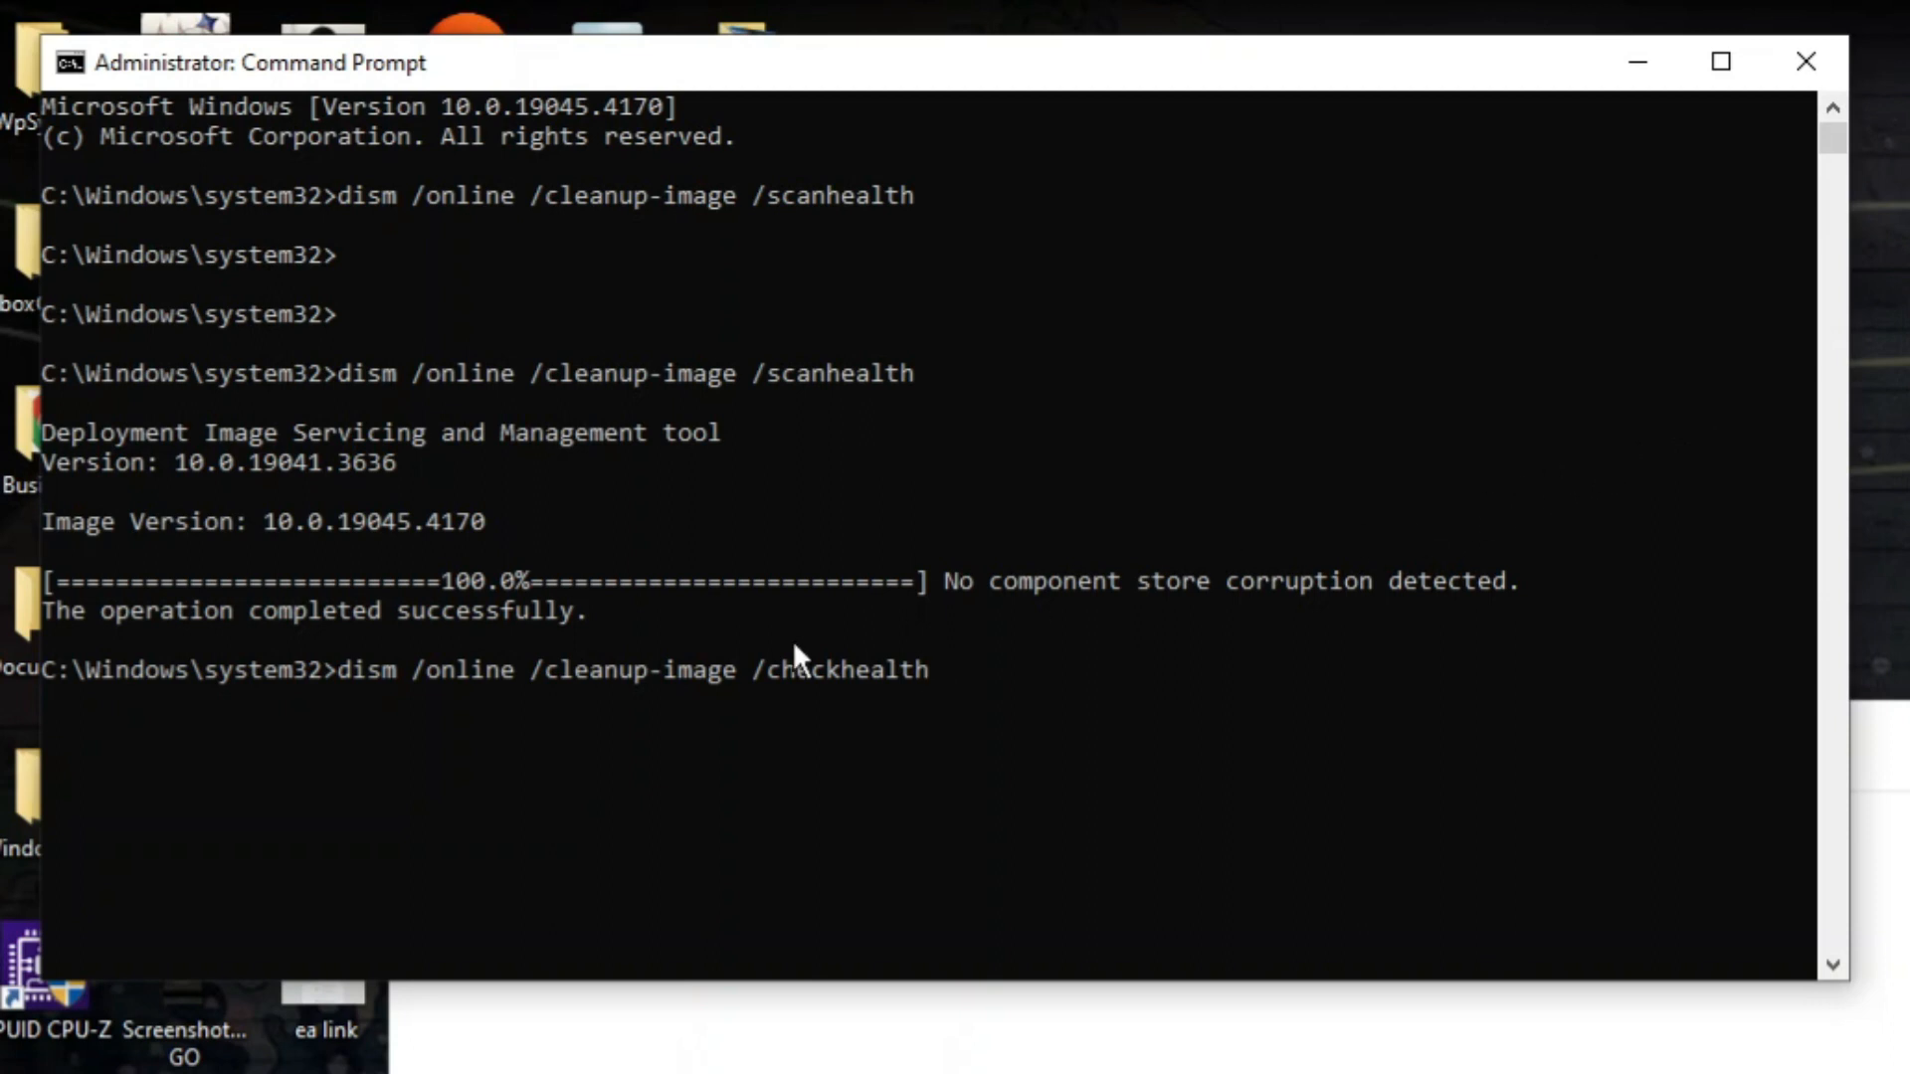
mouse_move(412, 736)
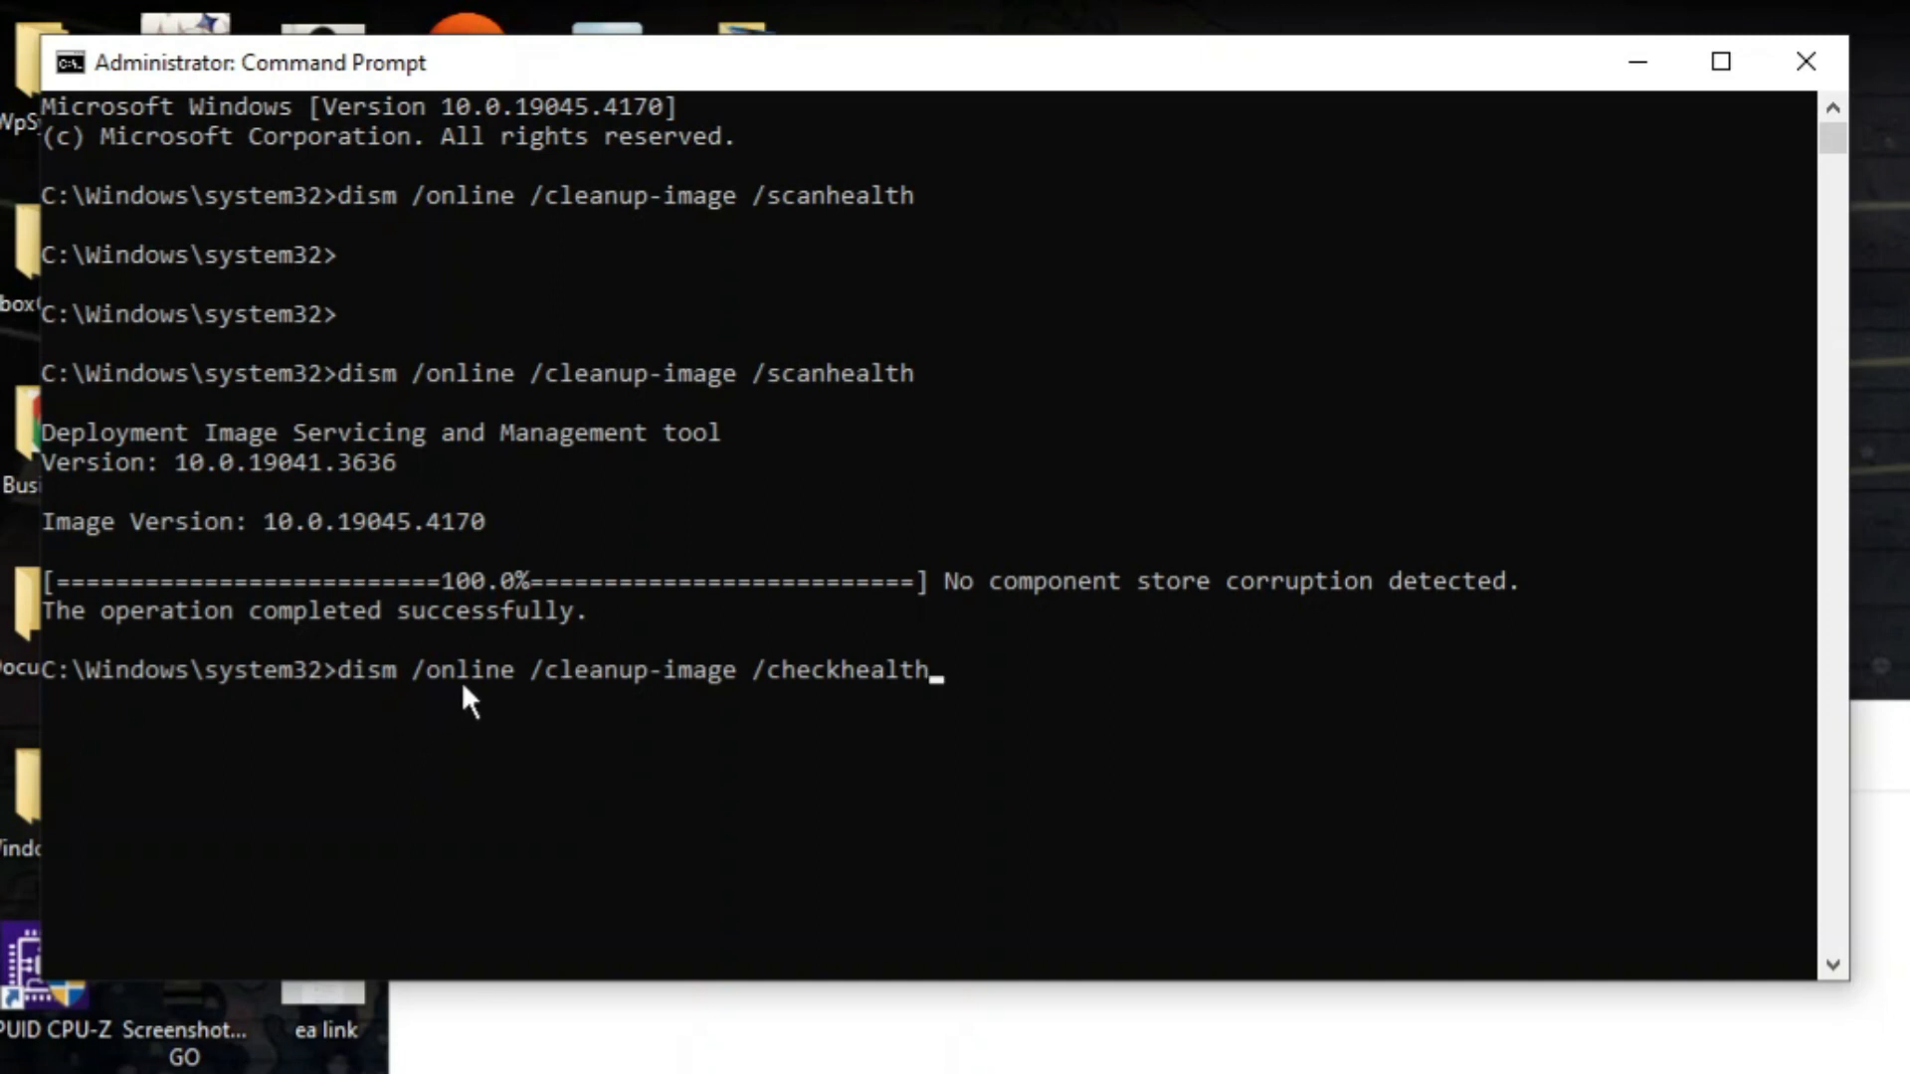
mouse_move(591, 689)
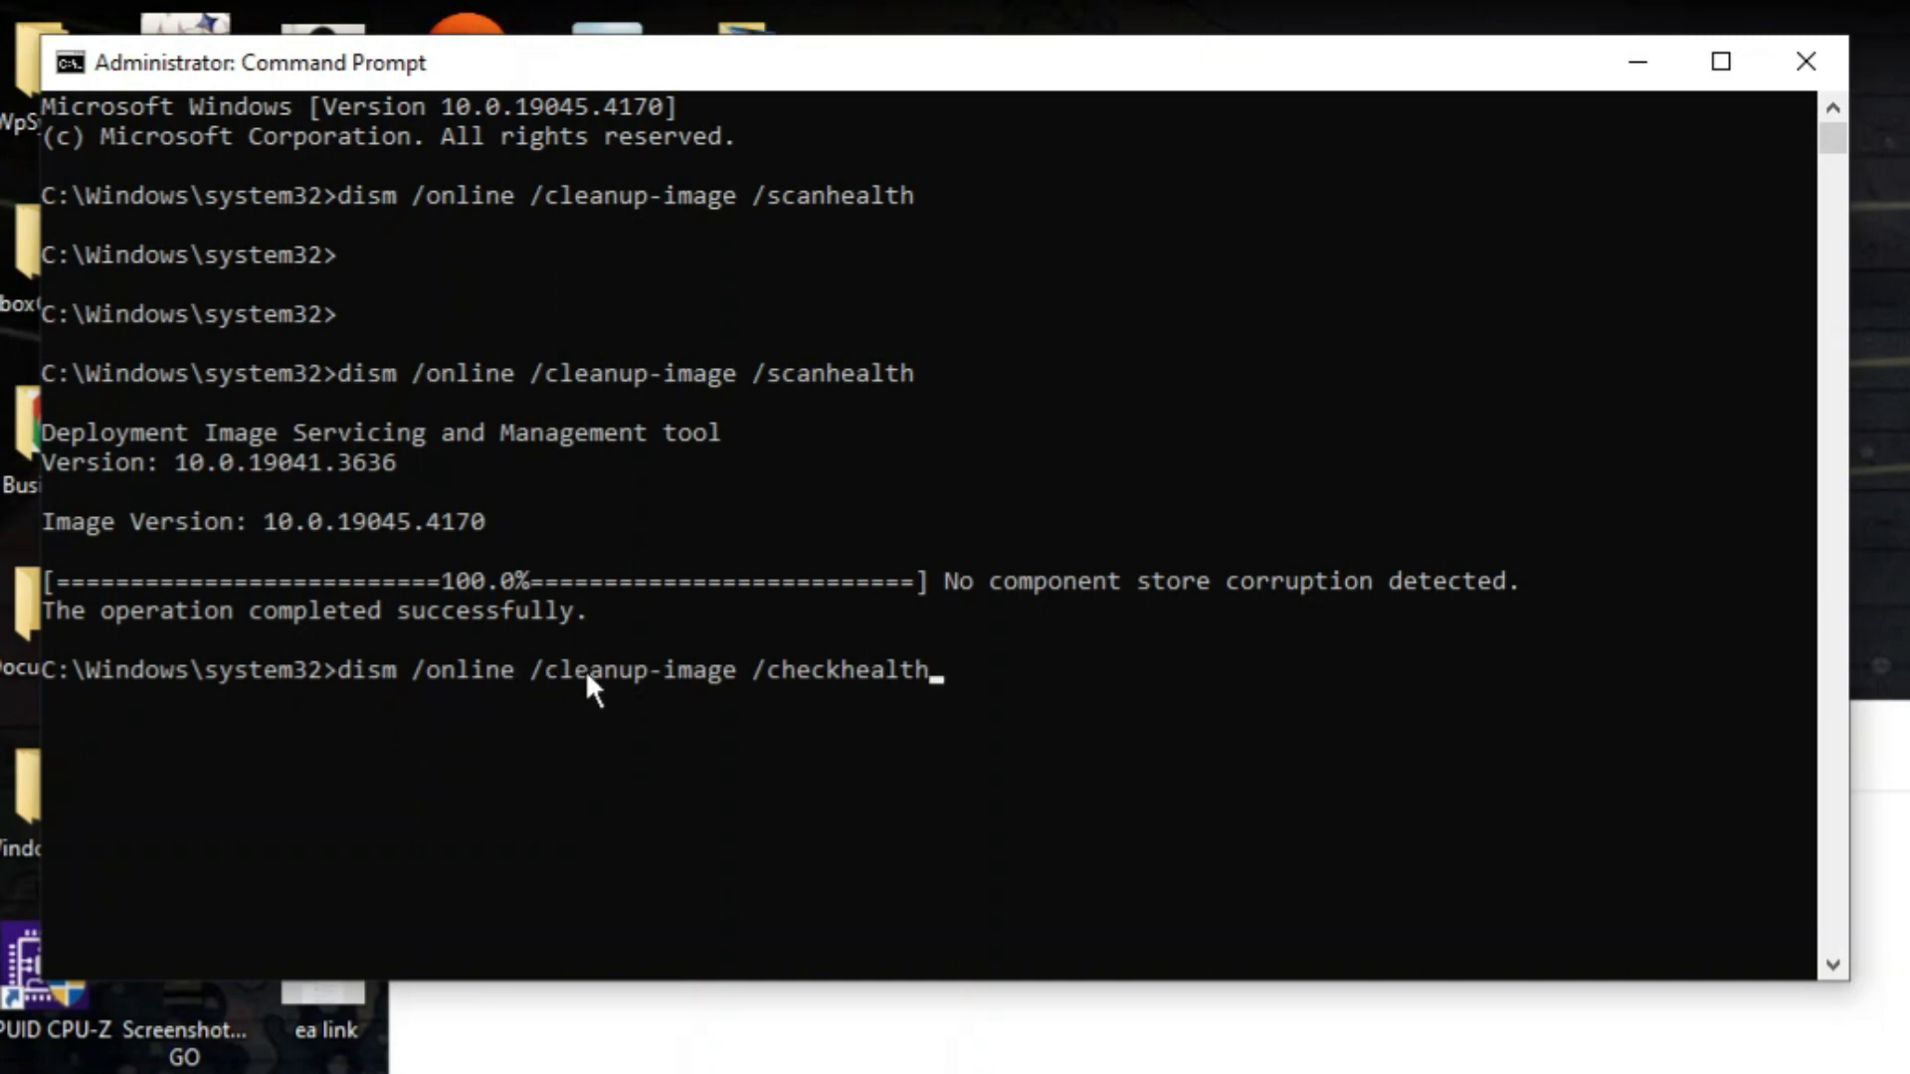
mouse_move(762, 692)
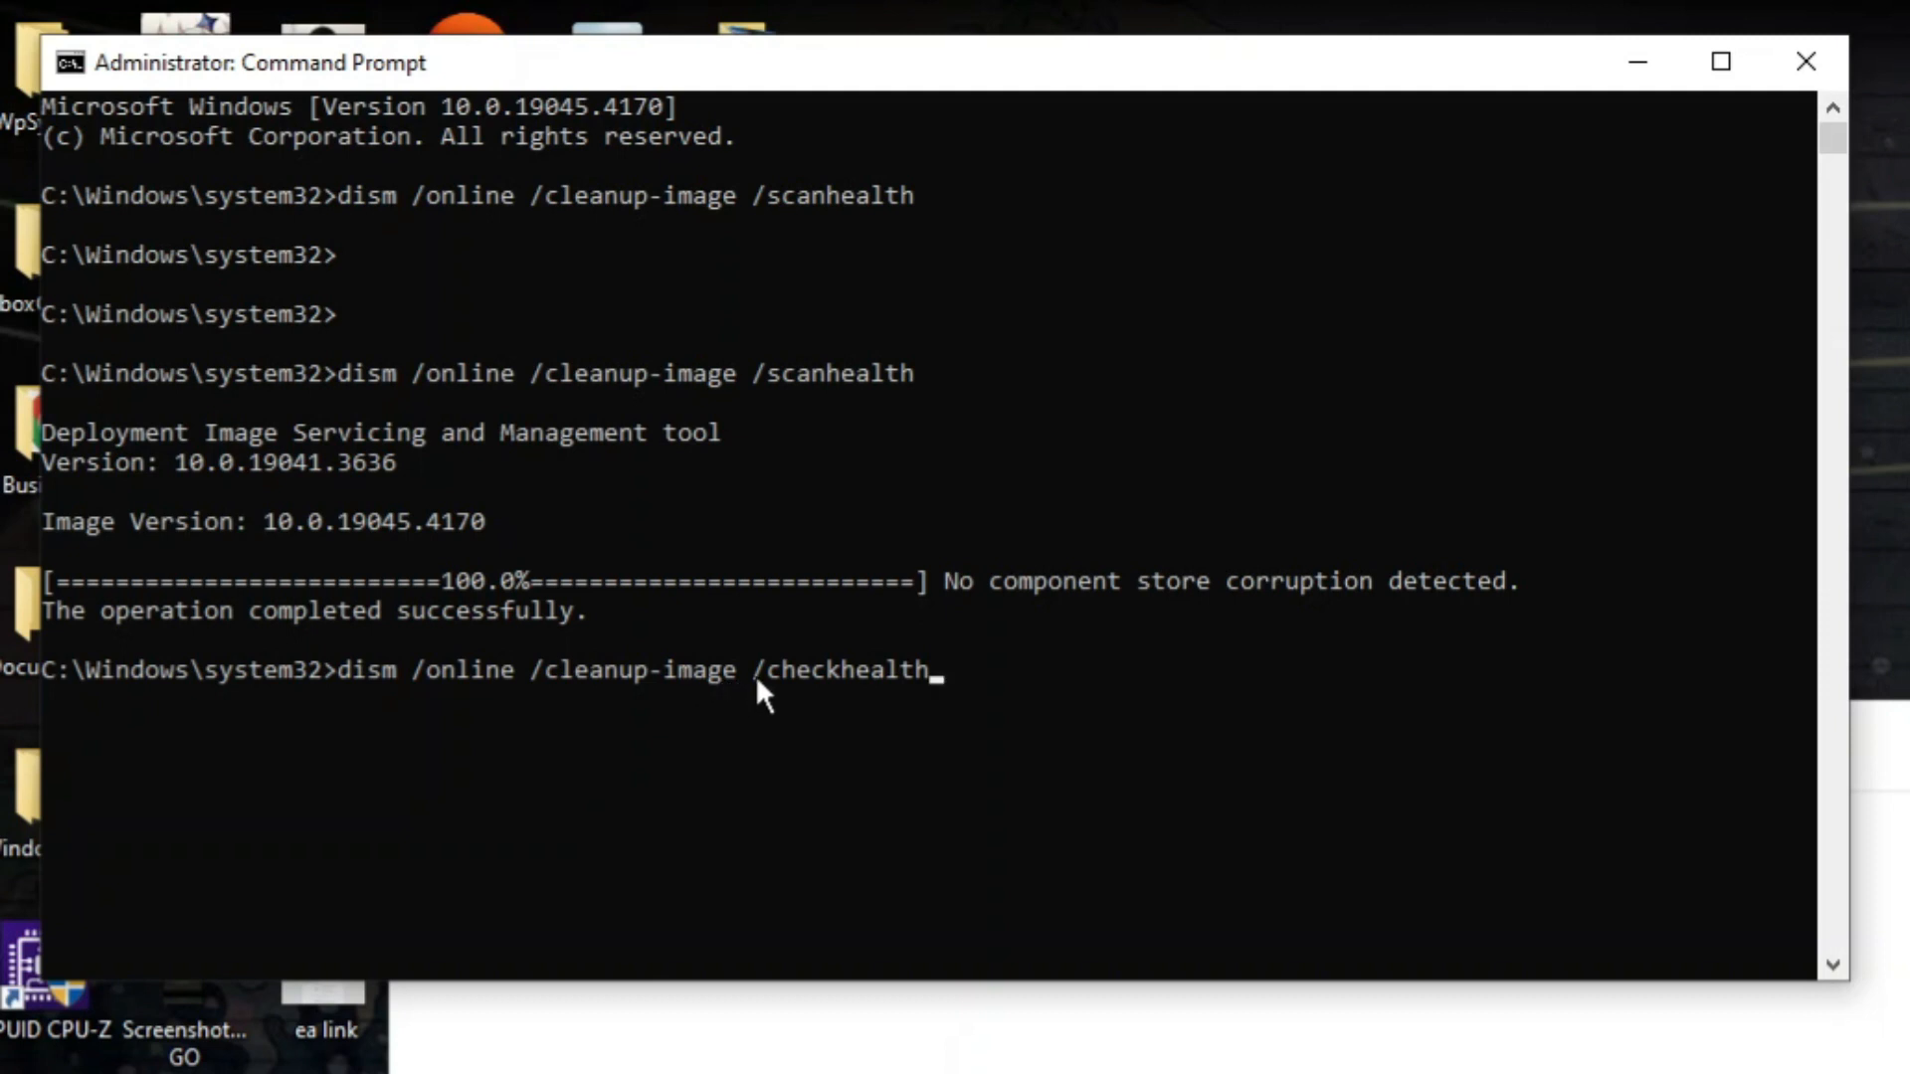
mouse_move(802, 692)
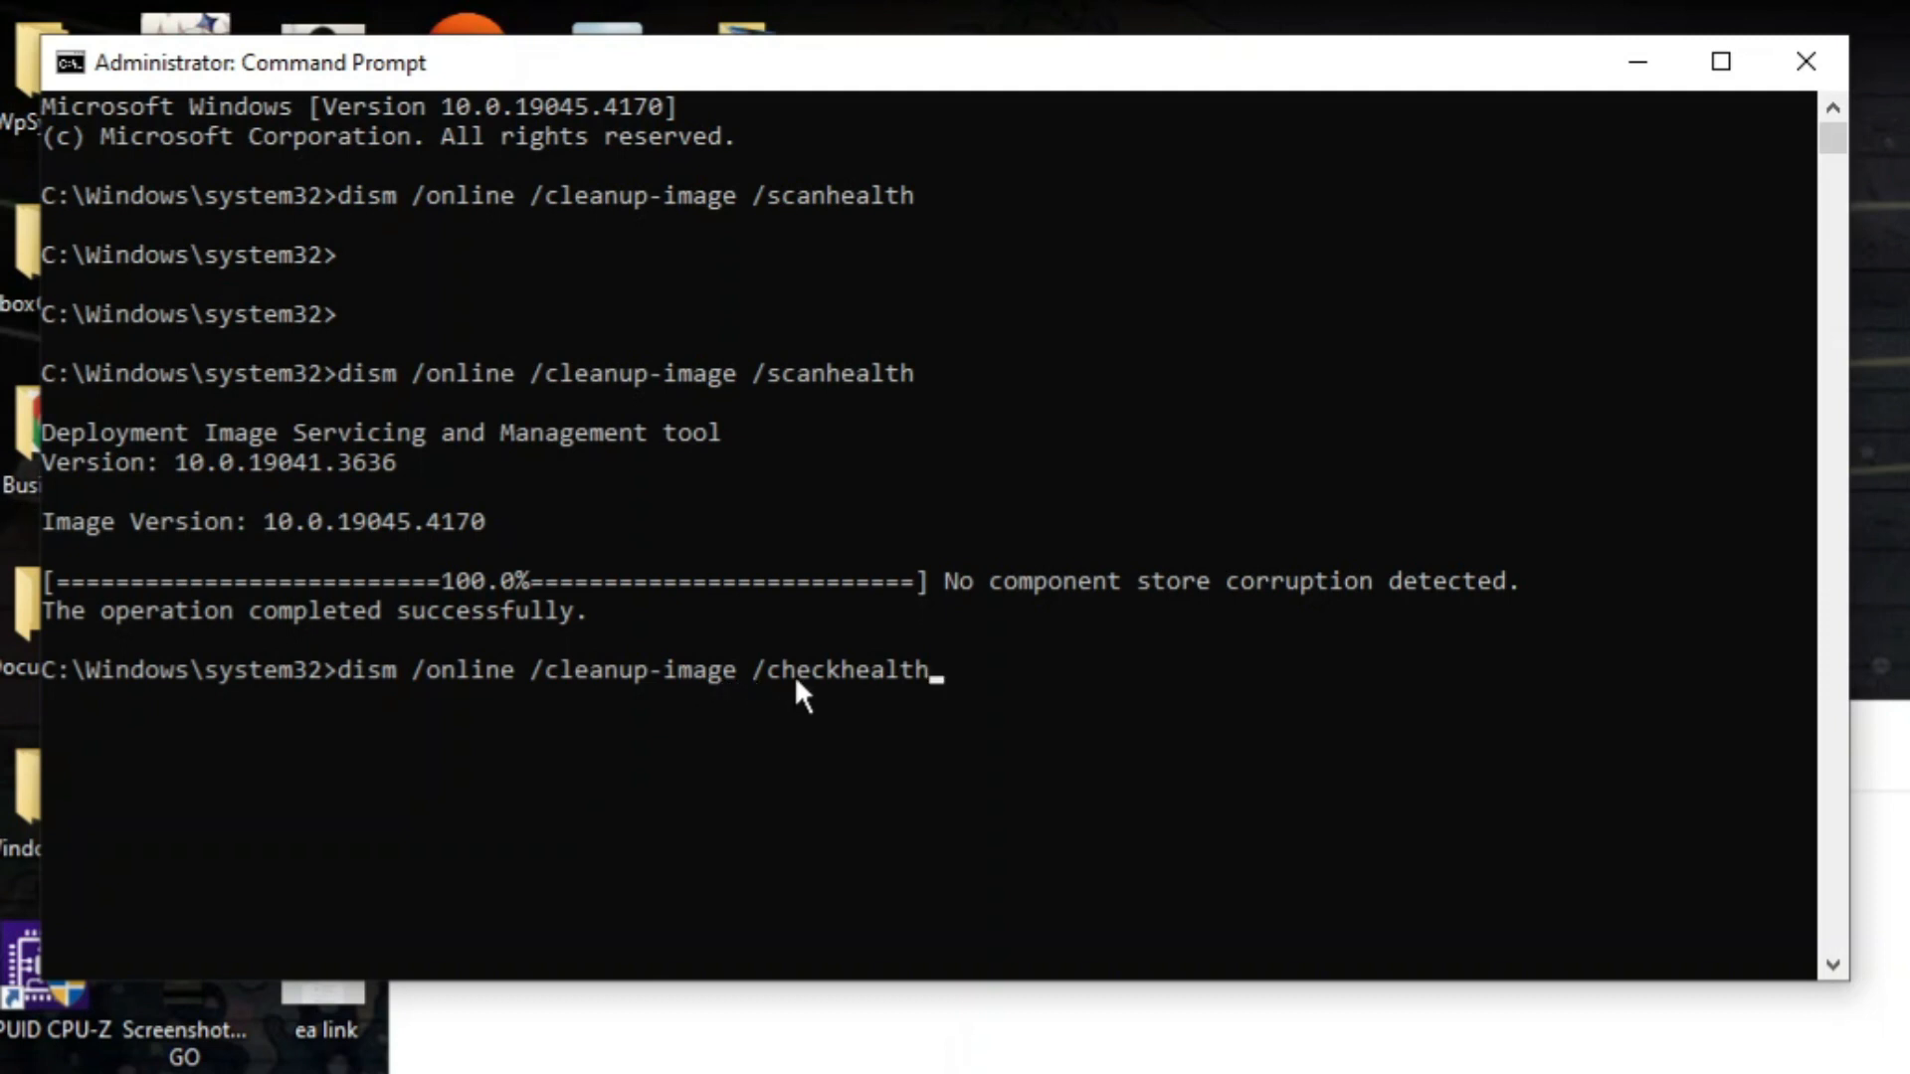
Run 'dism /online /cleanup-image /checkhealth' after scanhealth found no corruption.
key(Return)
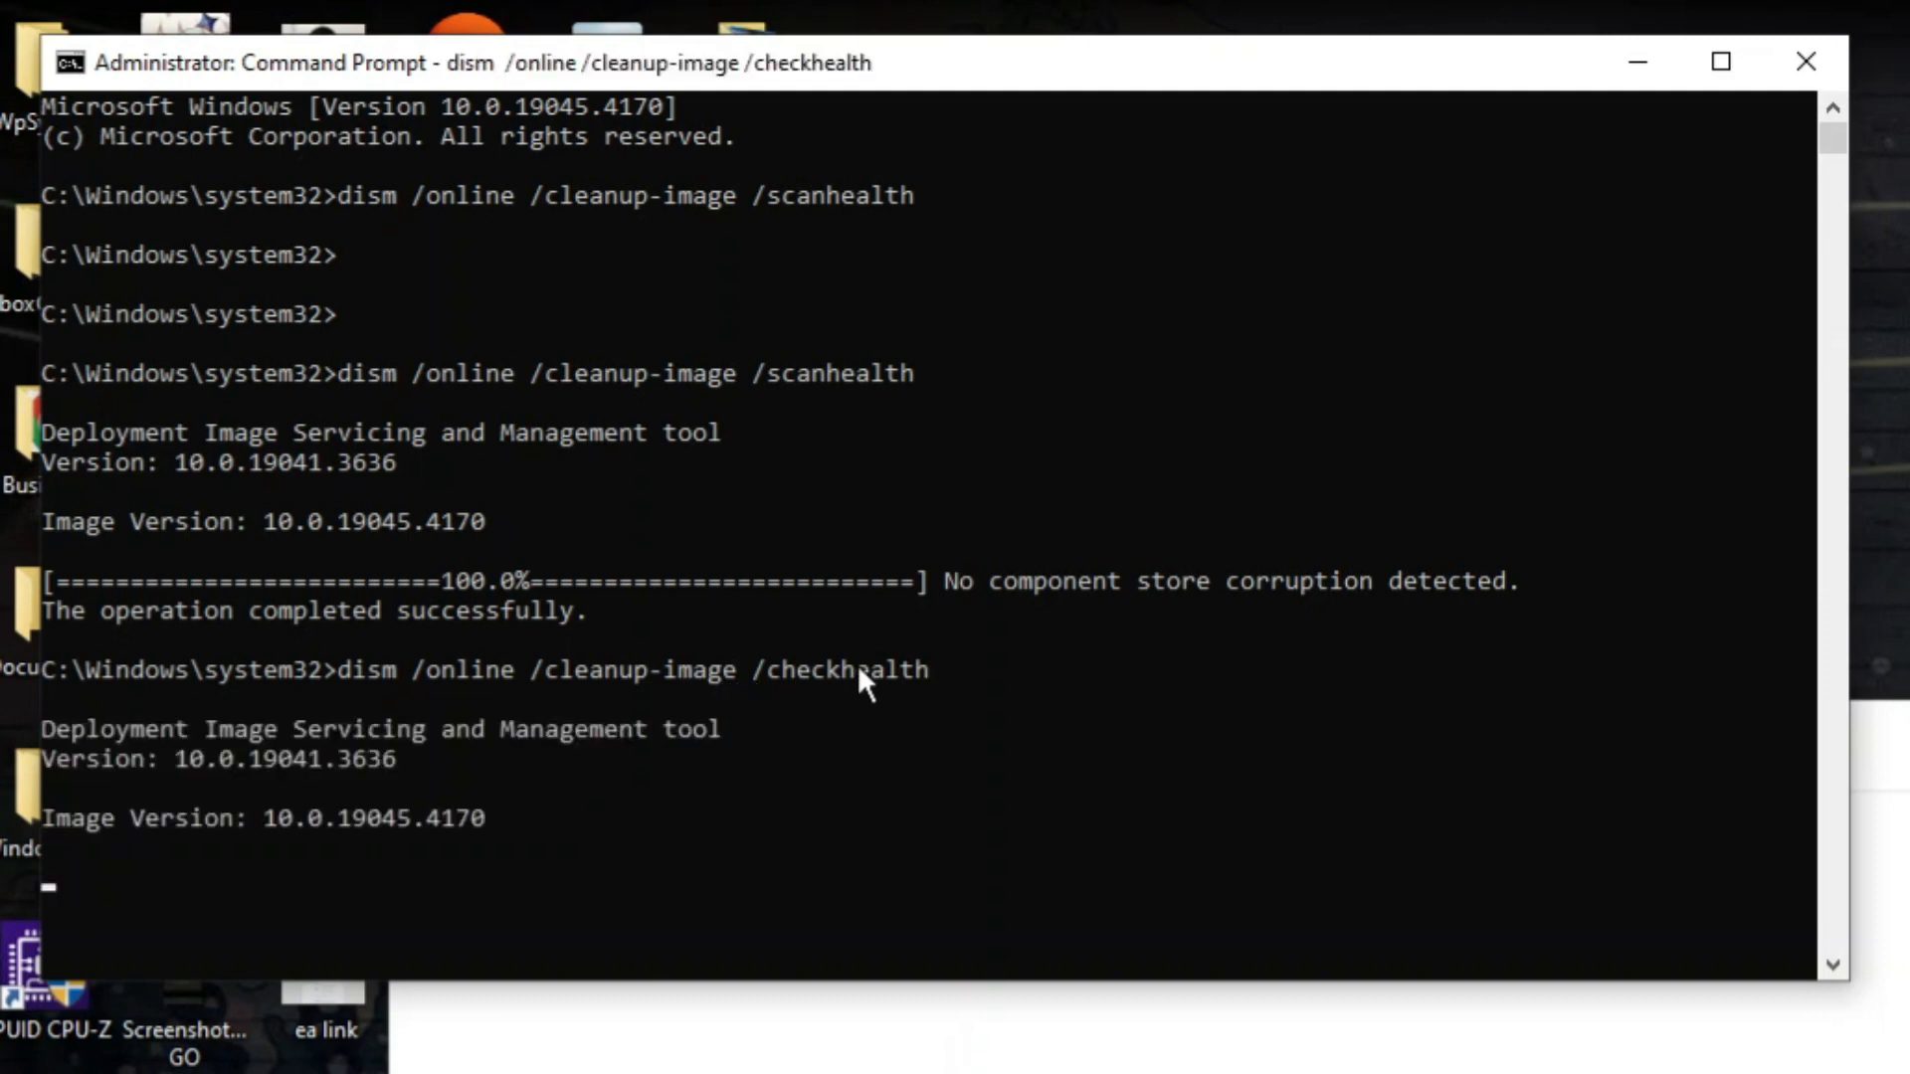
Run 'dism /online /cleanup-image /restorehealth', then close the window with 'exit'.
text(dism /online /cleanup-image /restorehealth)
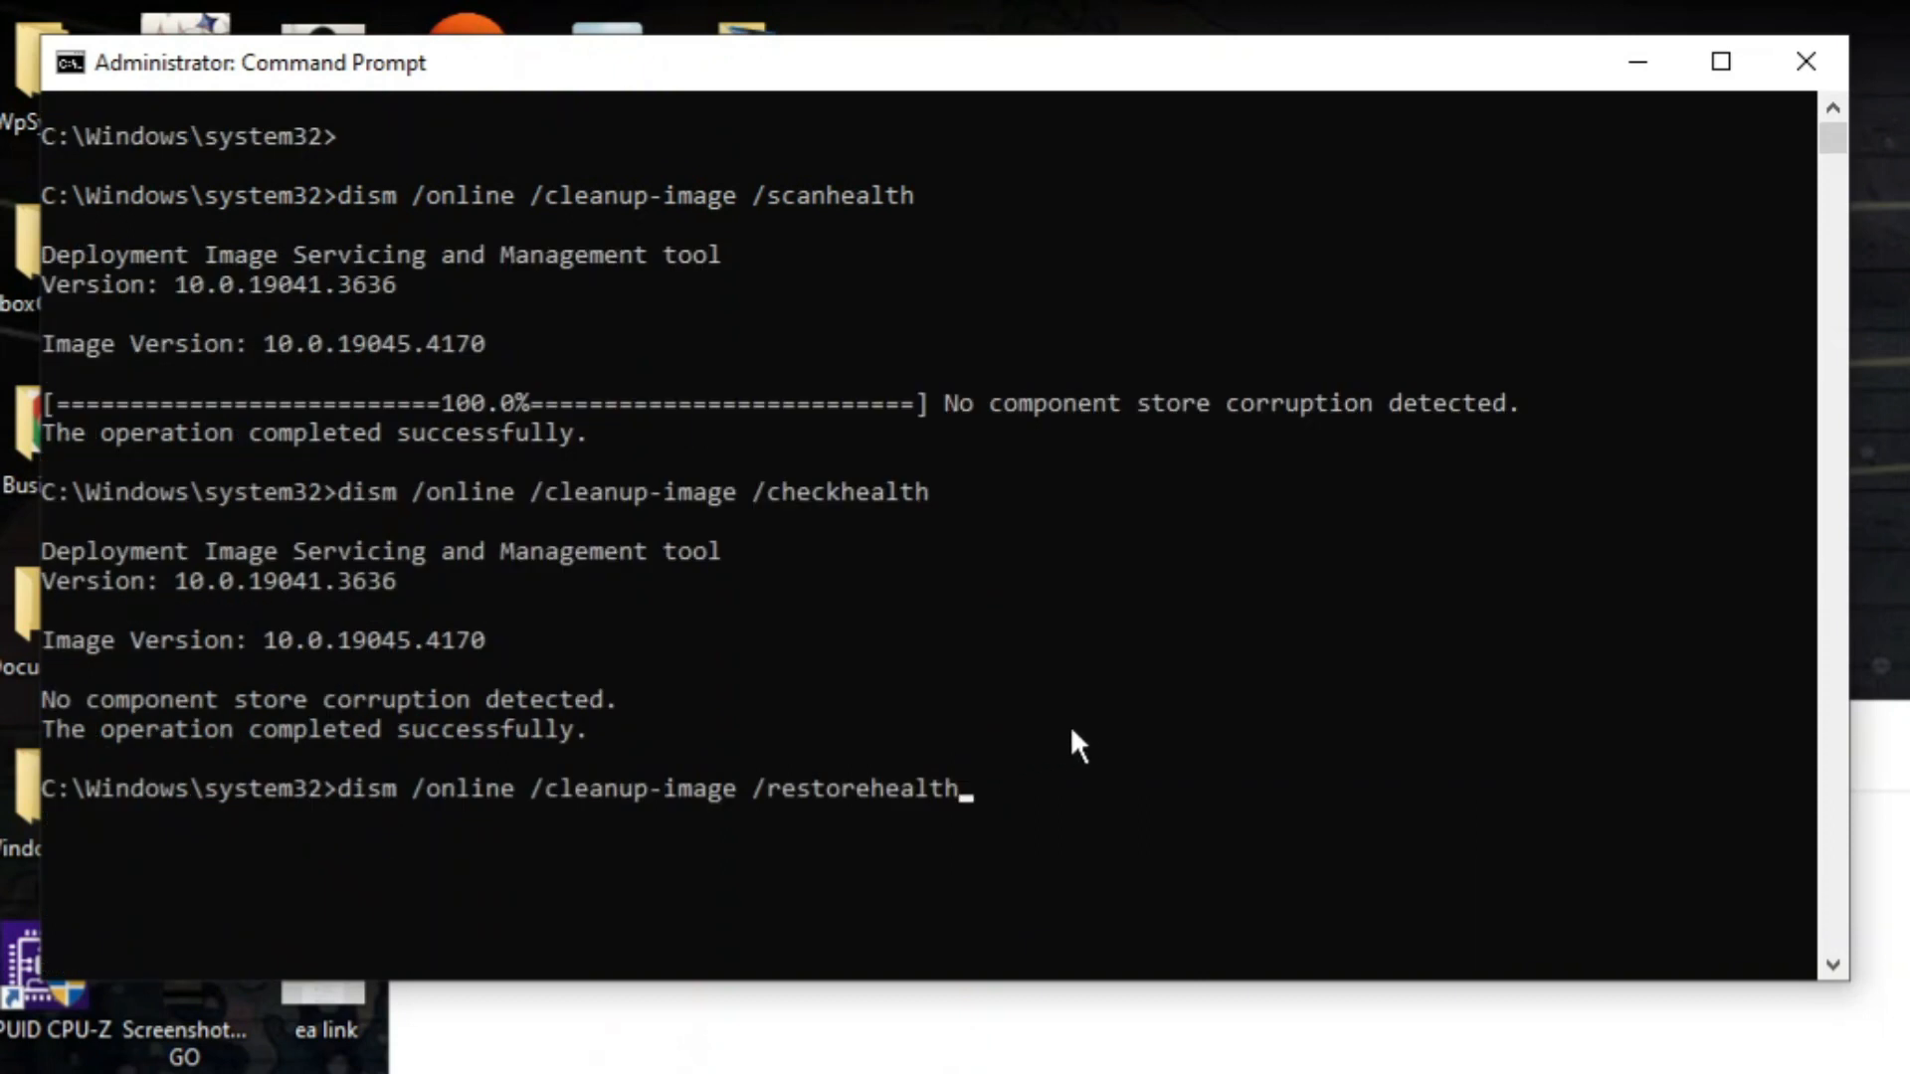
mouse_move(901, 494)
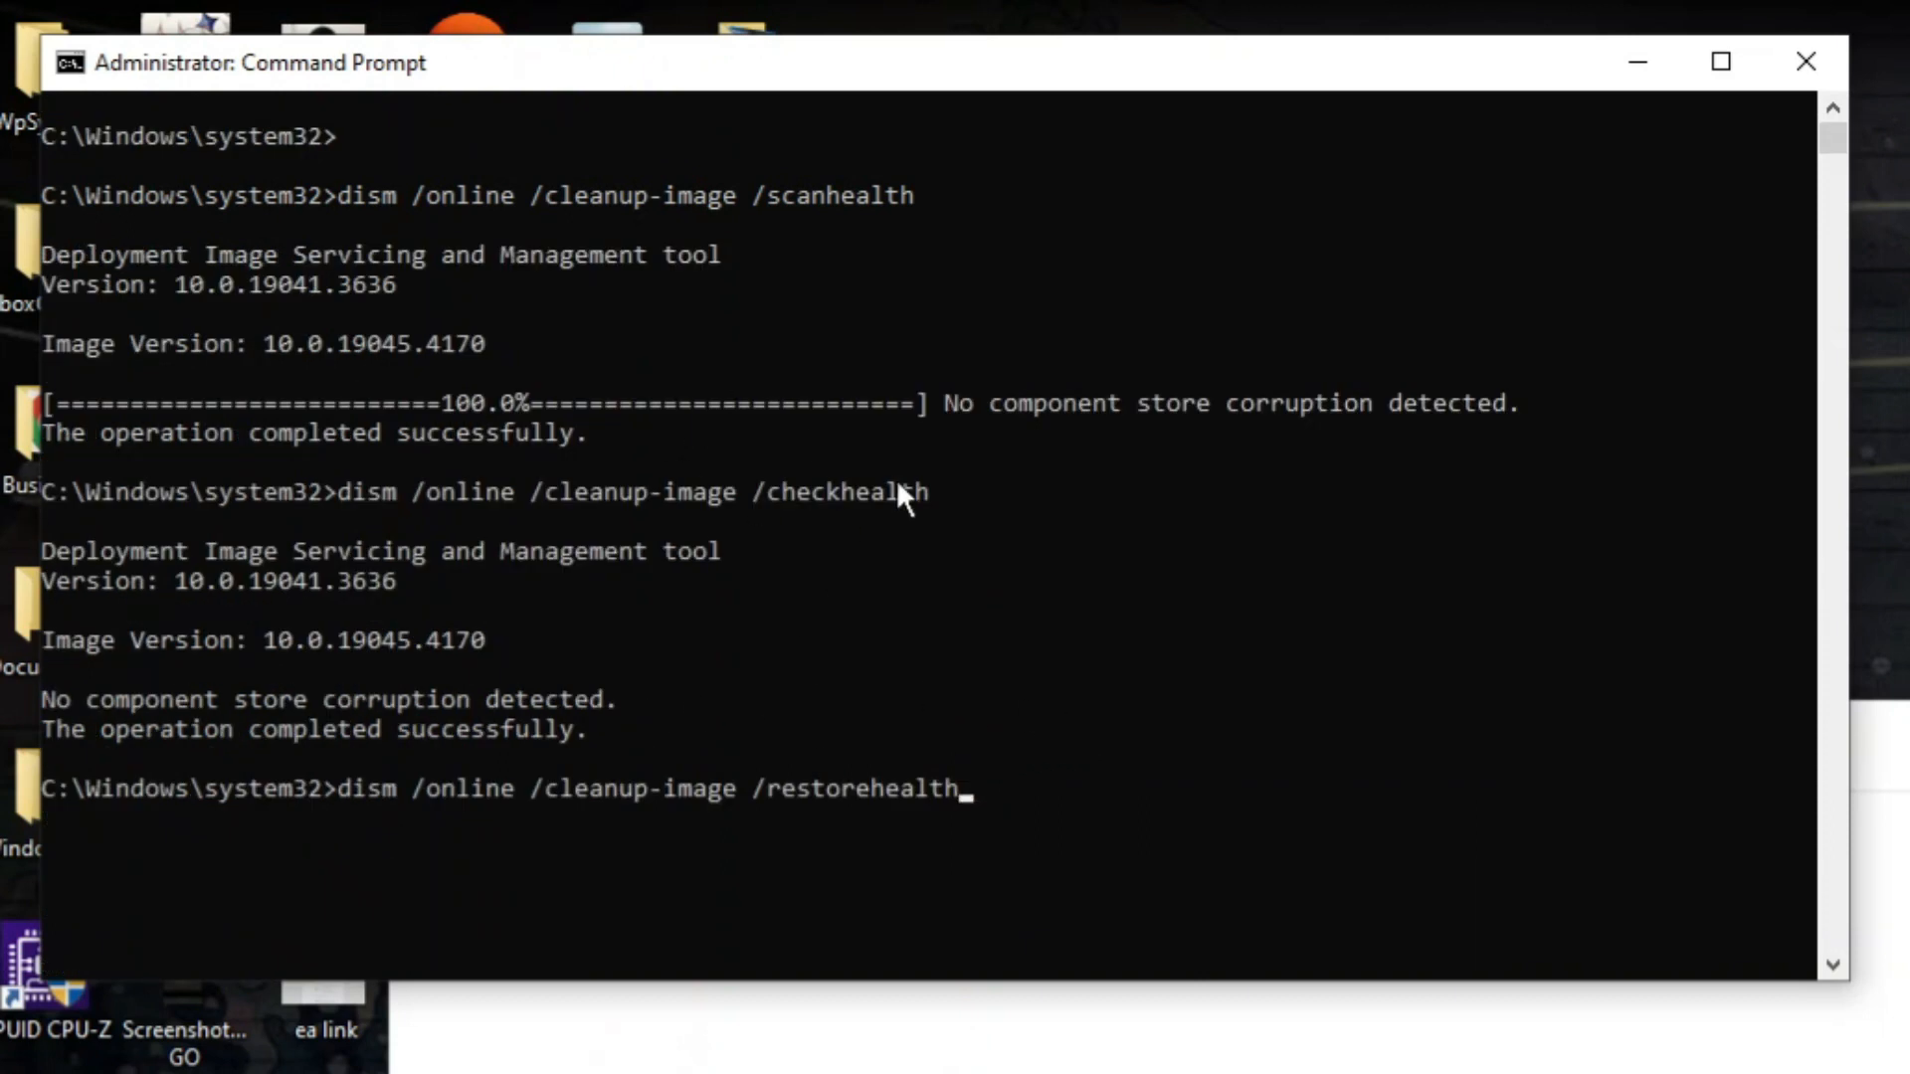
mouse_move(413, 816)
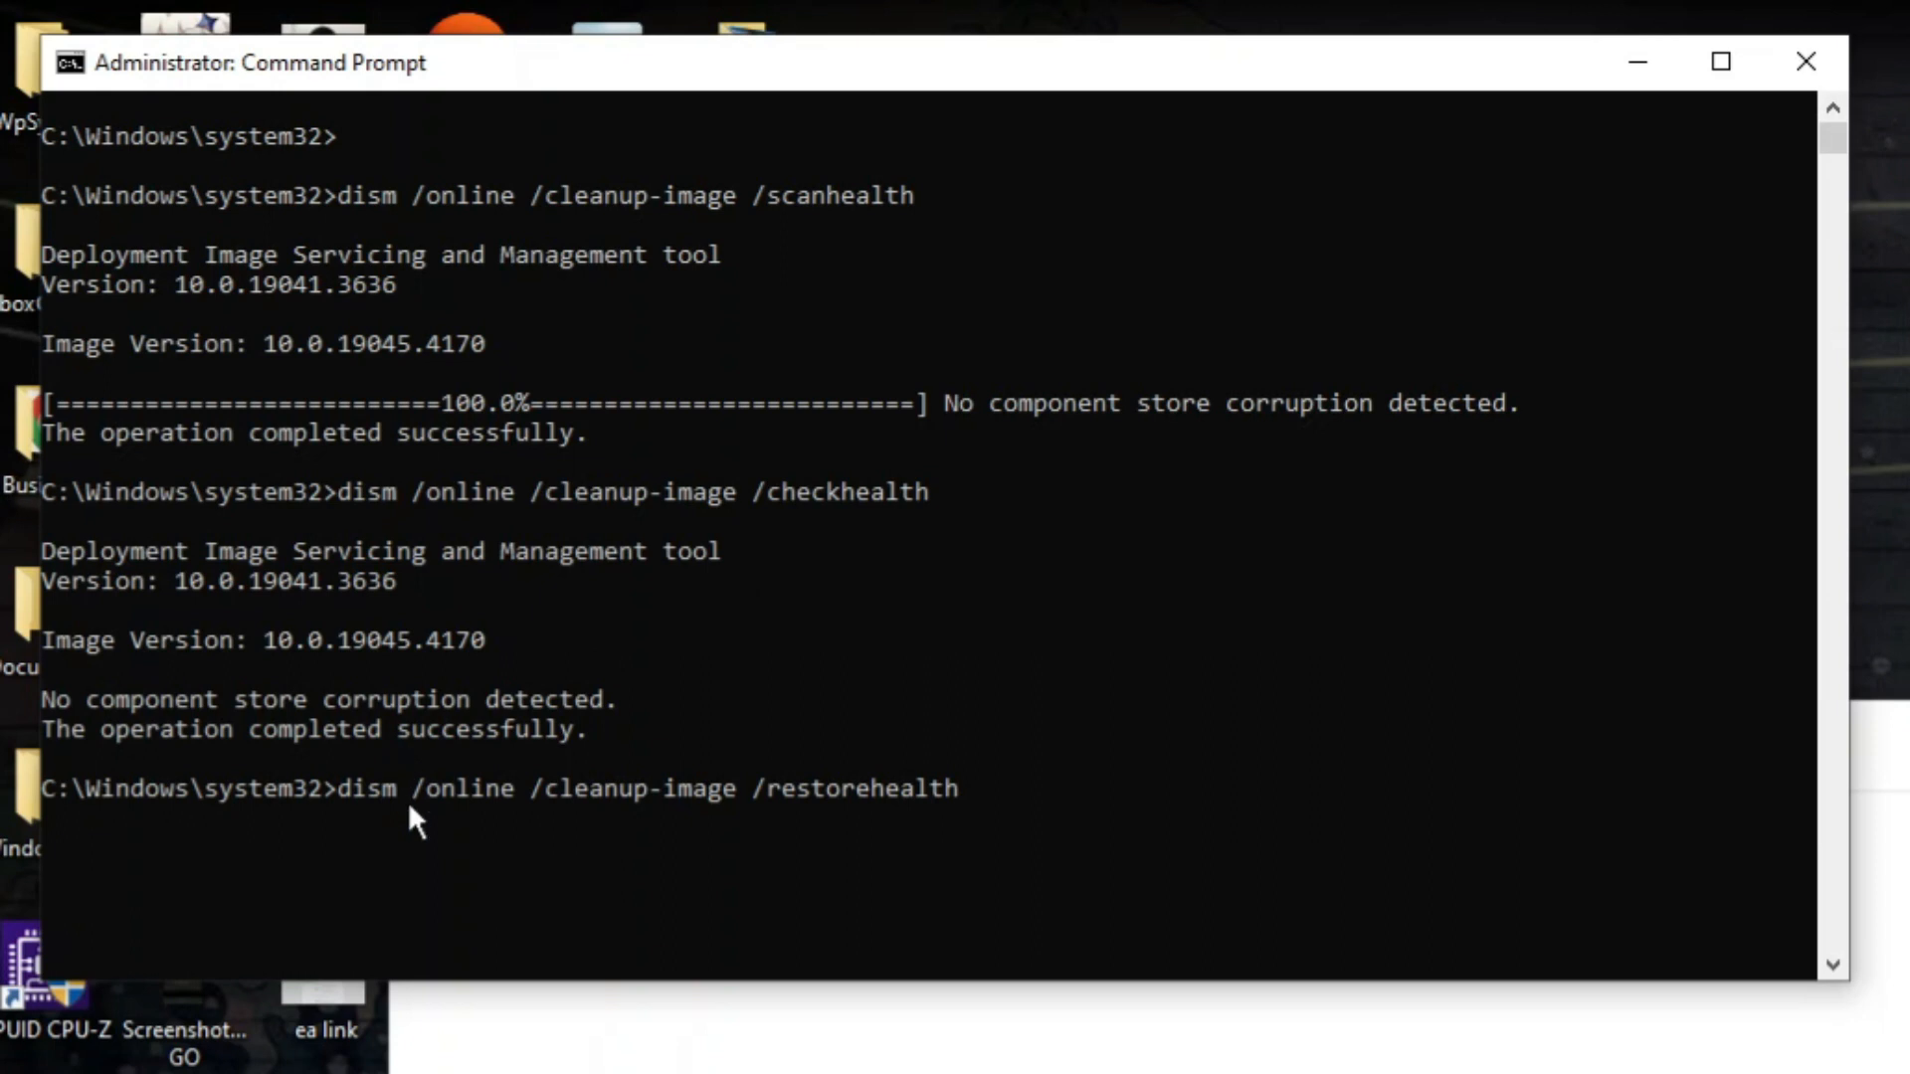
mouse_move(511, 821)
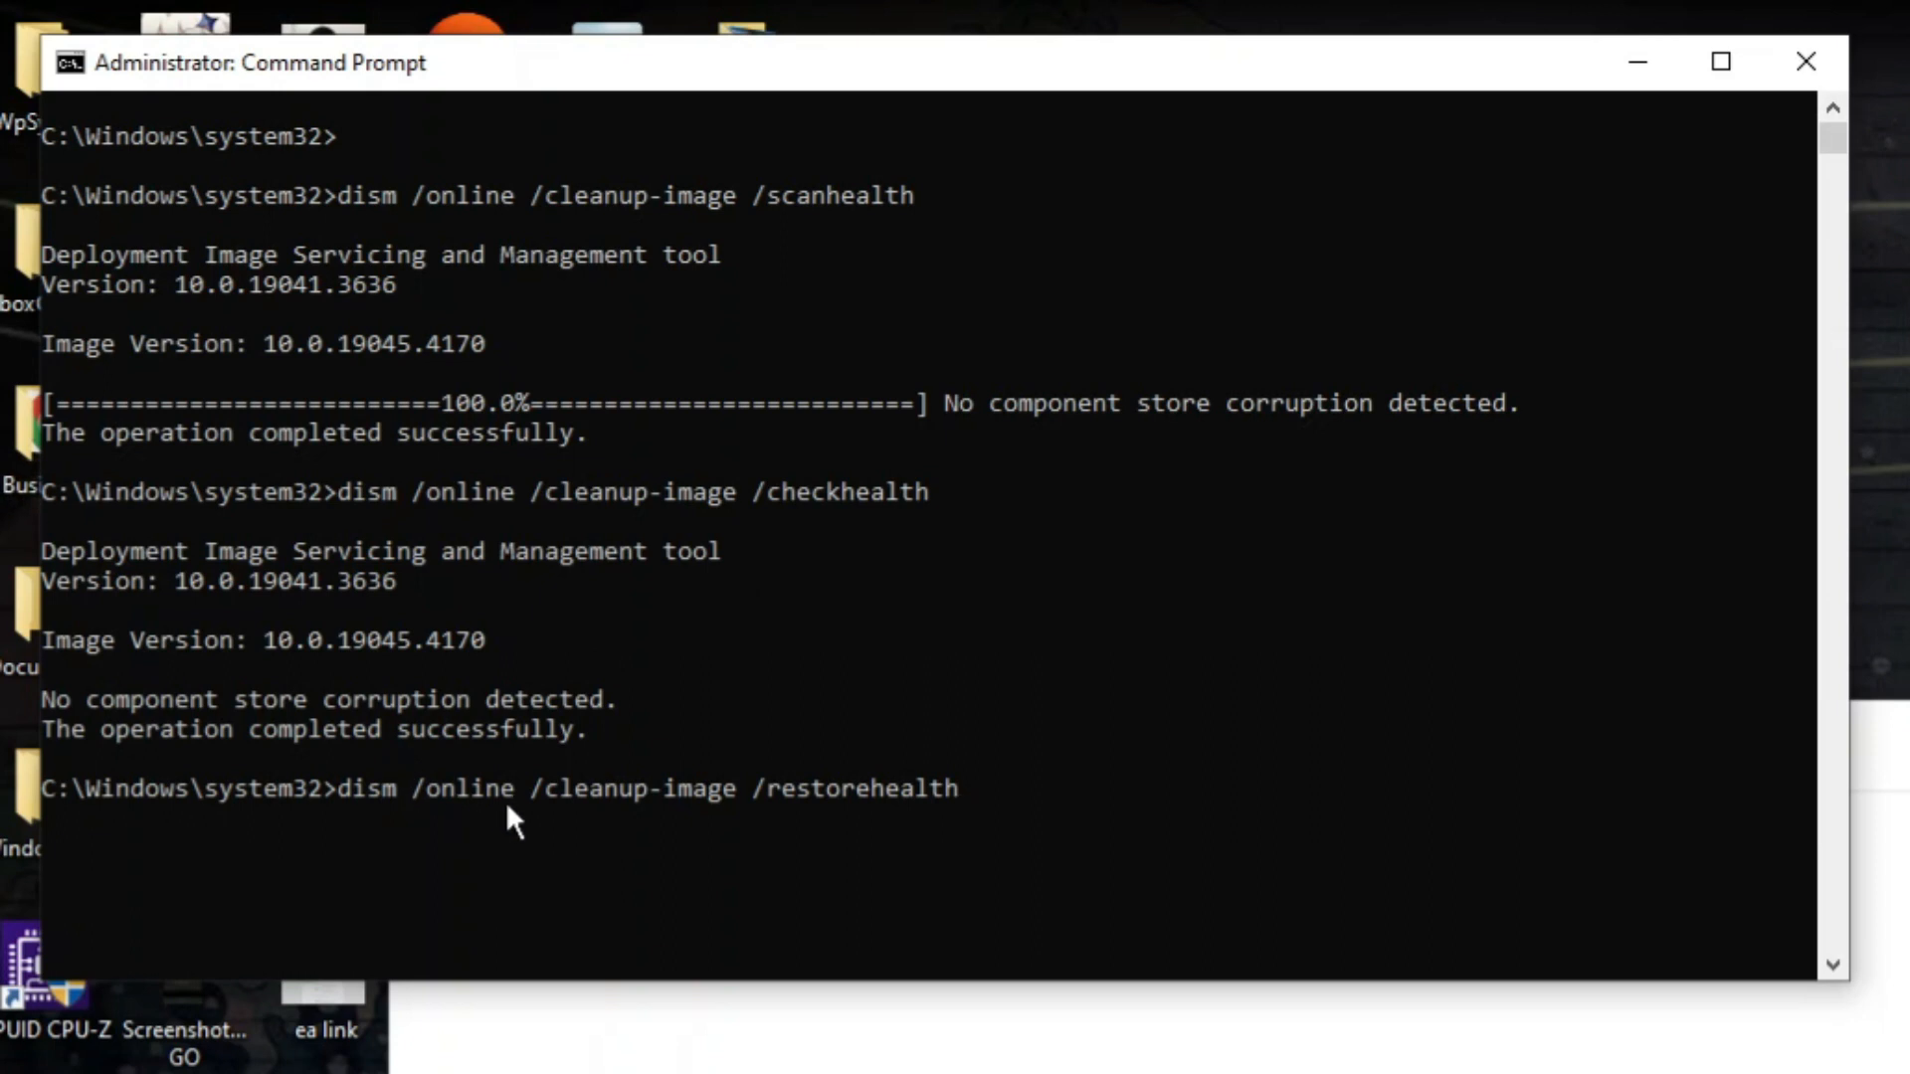
mouse_move(549, 814)
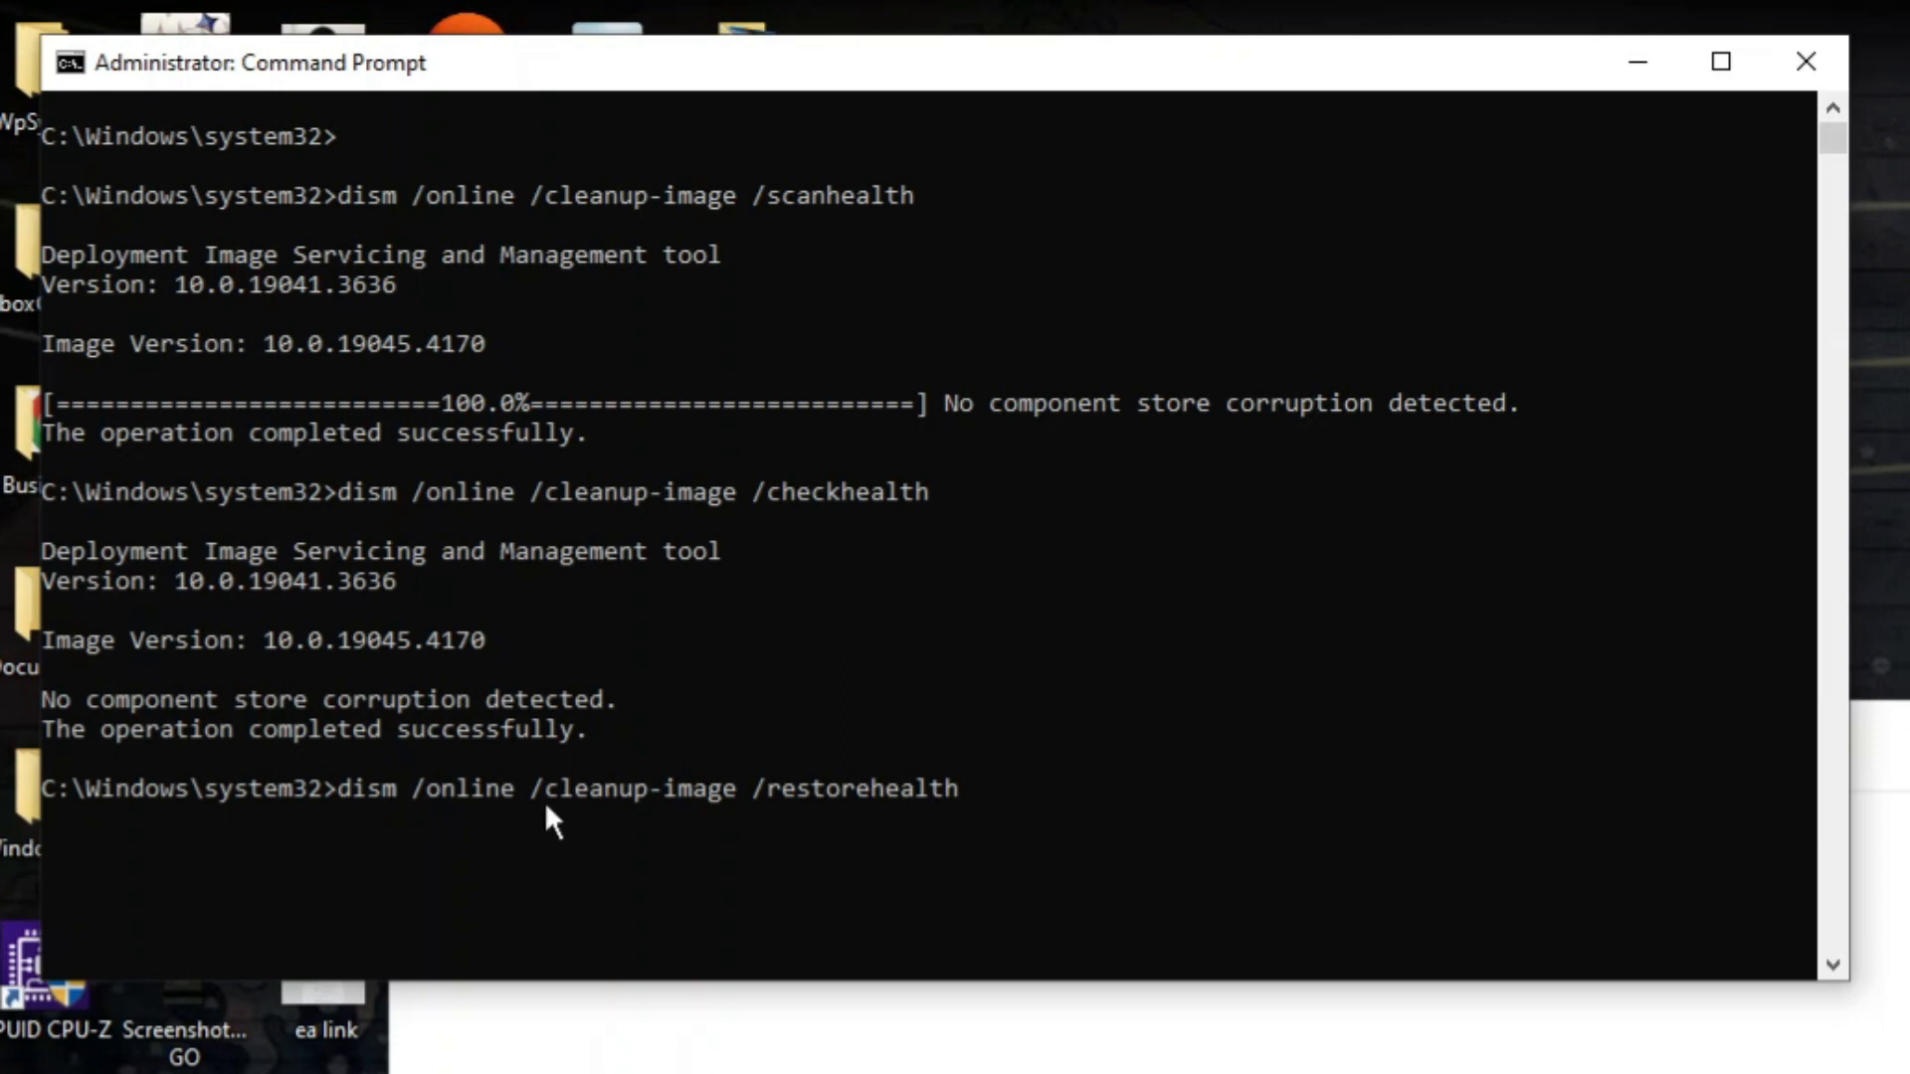
mouse_move(762, 816)
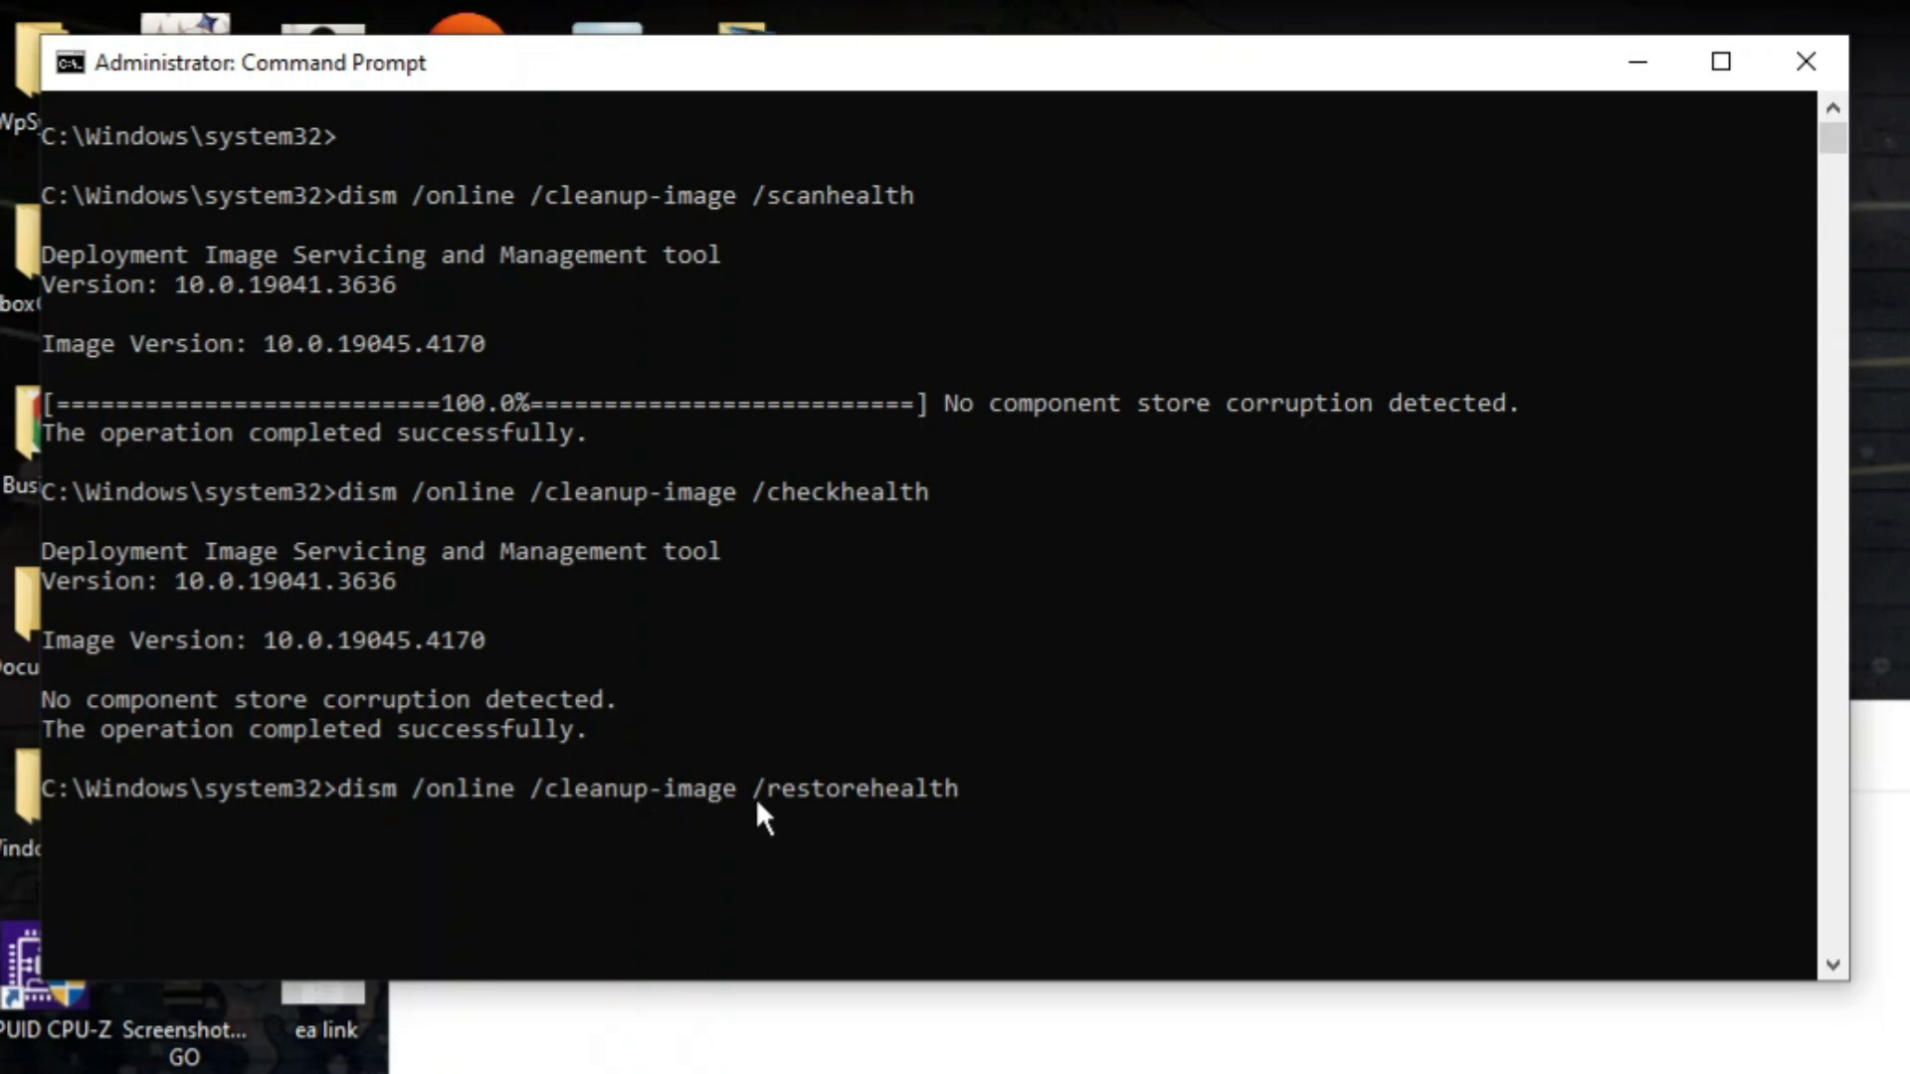
mouse_move(784, 839)
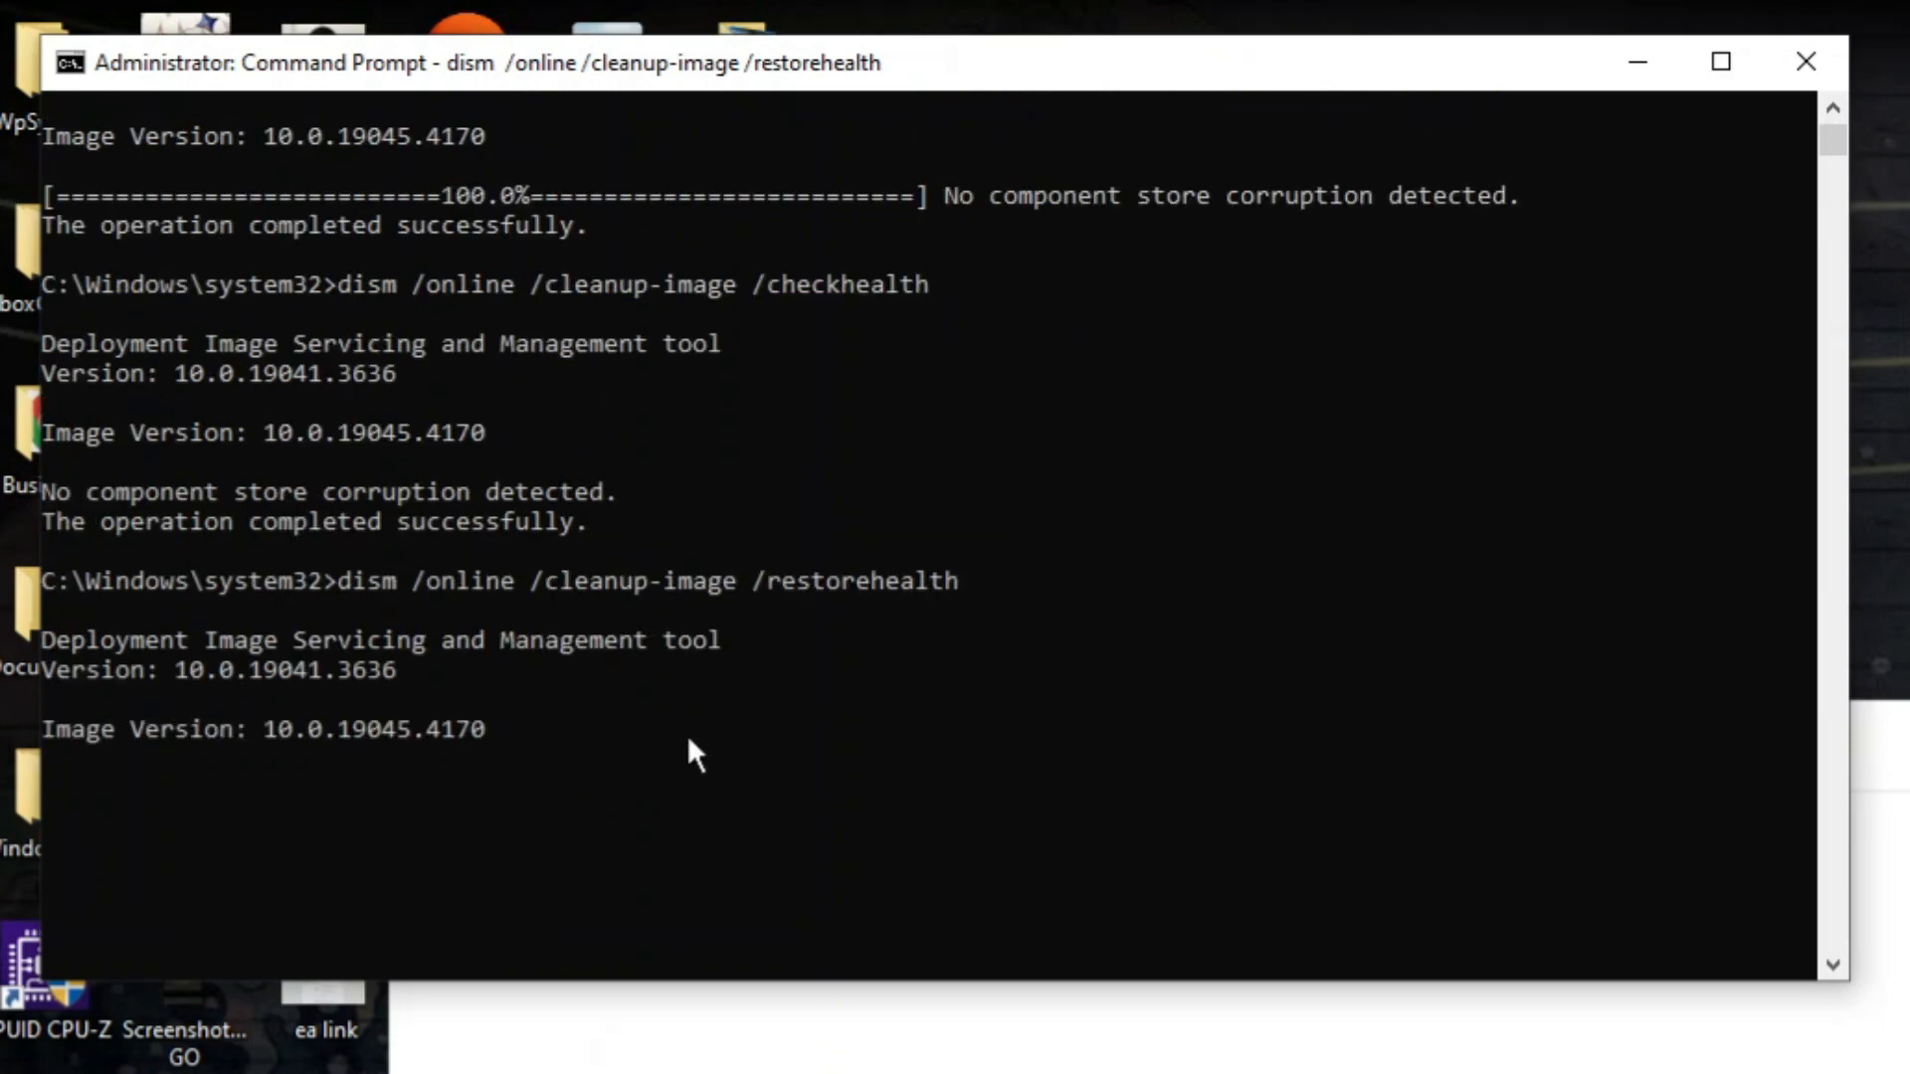
mouse_move(701, 750)
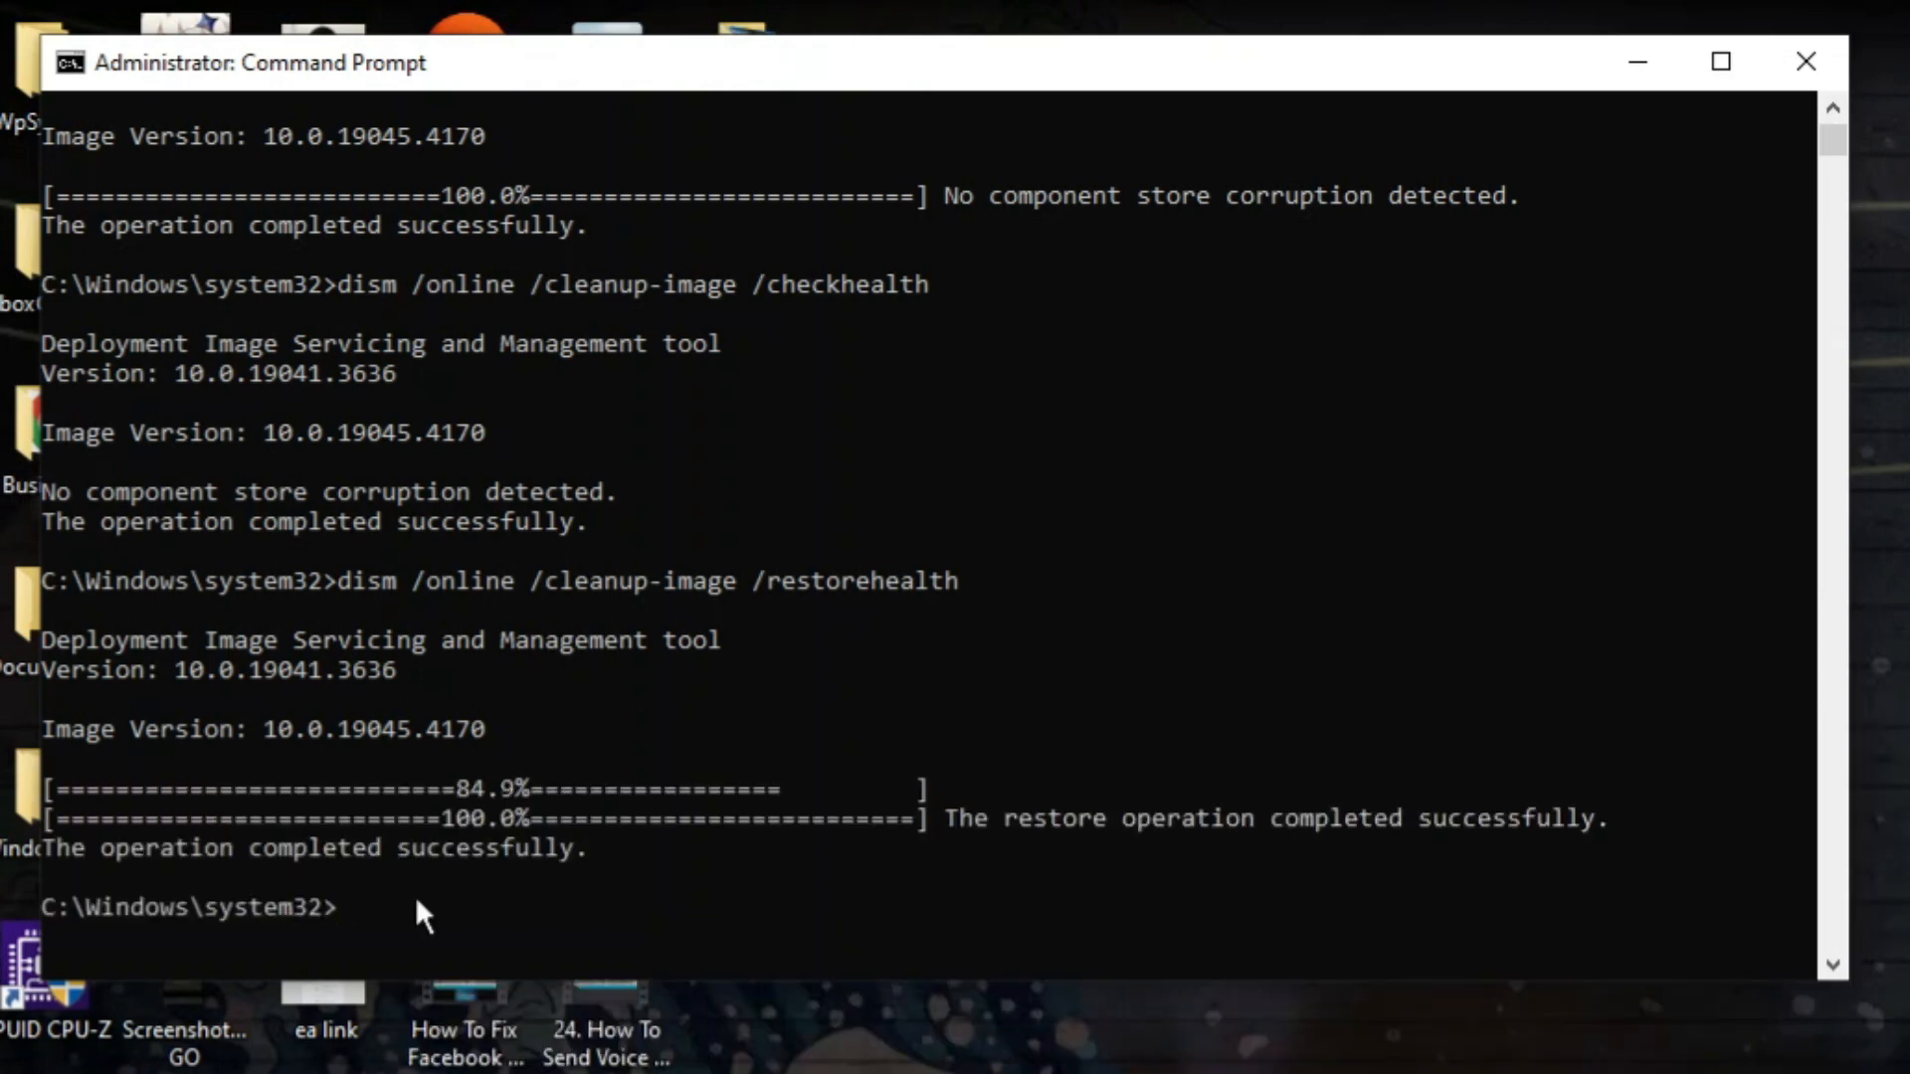
text(exit)
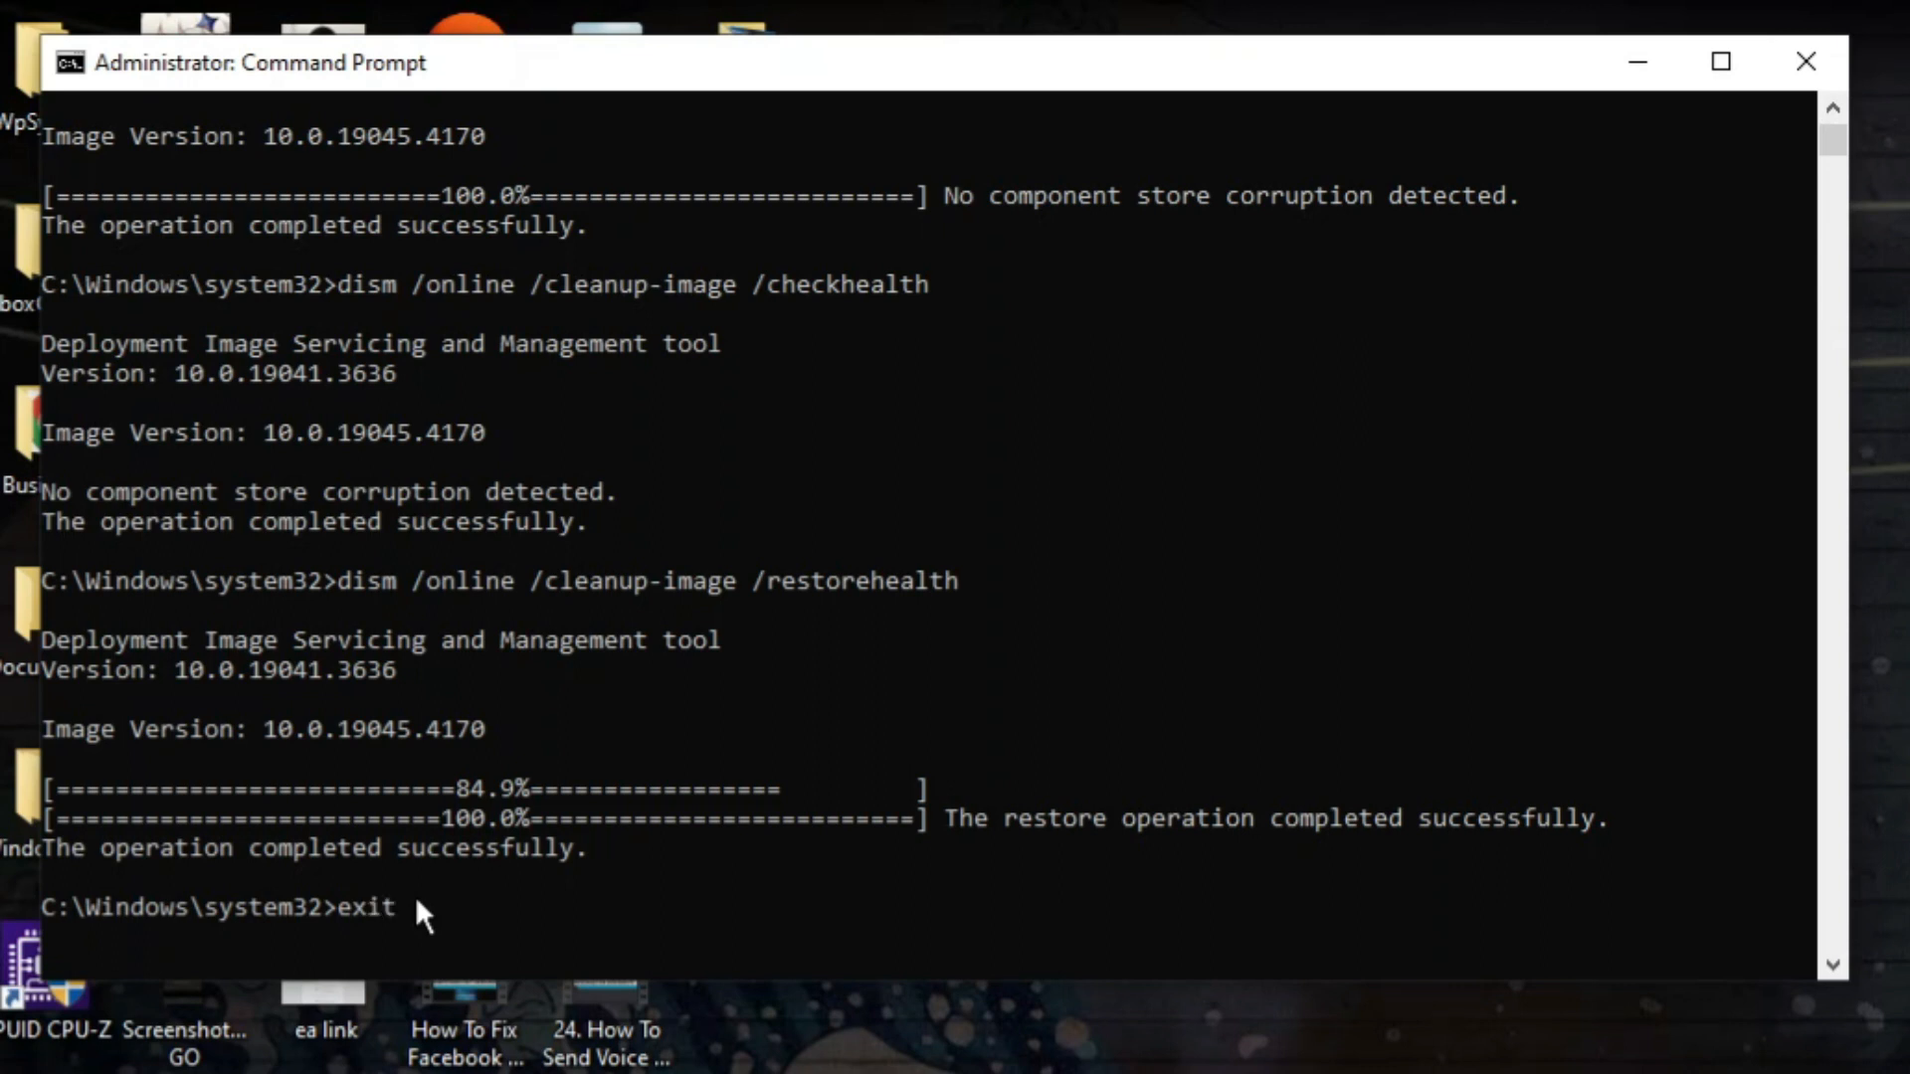
key(Return)
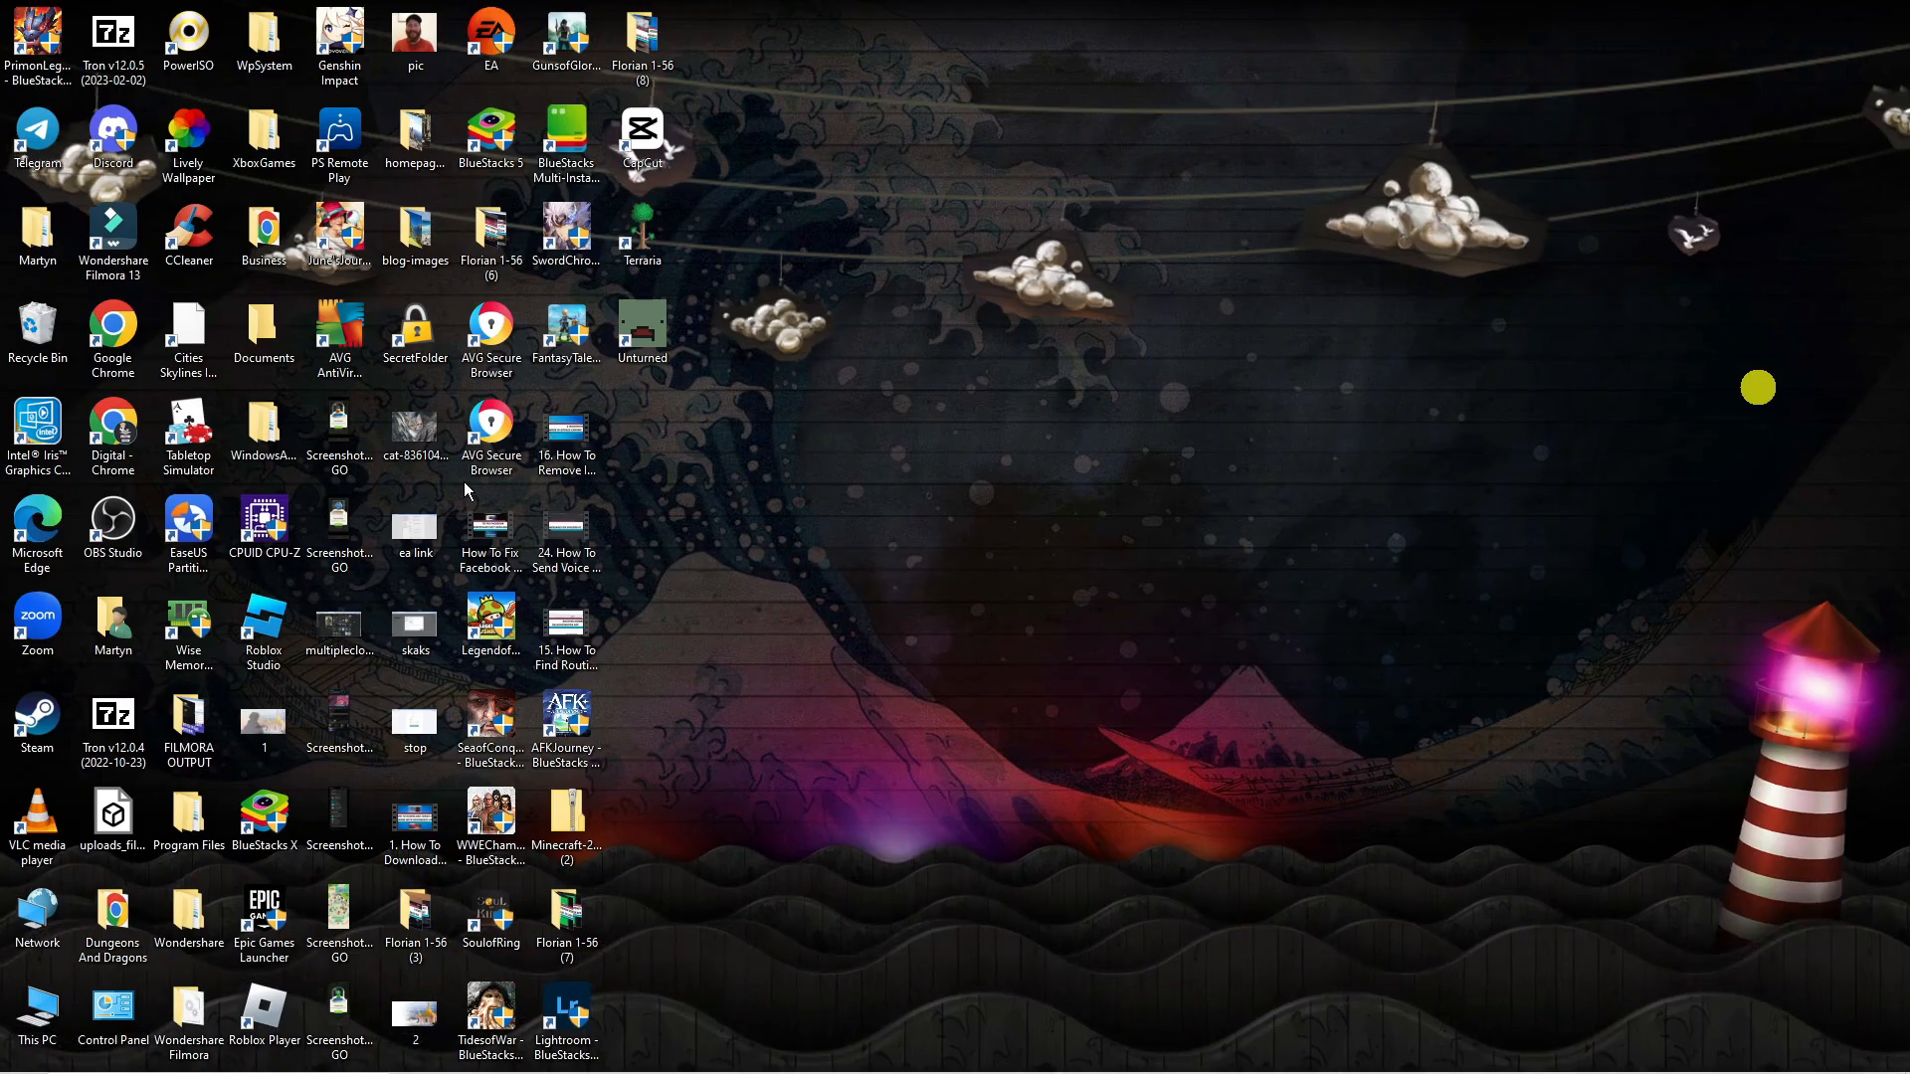
mouse_move(829, 732)
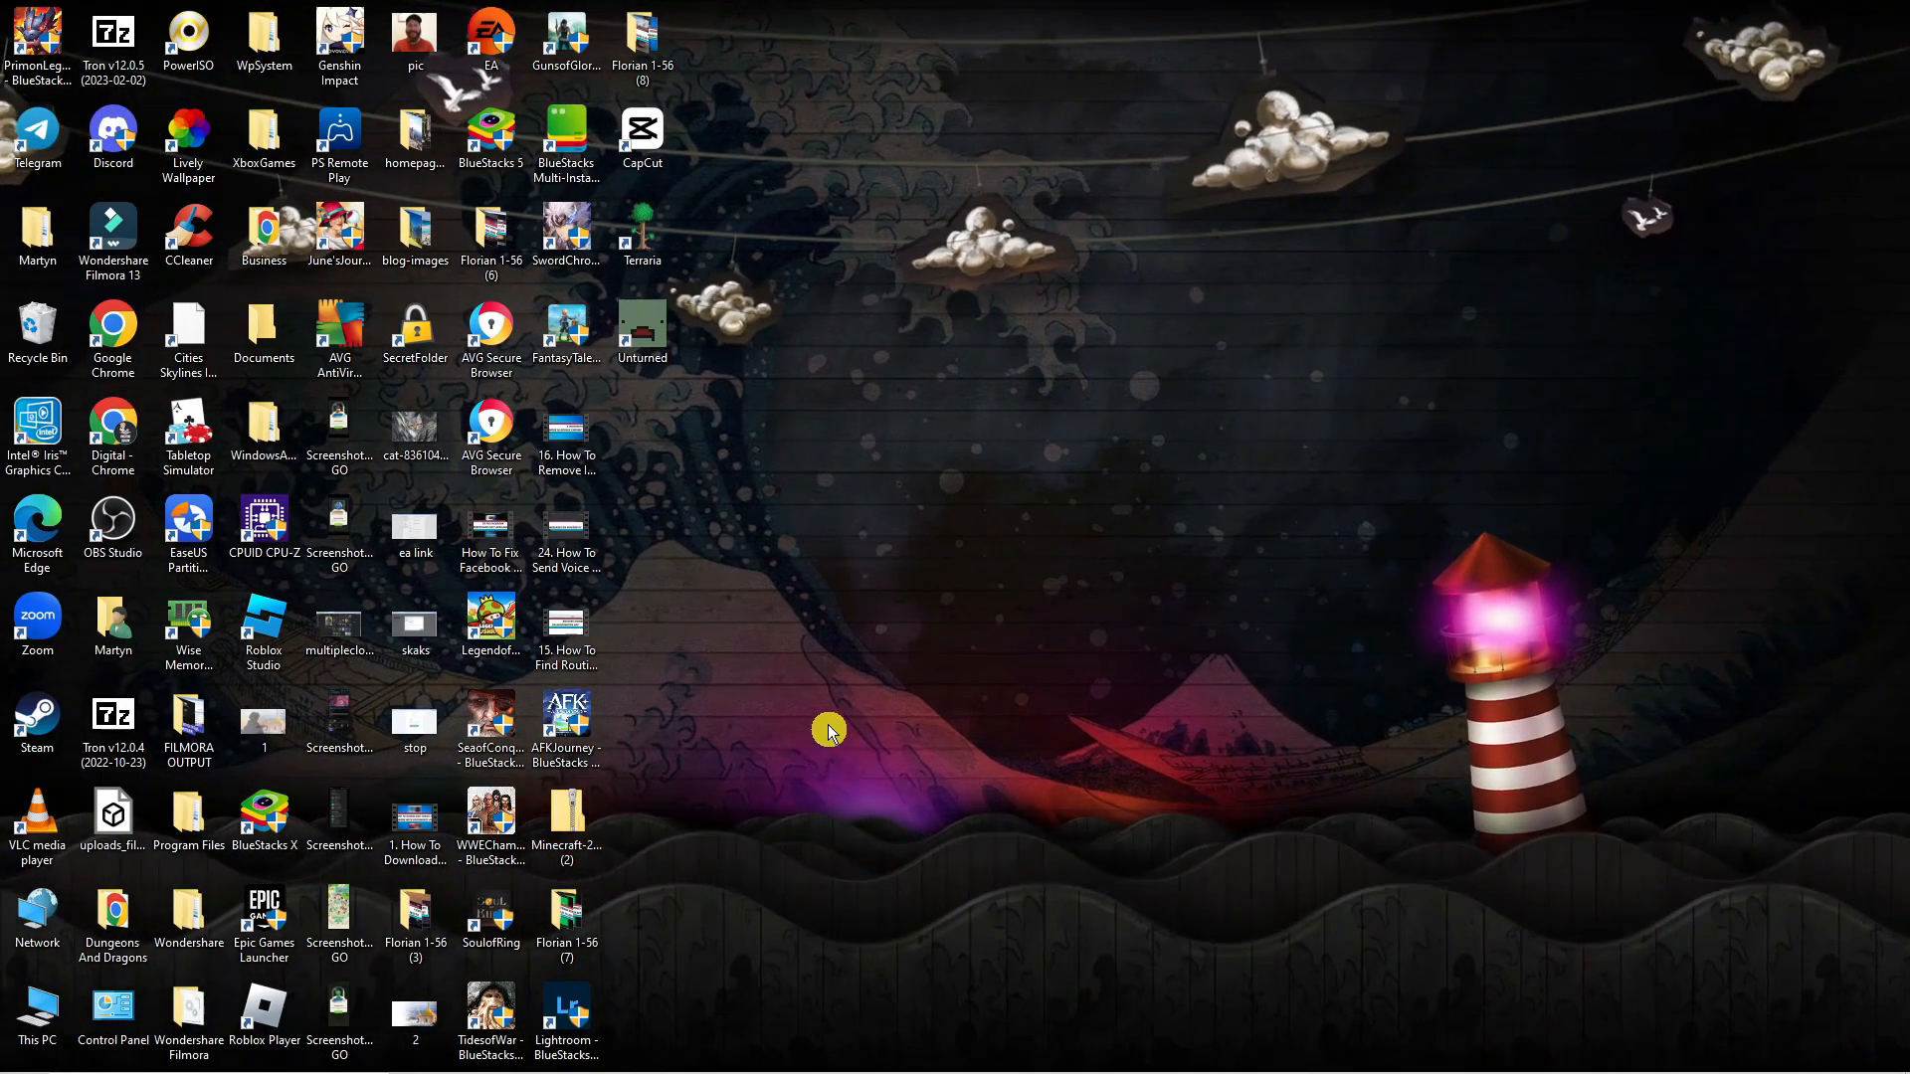
click(18, 1054)
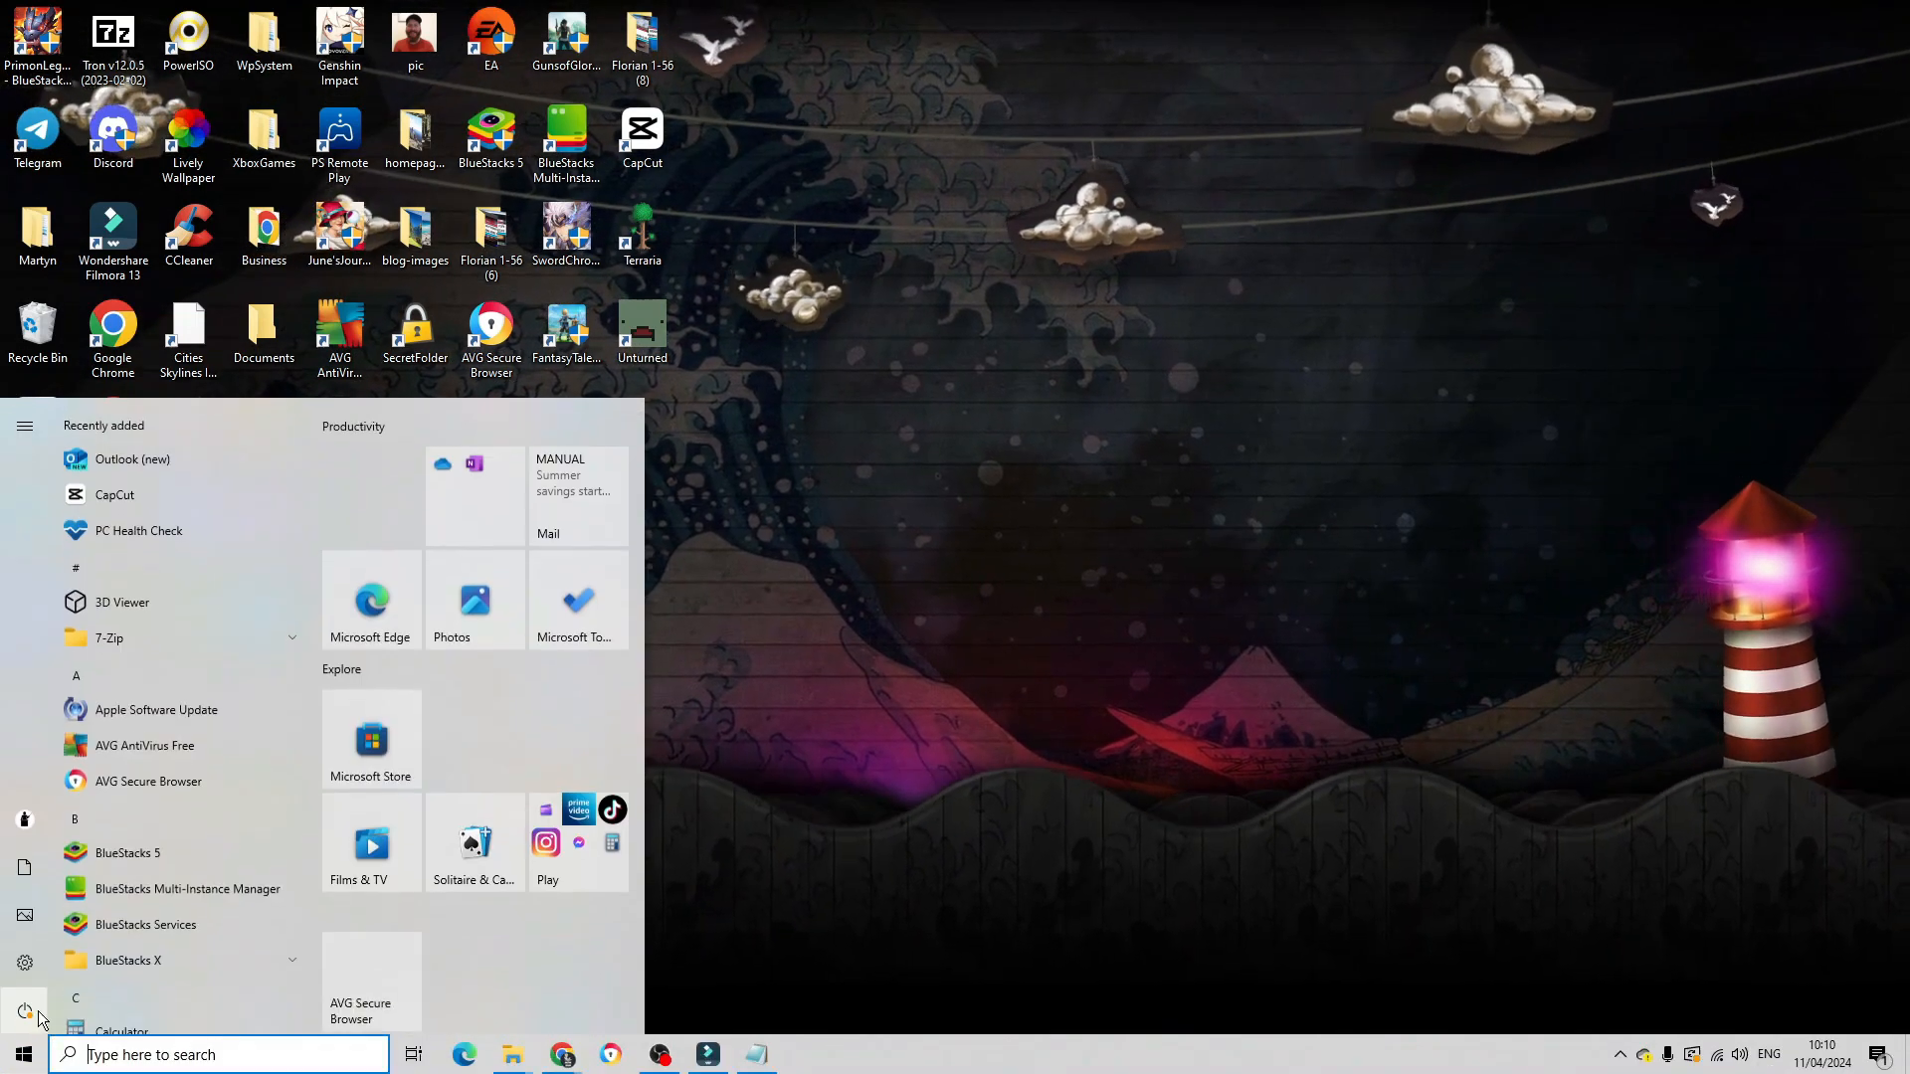
click(24, 1011)
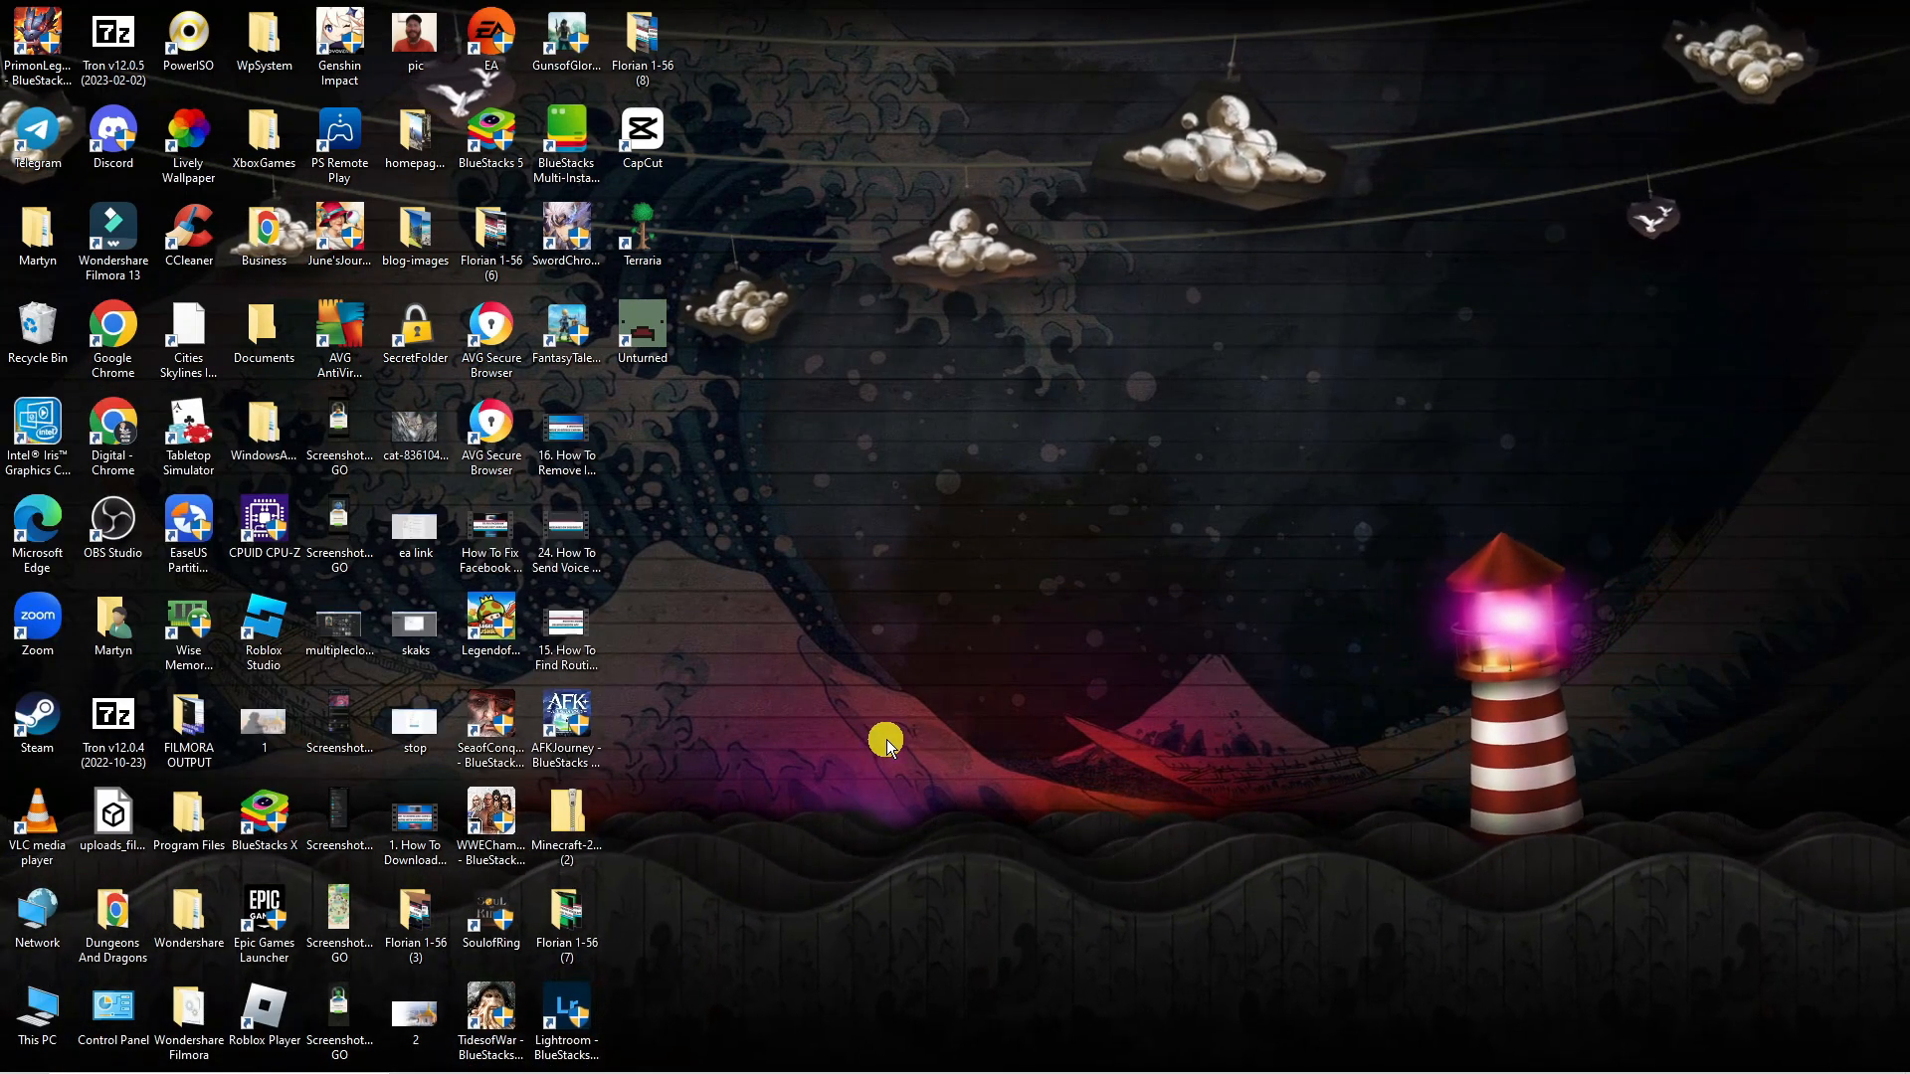
mouse_move(959, 720)
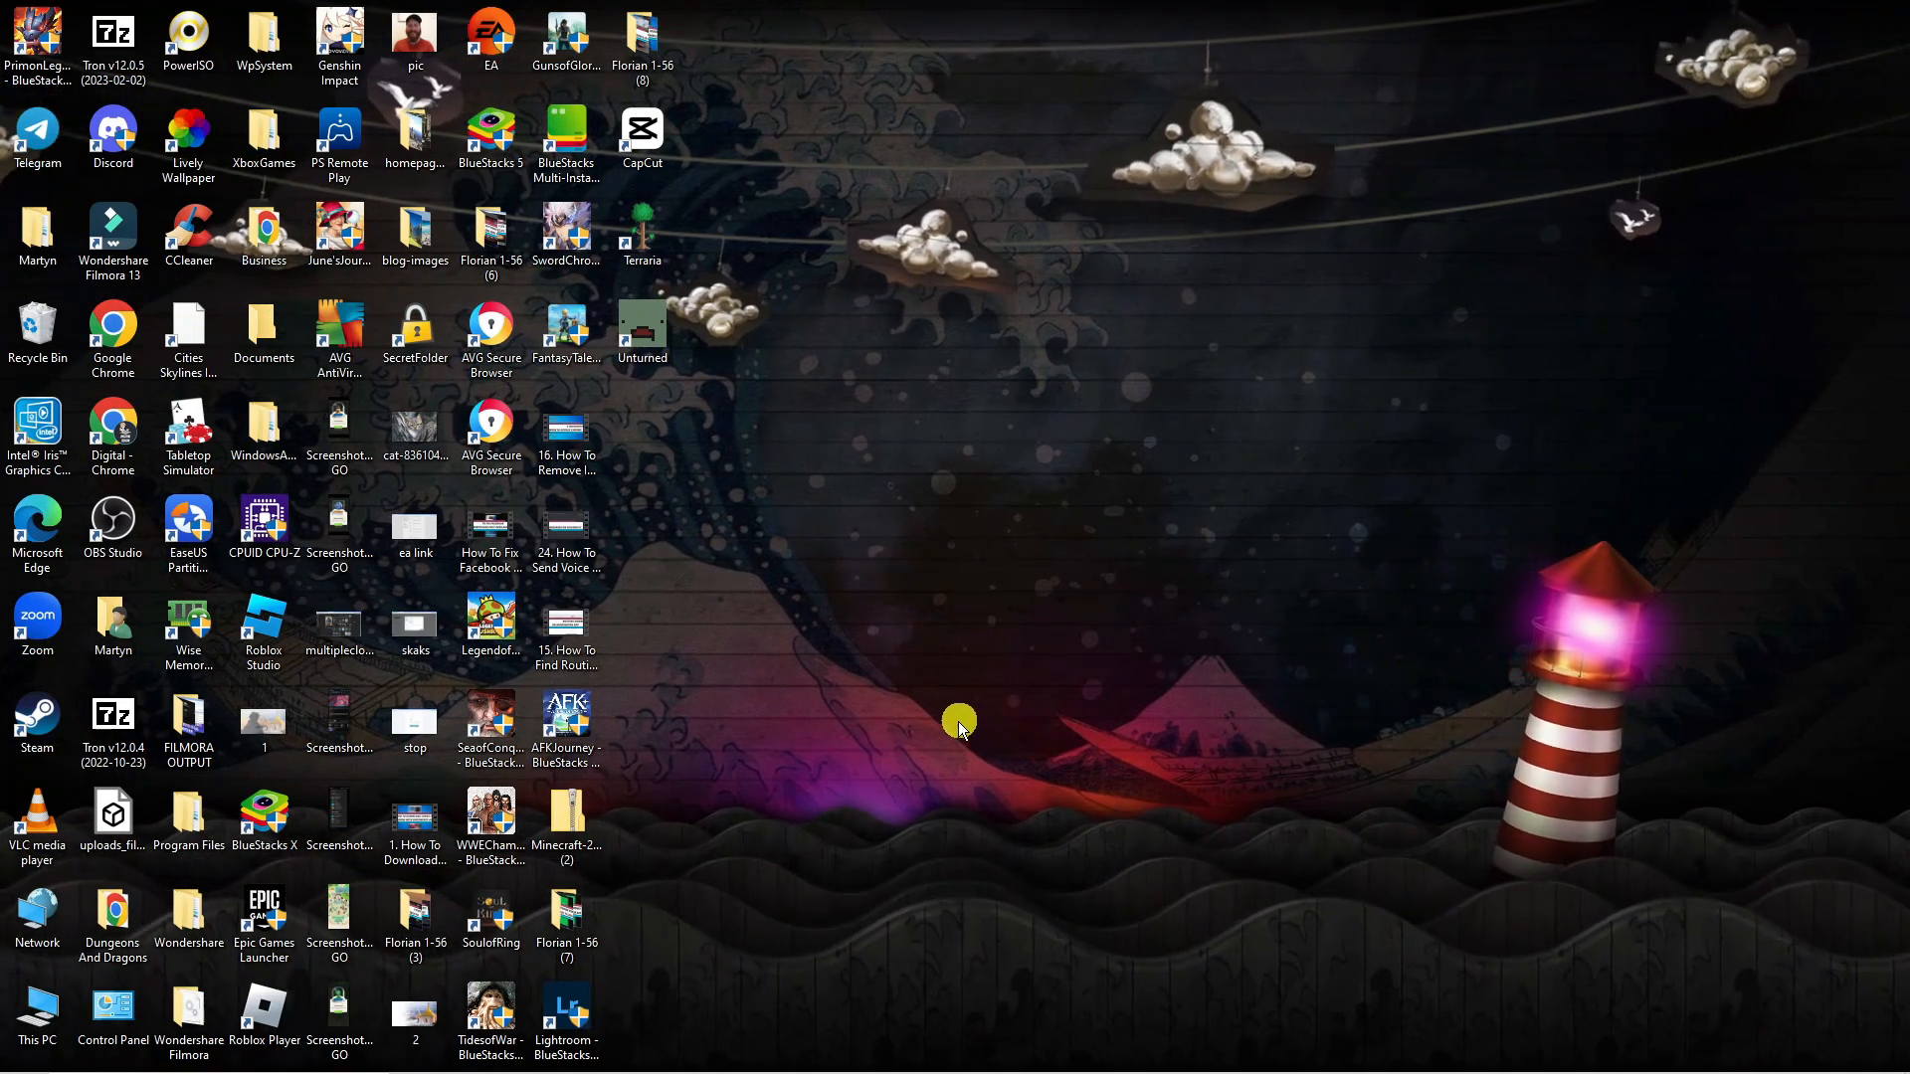
mouse_move(768, 899)
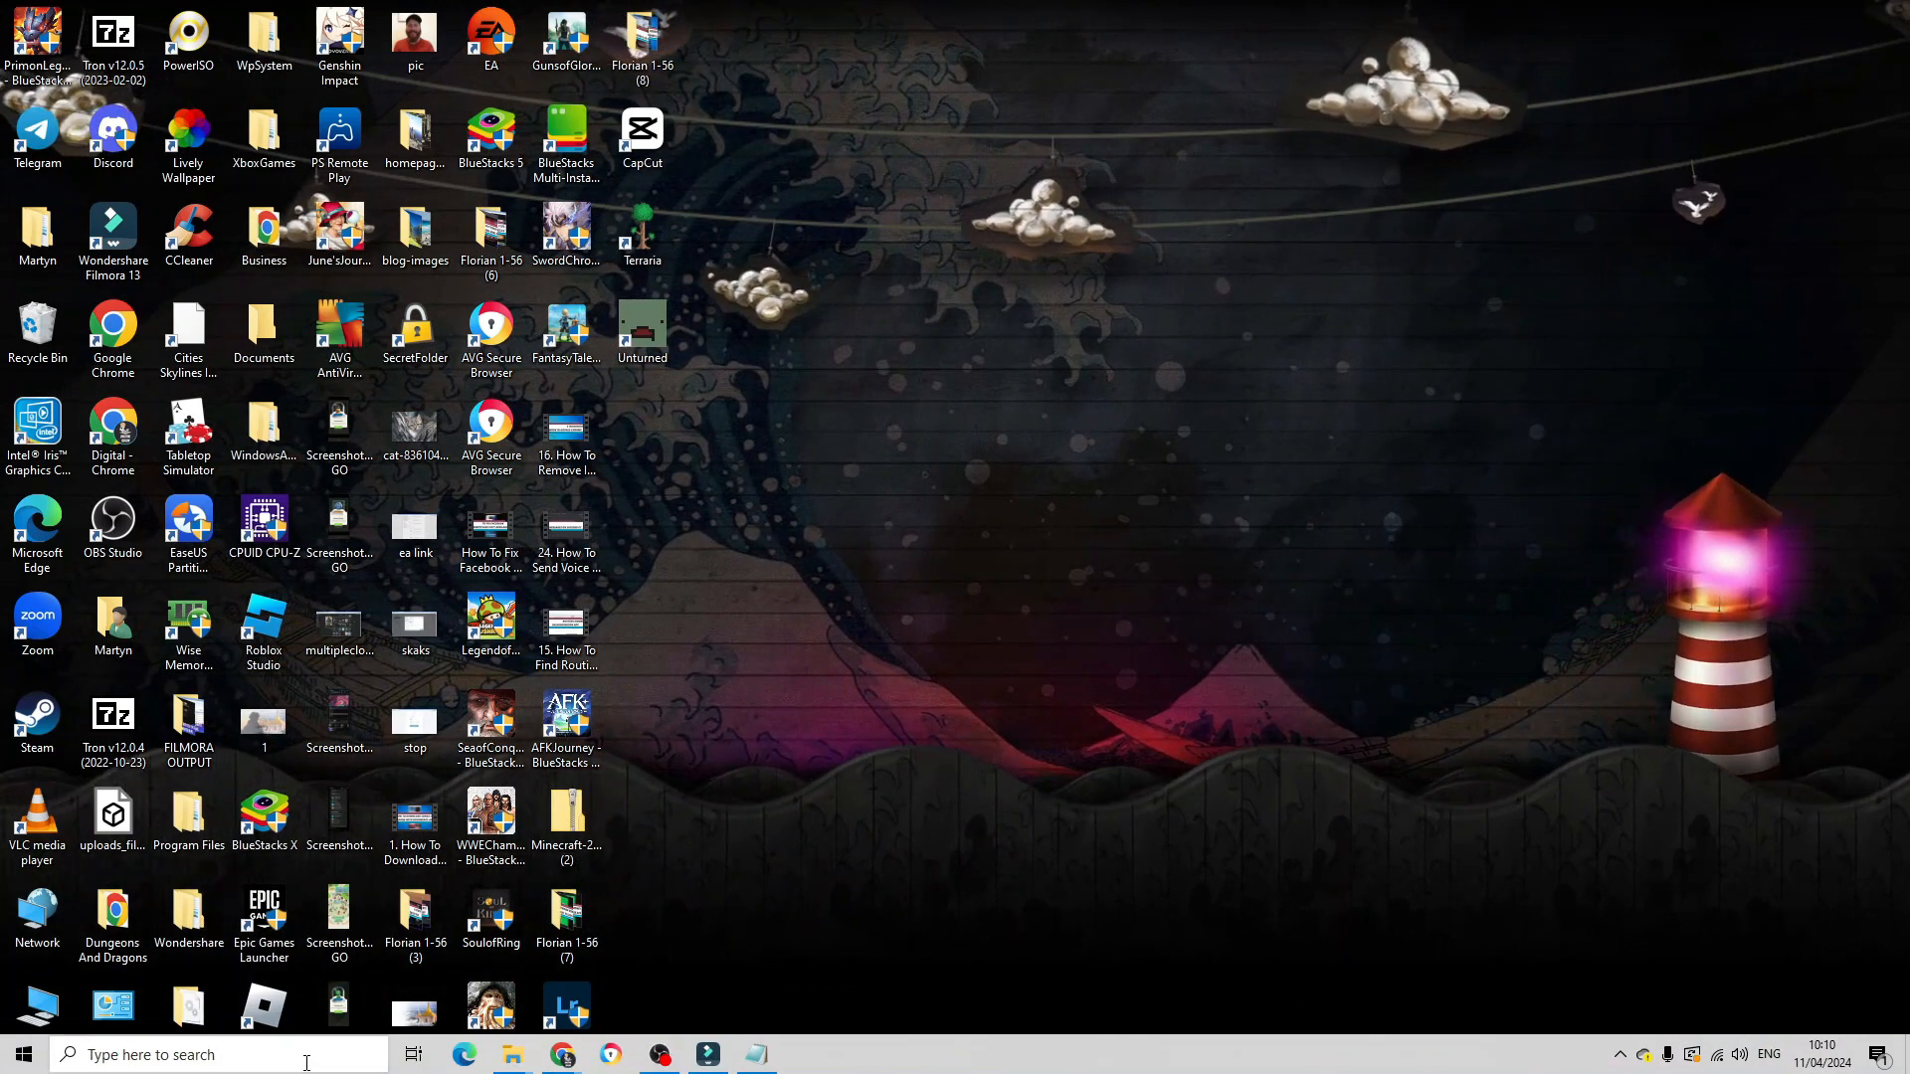
Search 'update' to list Check for updates and Windows Update settings.
text(up)
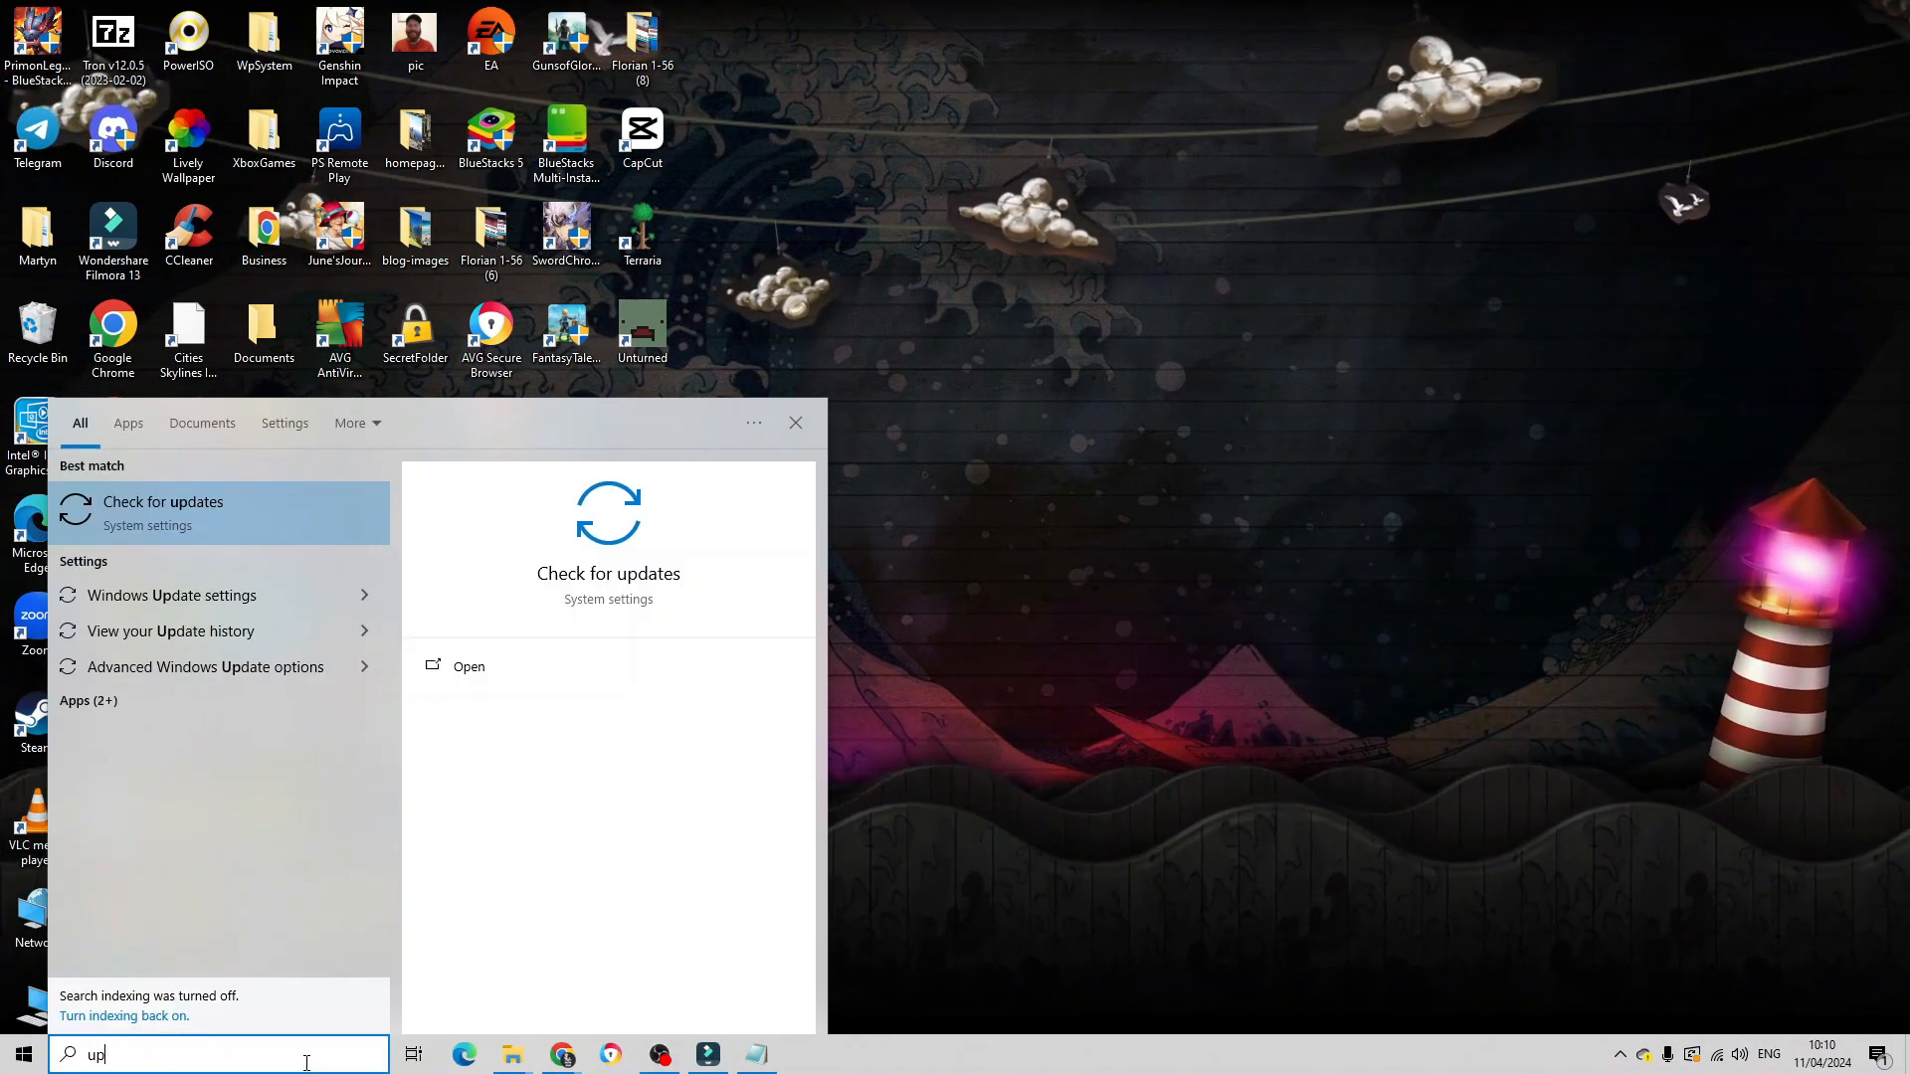
text(date)
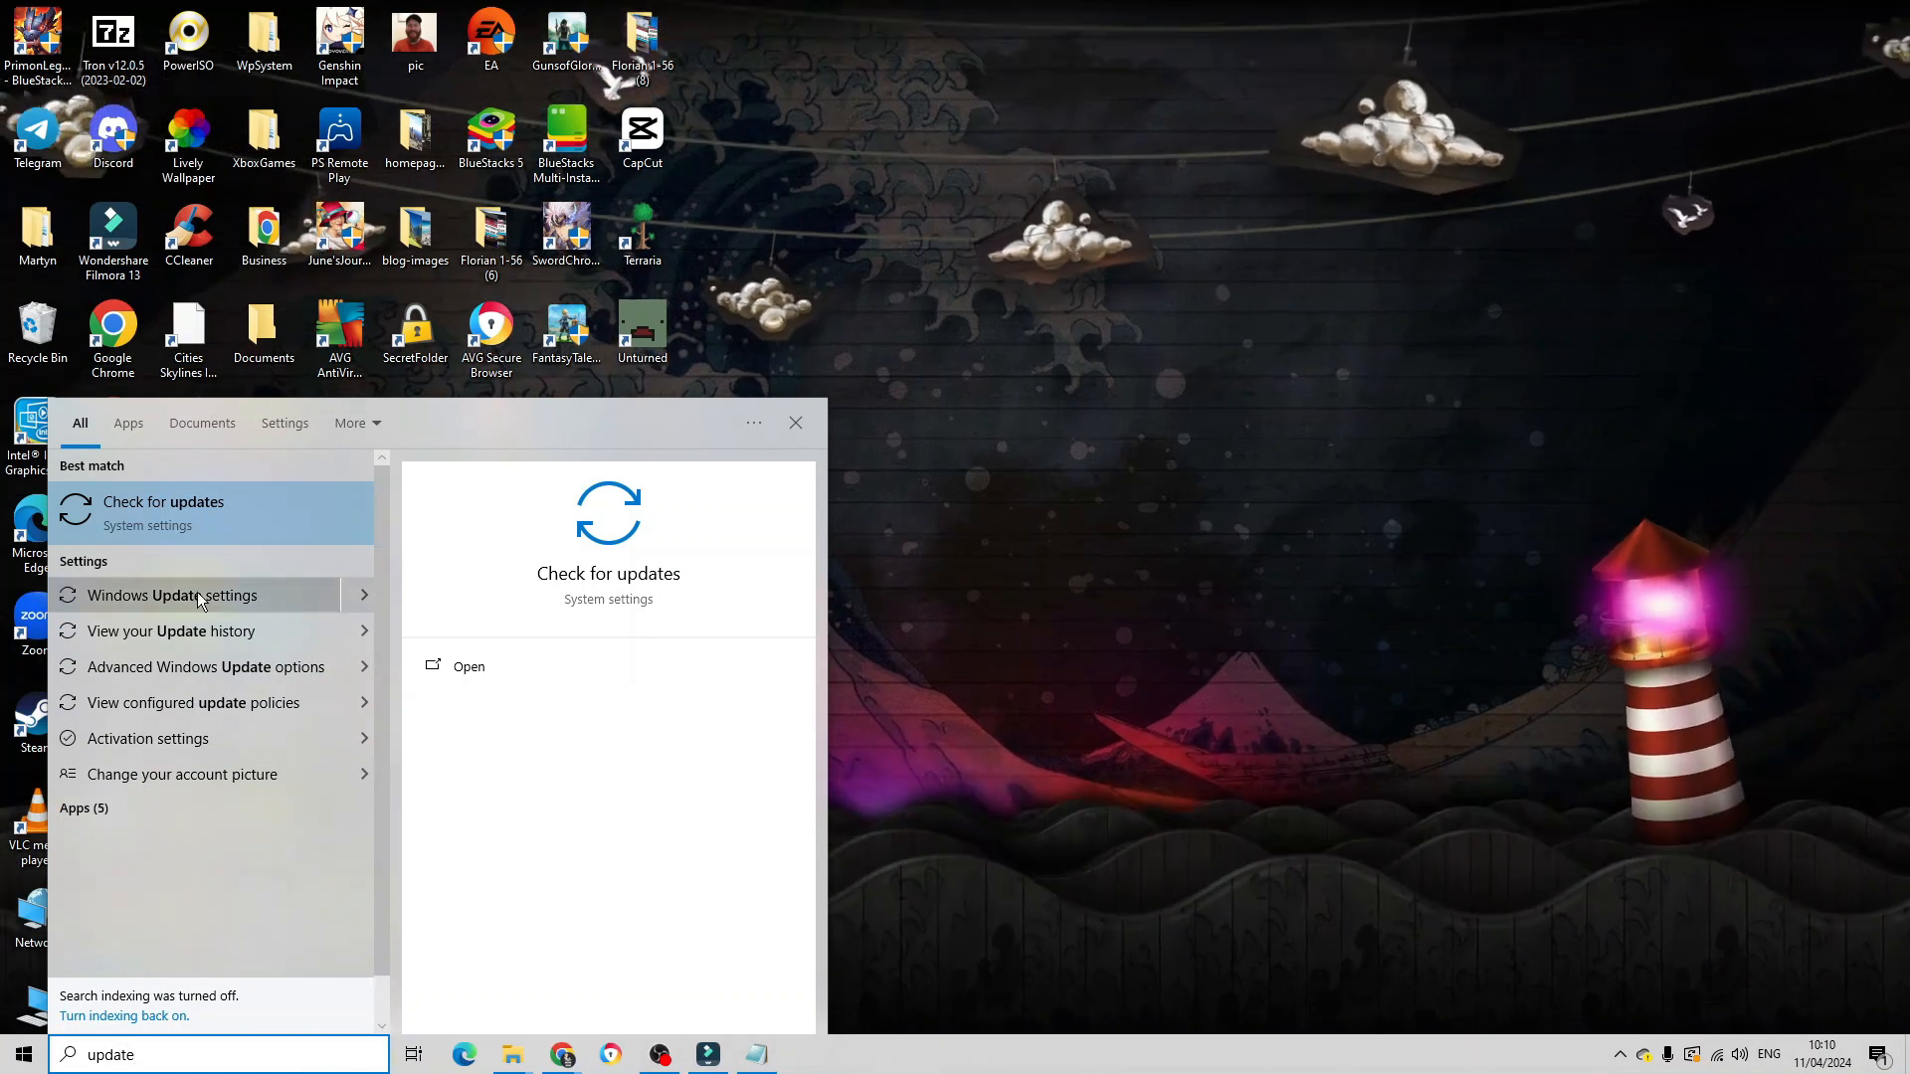
mouse_move(274, 517)
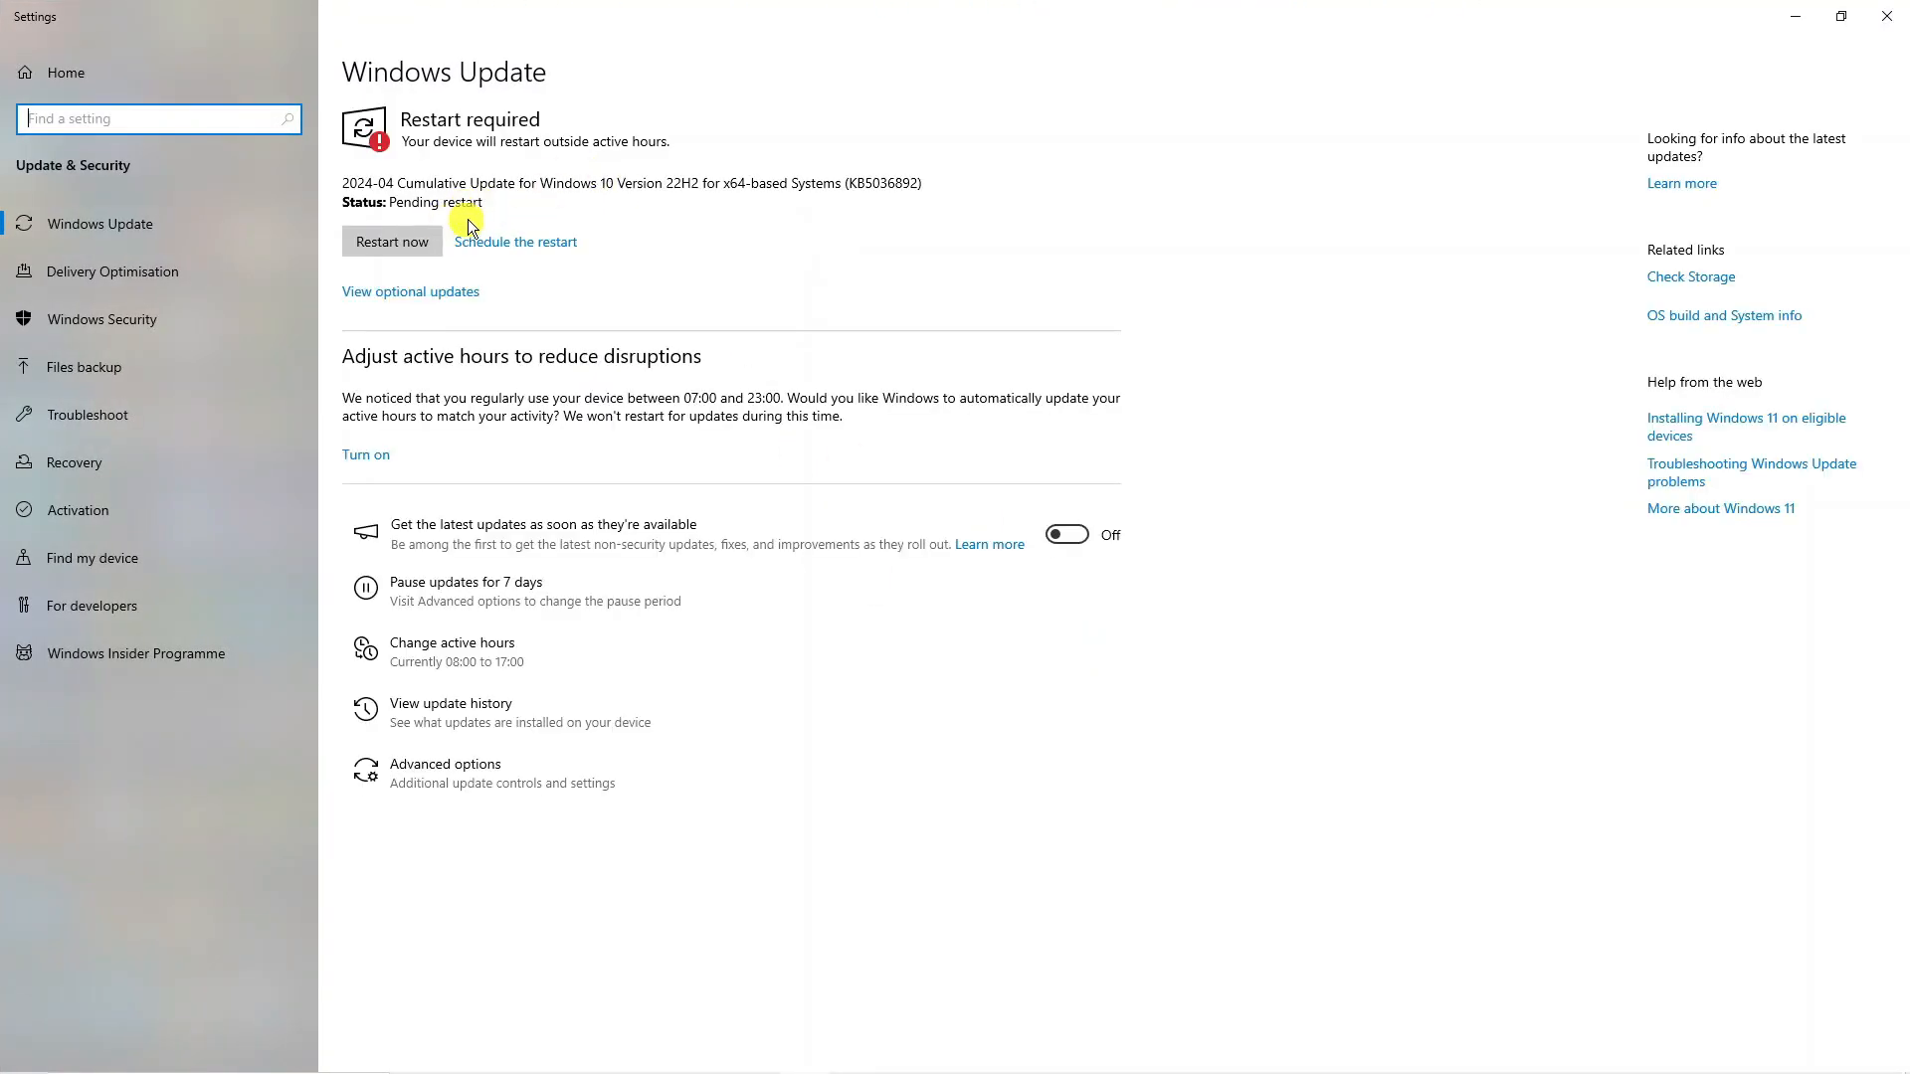
mouse_move(597, 223)
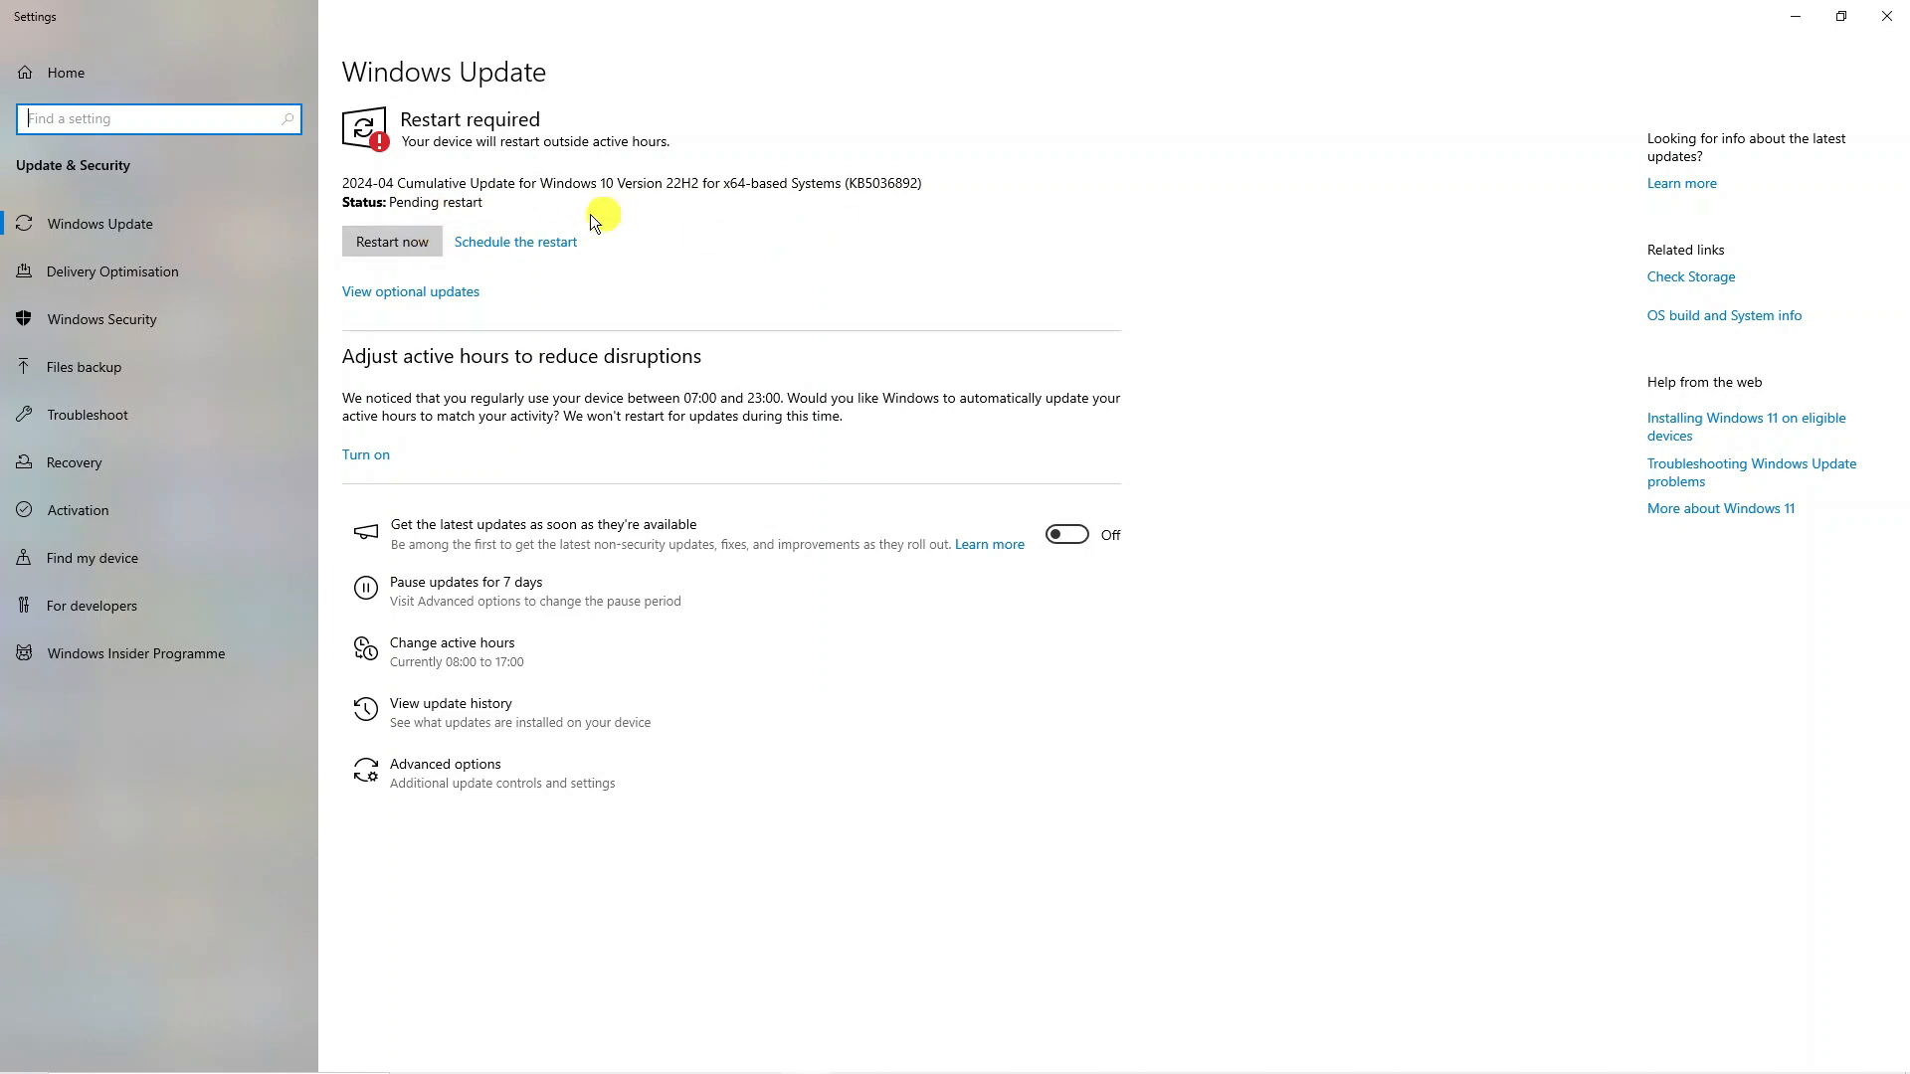
mouse_move(860, 469)
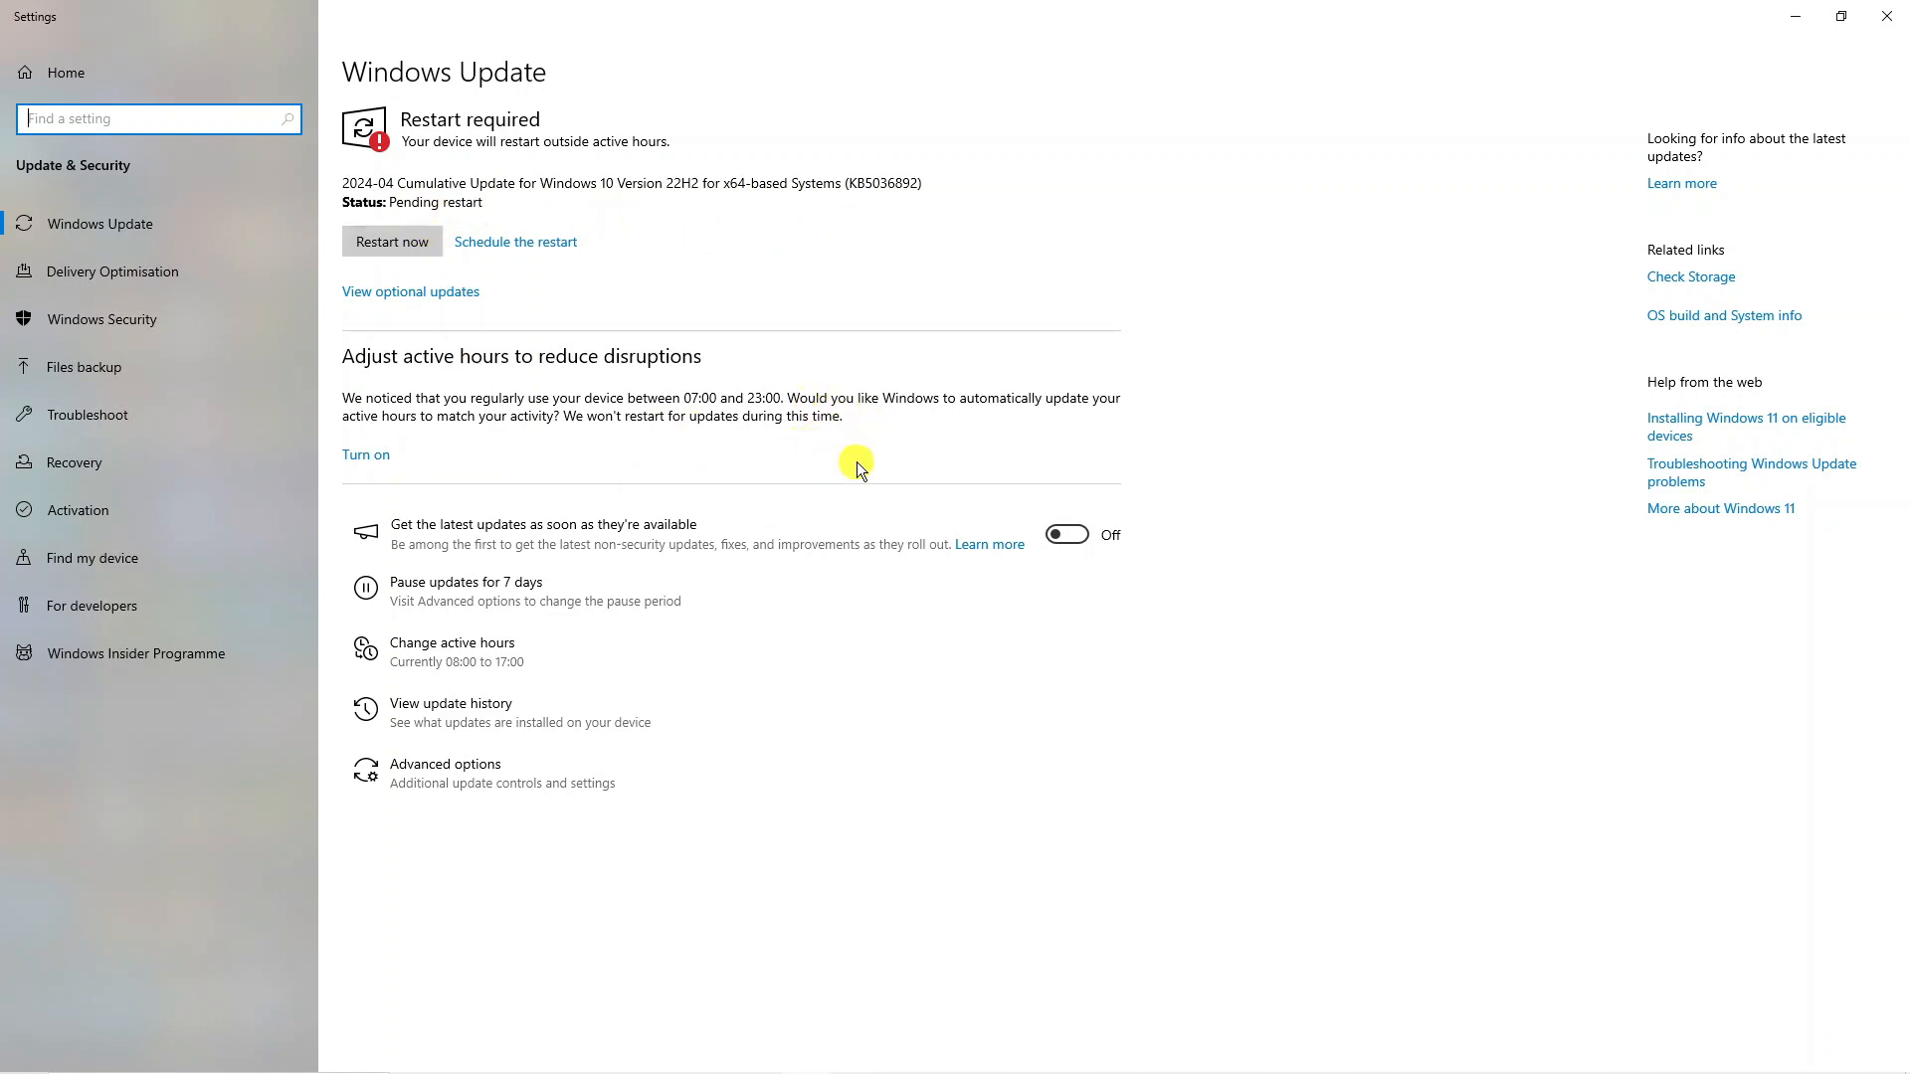